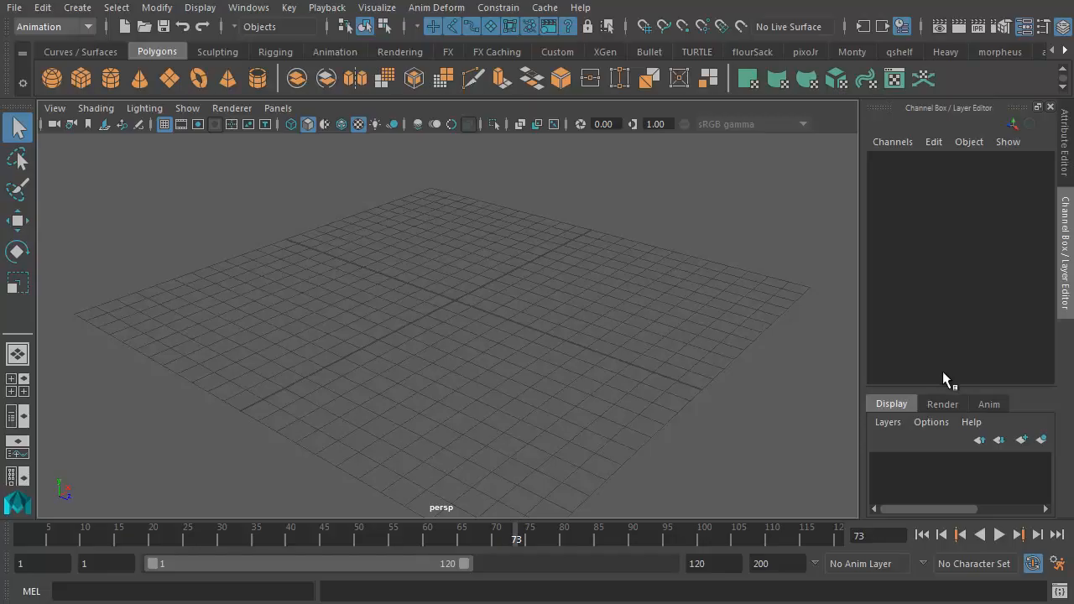
mouse_move(537, 353)
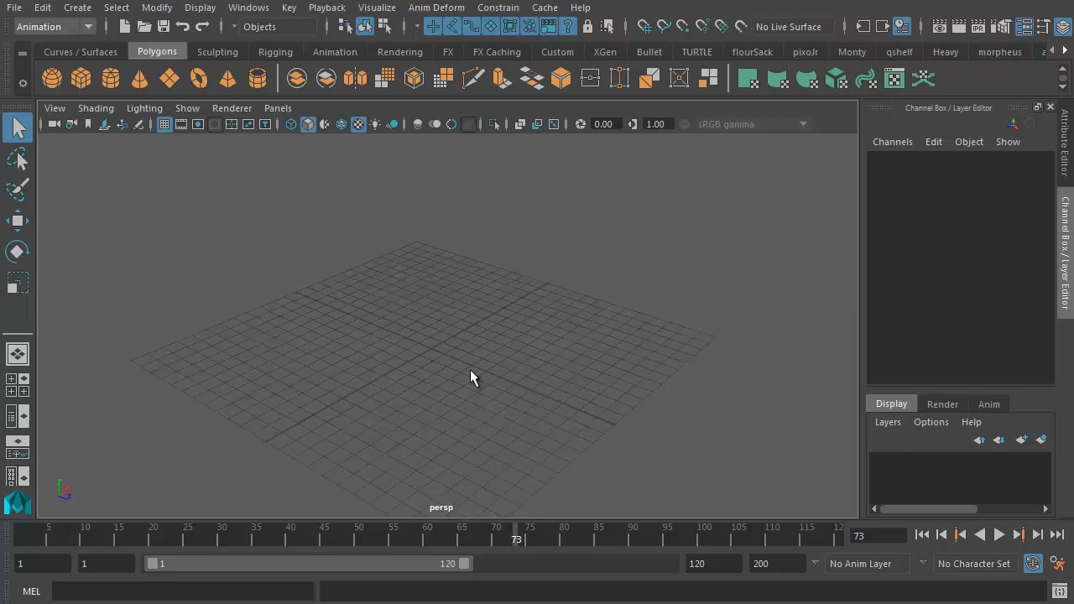
Add a default polygon plane to the scene, then undo it.
click(77, 6)
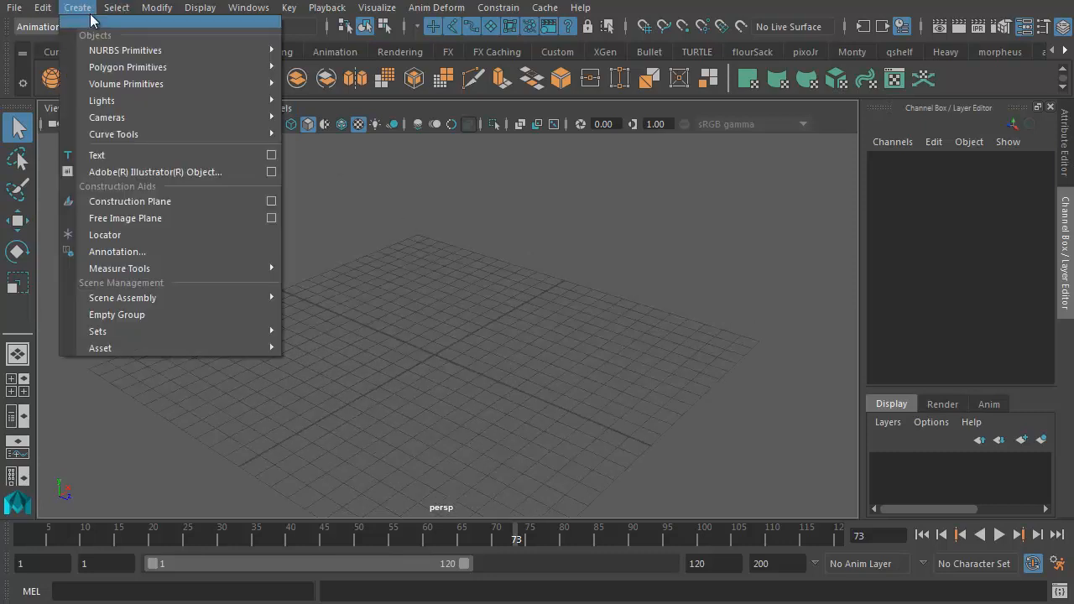
mouse_move(127, 67)
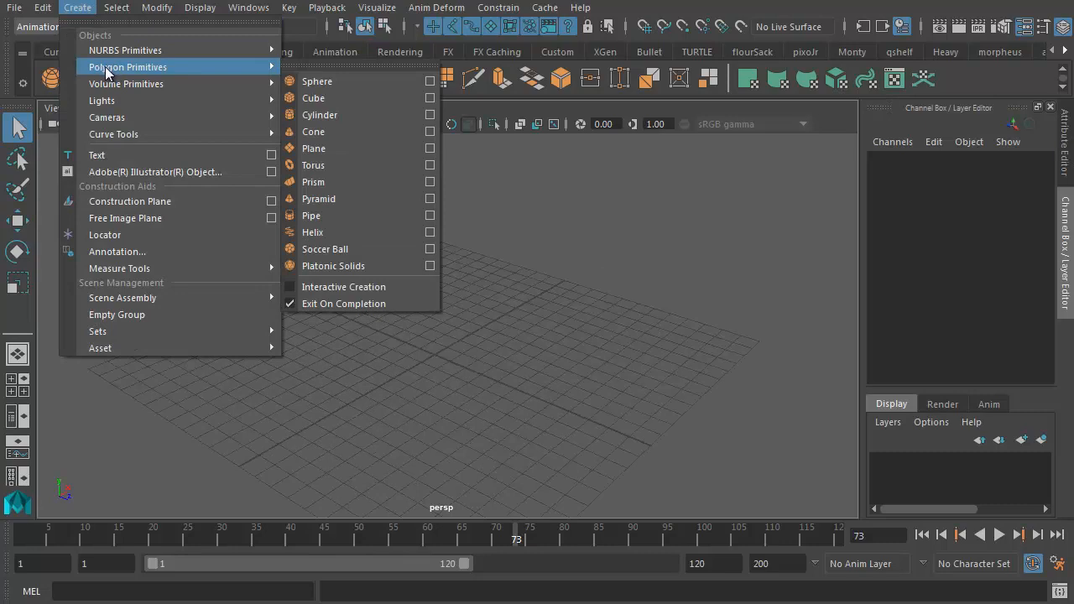
mouse_move(349, 148)
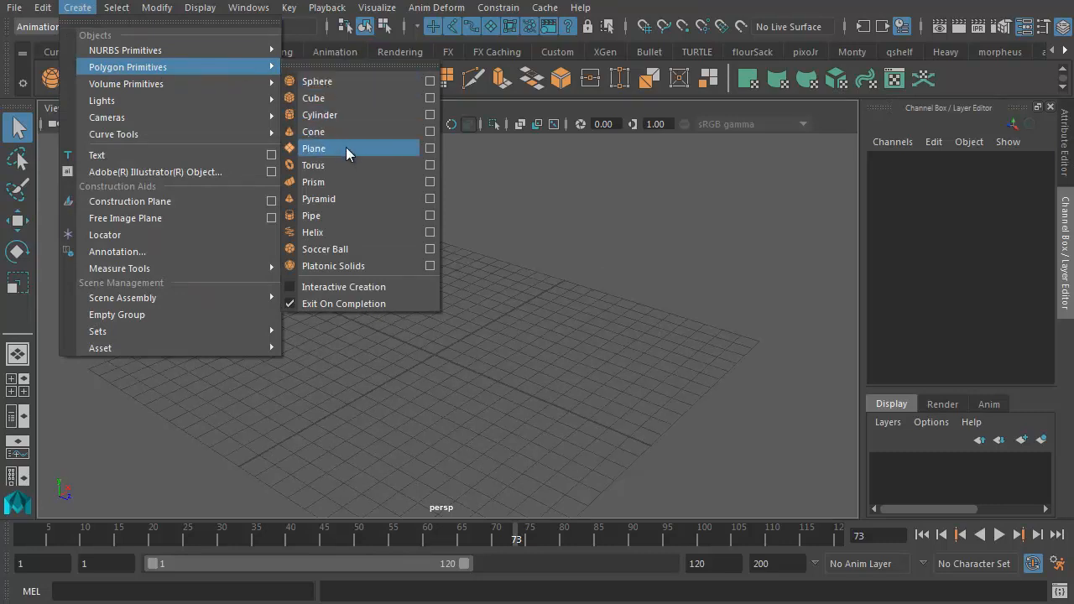
click(313, 148)
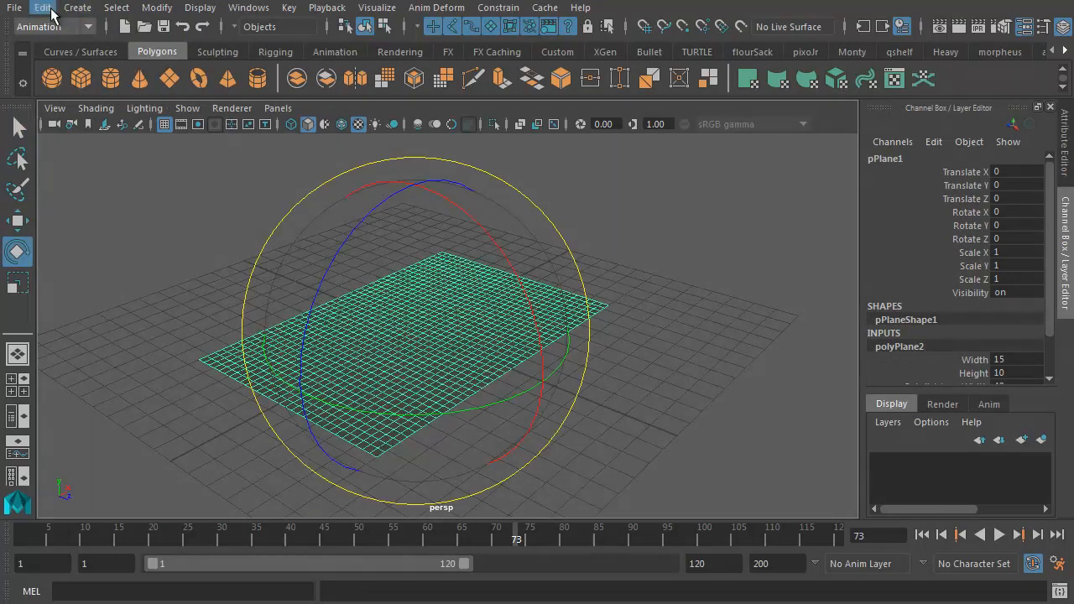
click(42, 7)
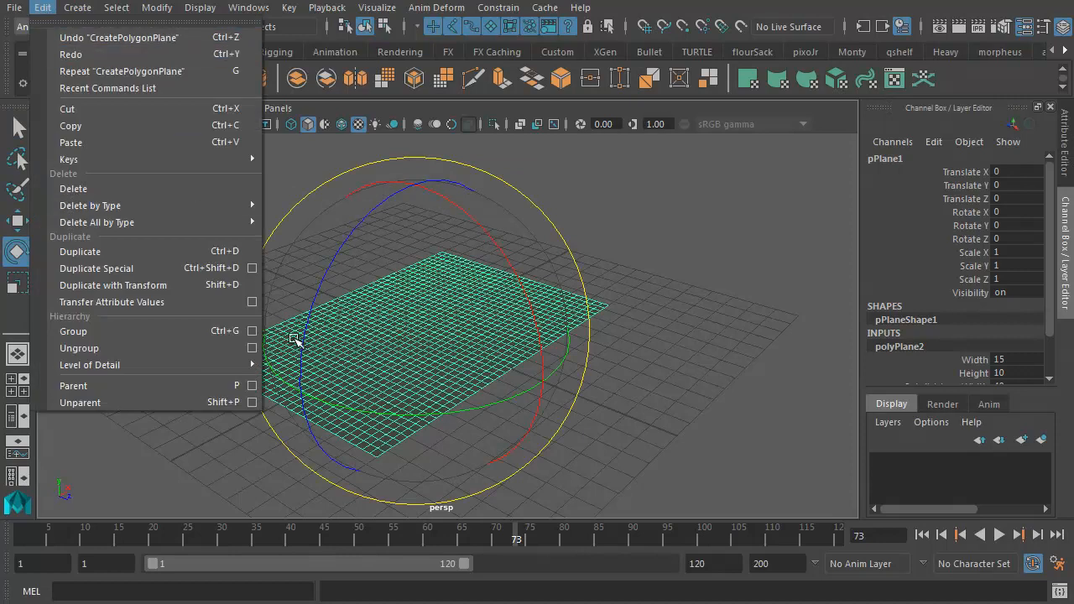
click(118, 37)
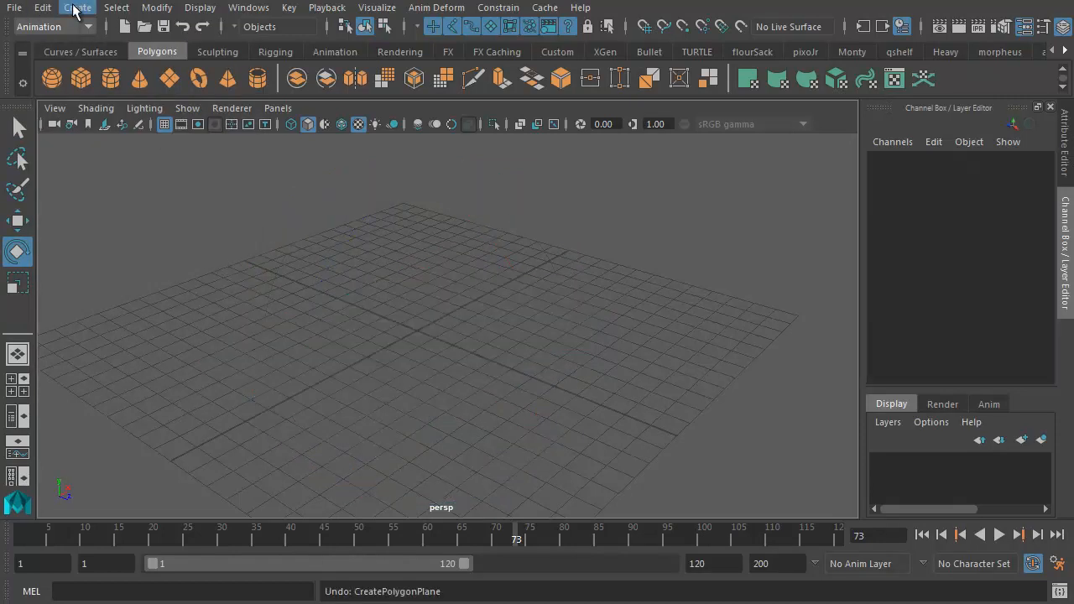
Create a plane from the Plane options with custom size and divisions, to become the ground.
click(78, 7)
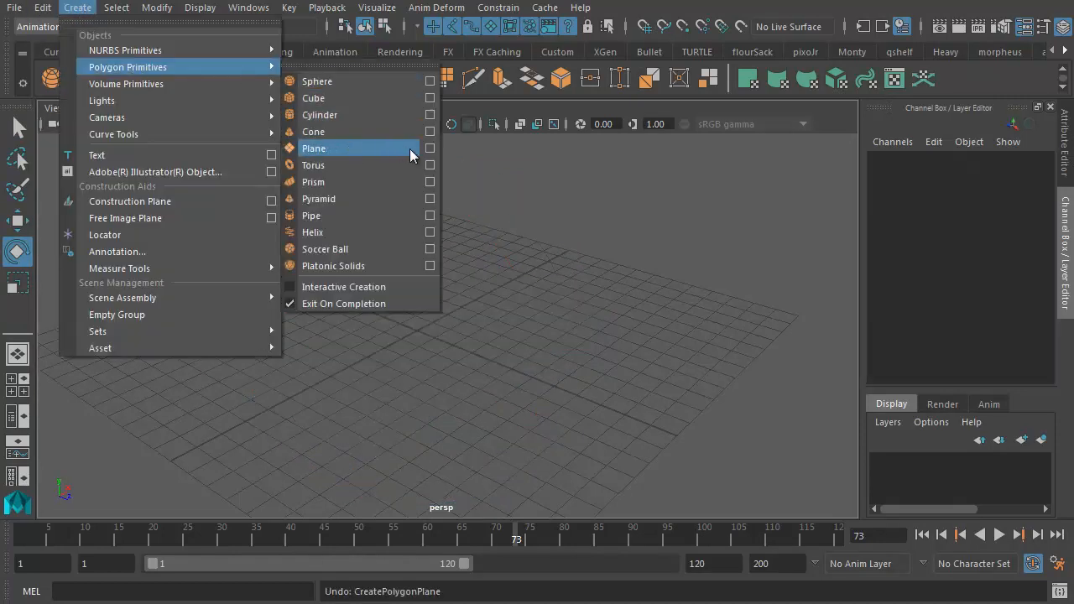
click(430, 147)
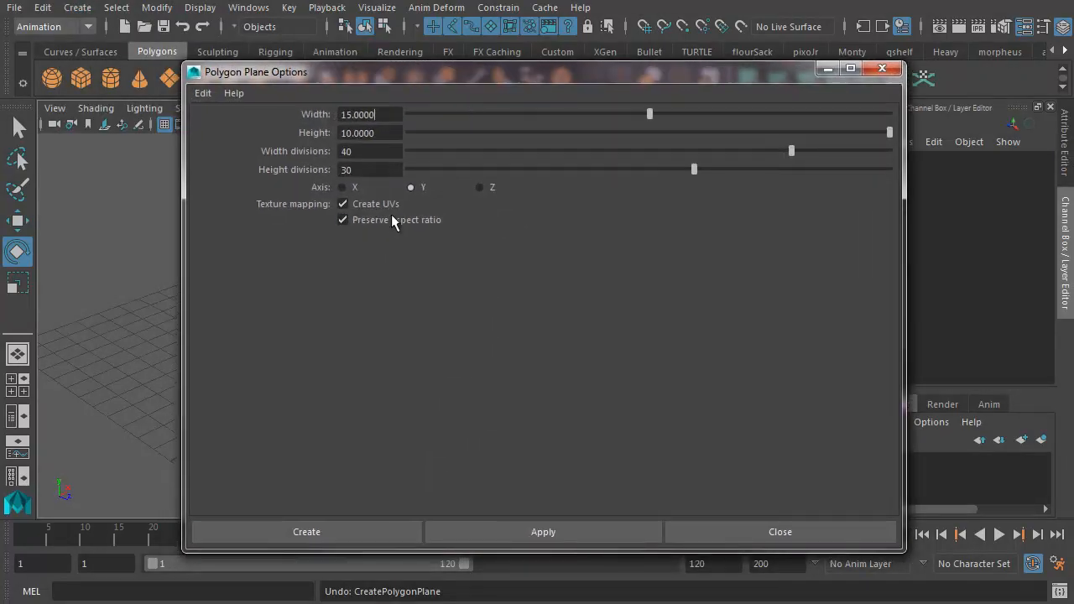
click(201, 92)
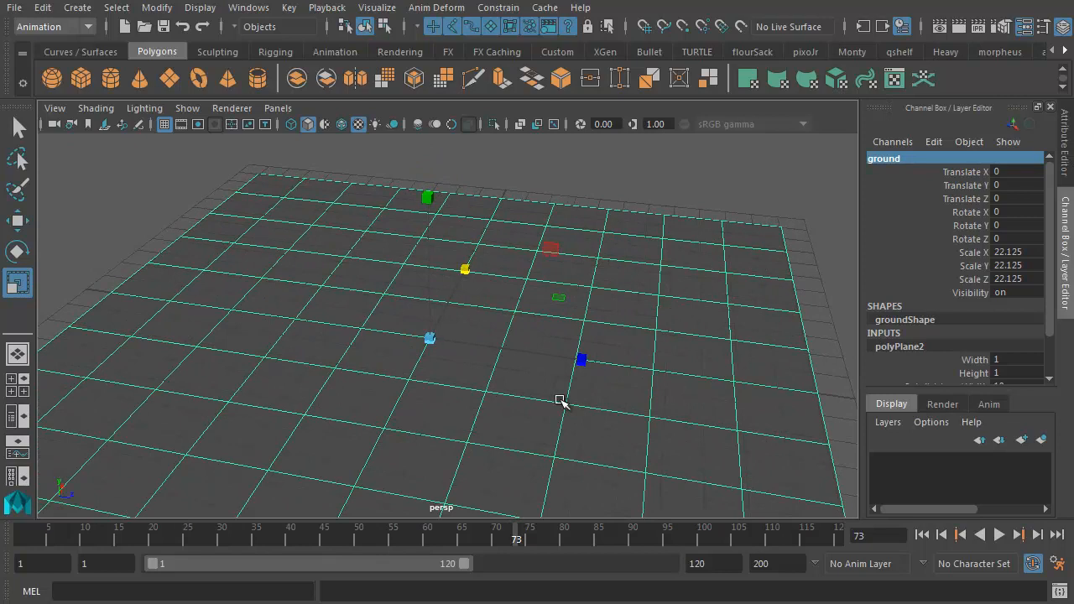
mouse_move(353, 226)
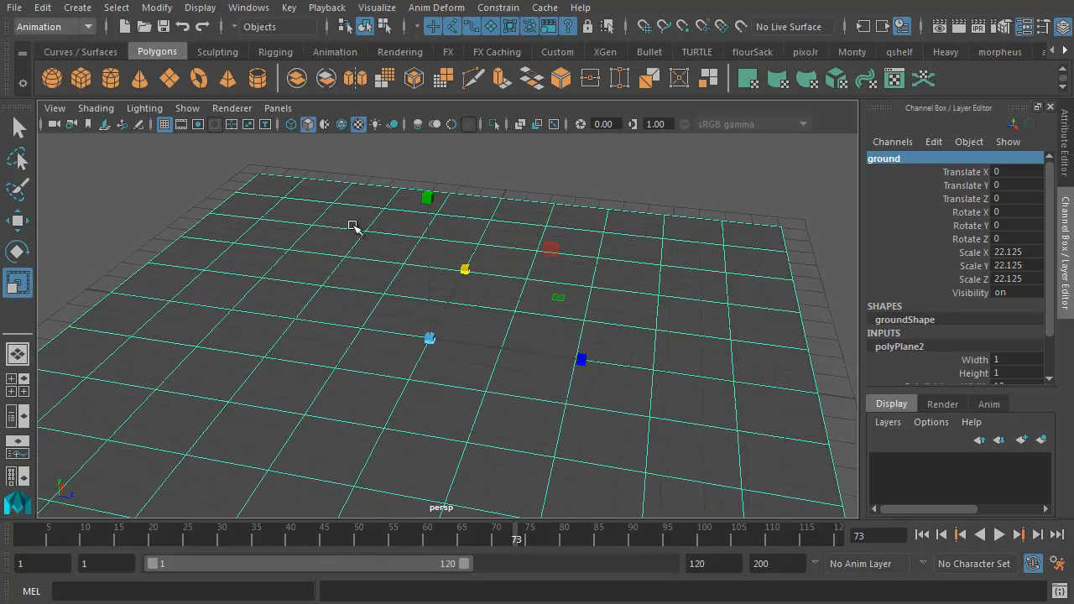
Create a polygon cube from its options, lift it above the ground and rename it die1.
click(78, 7)
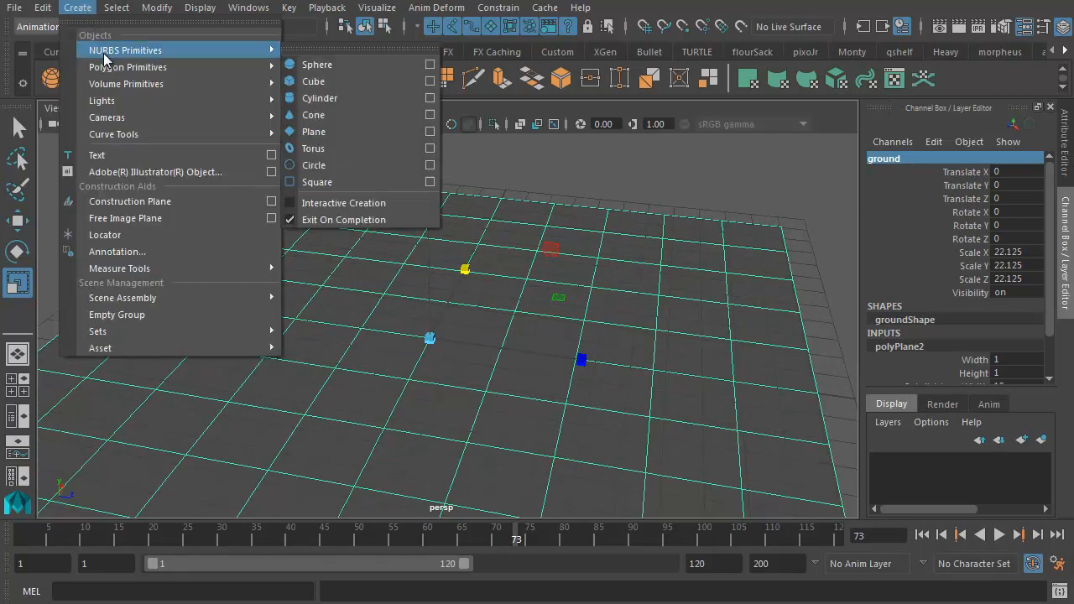
mouse_move(127, 67)
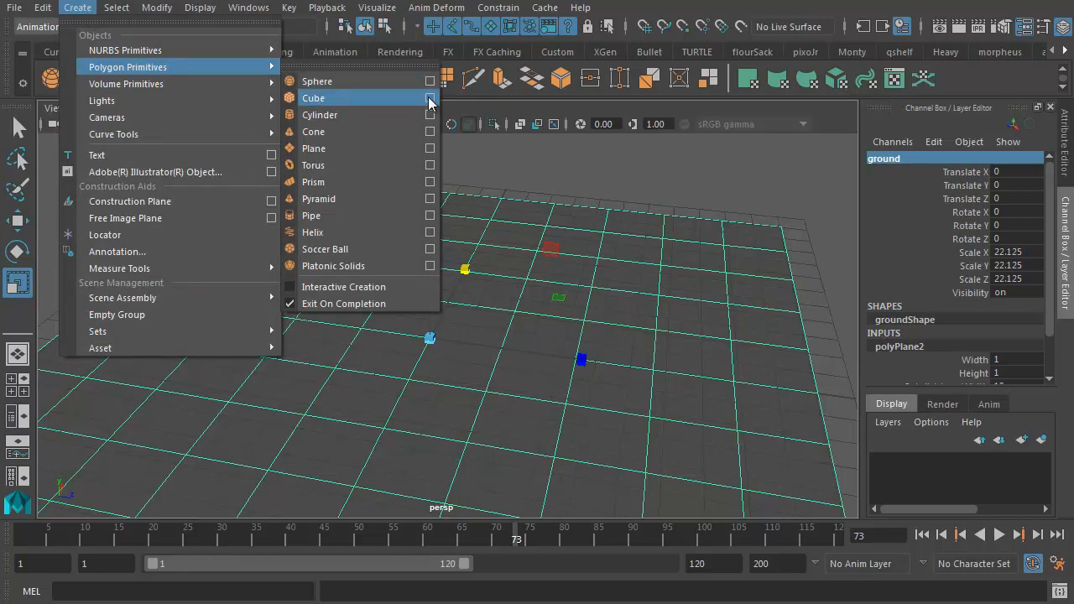
click(430, 97)
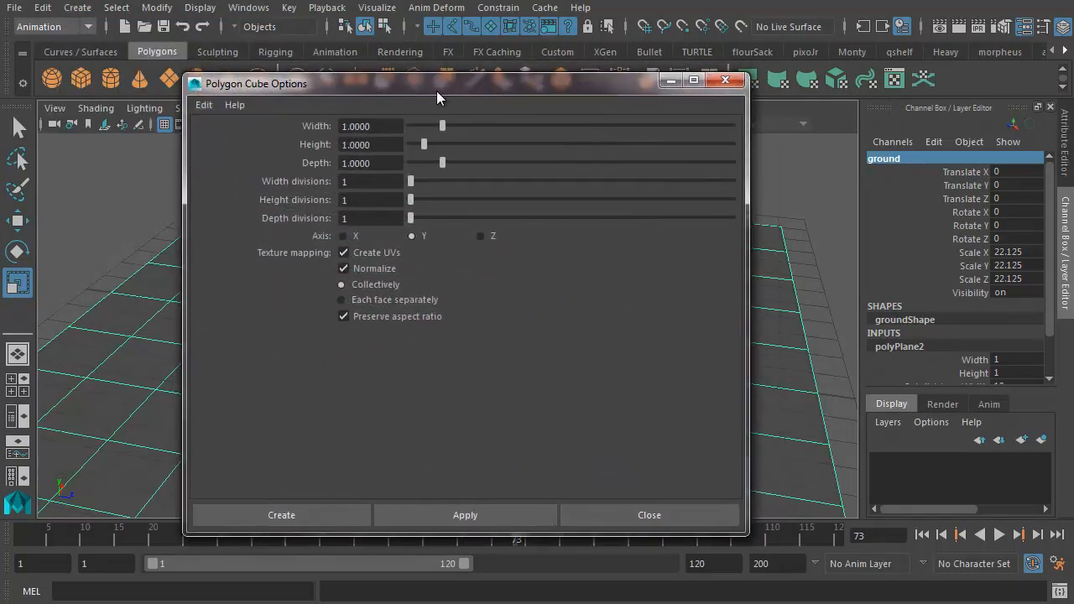
click(282, 514)
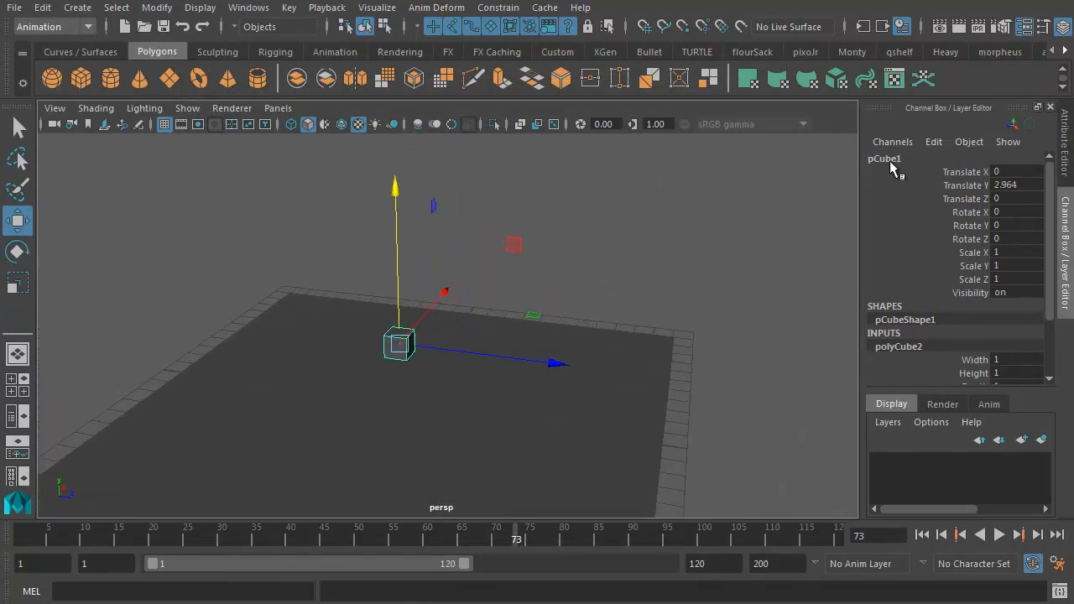
double_click(885, 157)
text(die1)
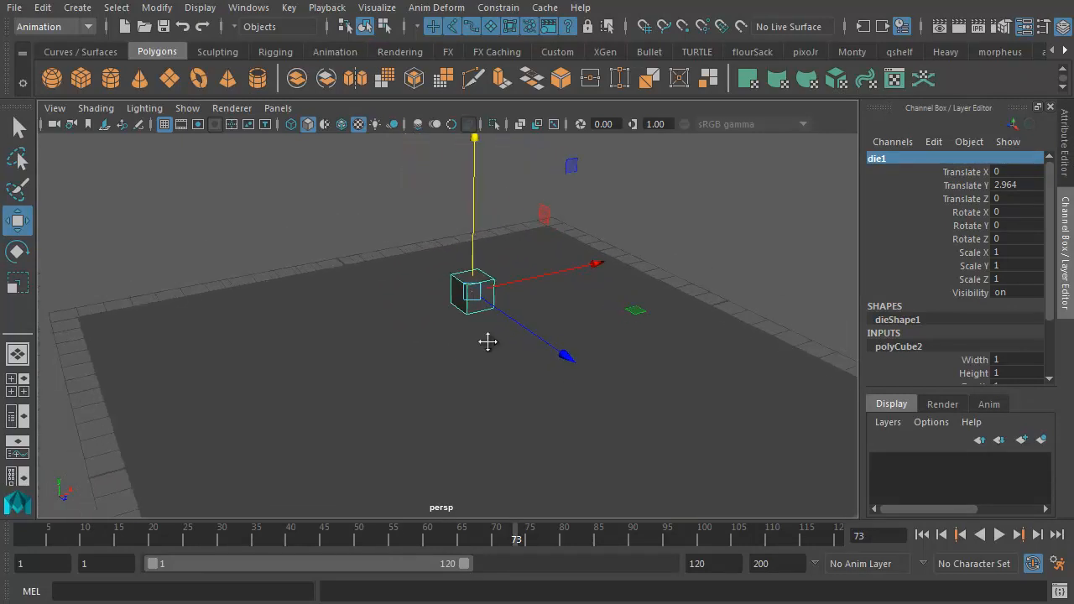
Display die1's UV layout in a UV Editor panel beside the perspective view.
drag(488, 343, 470, 326)
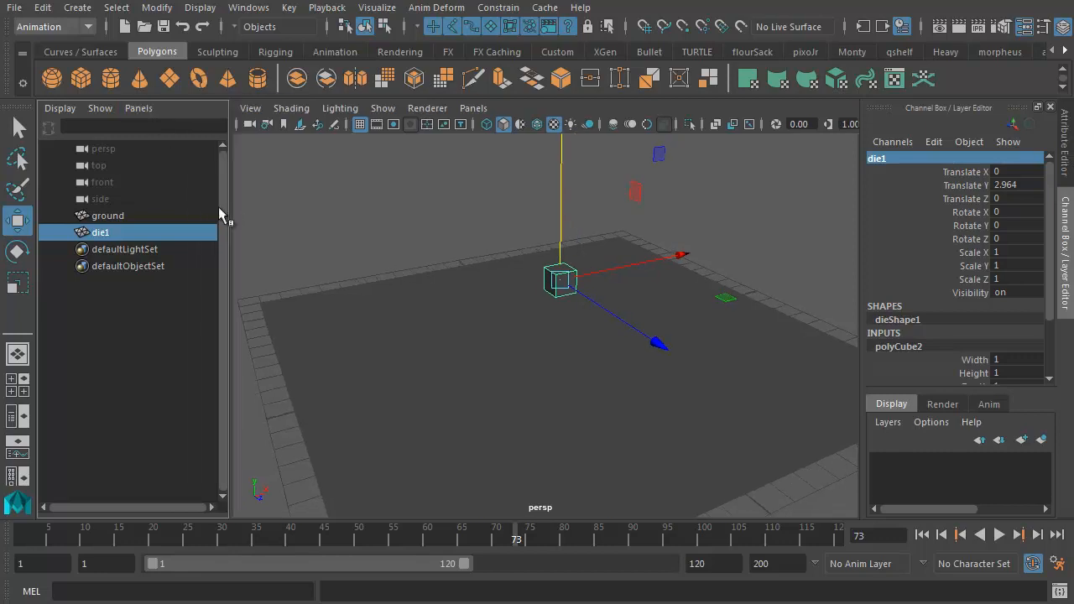
click(138, 107)
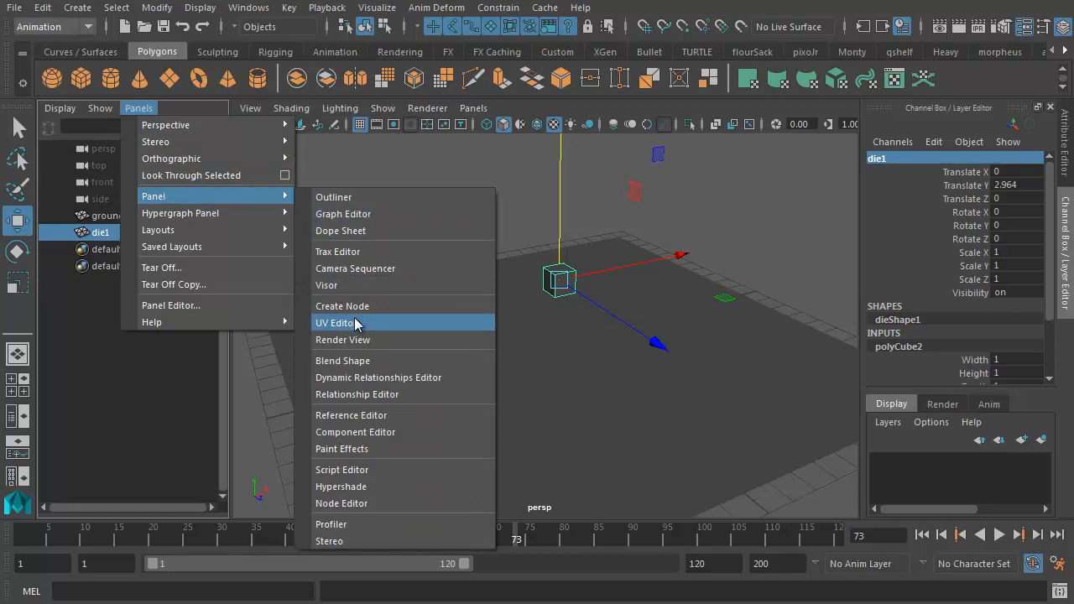
click(336, 322)
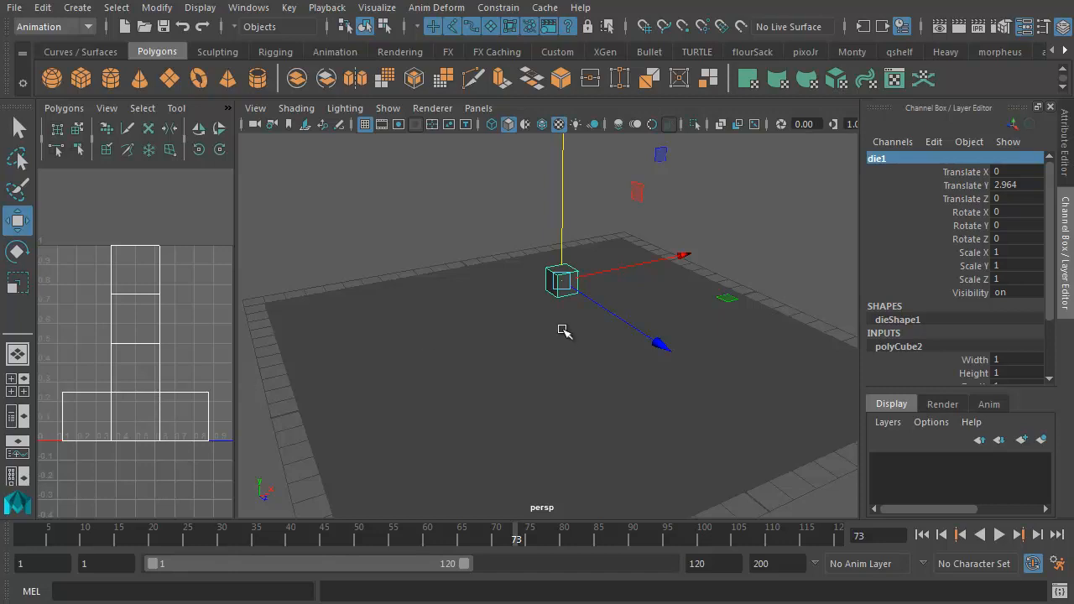
mouse_move(588, 348)
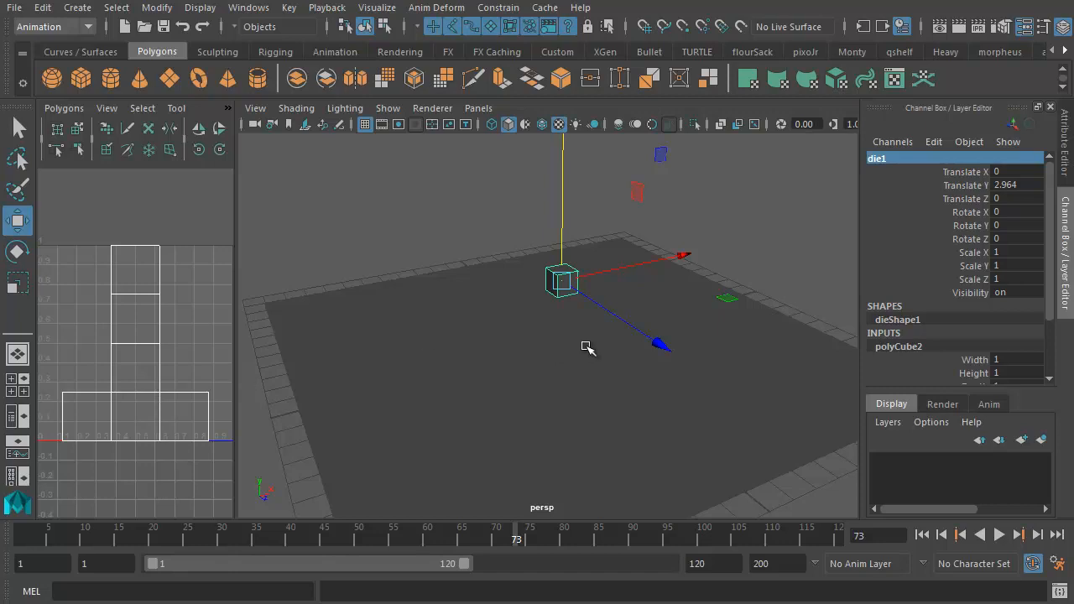
mouse_move(548, 336)
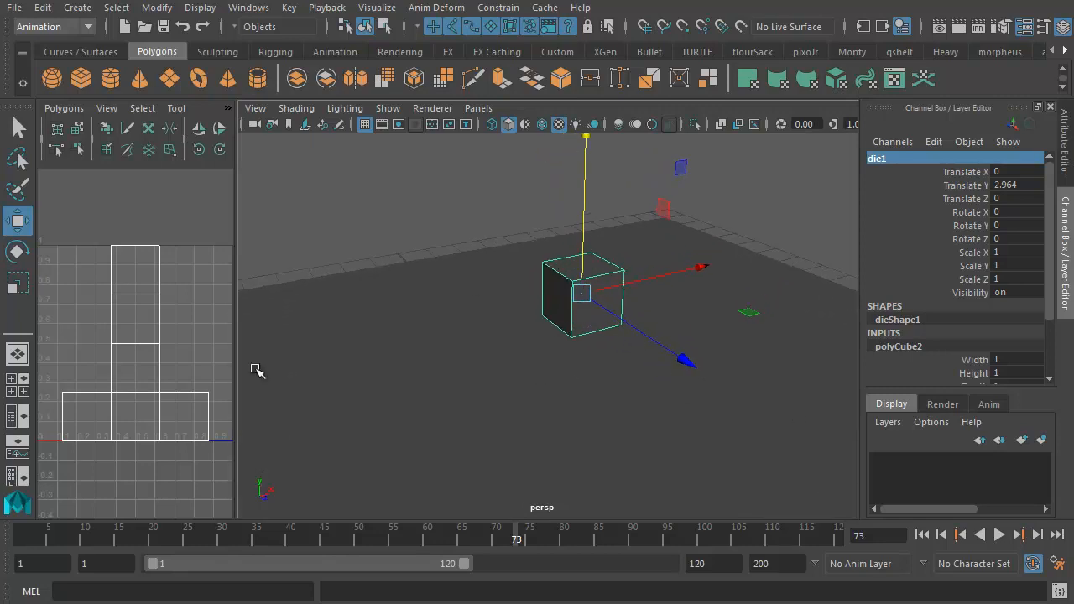
mouse_move(517, 322)
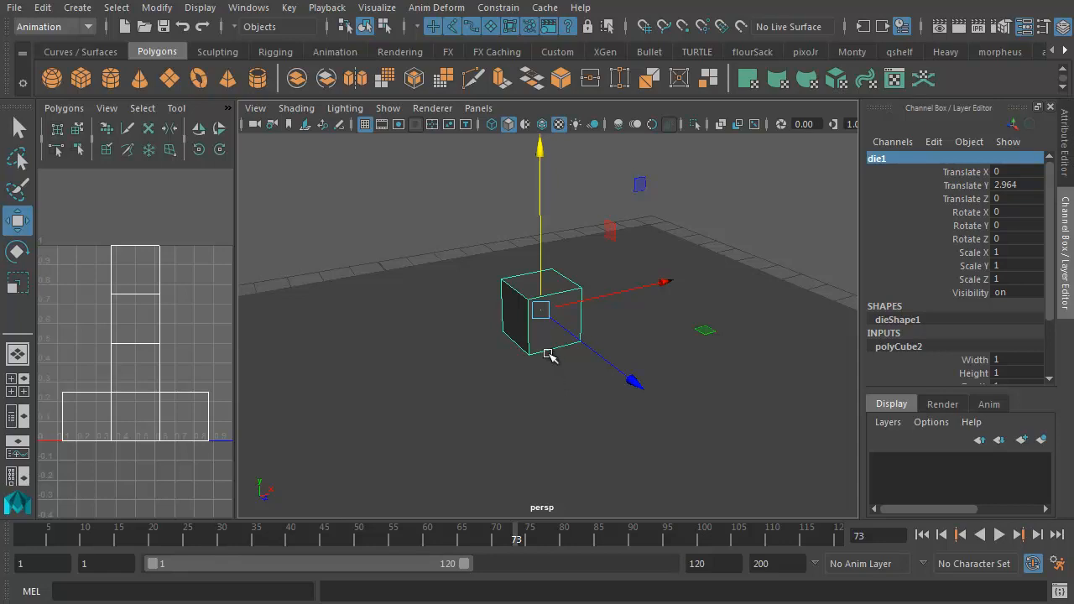
mouse_move(107, 282)
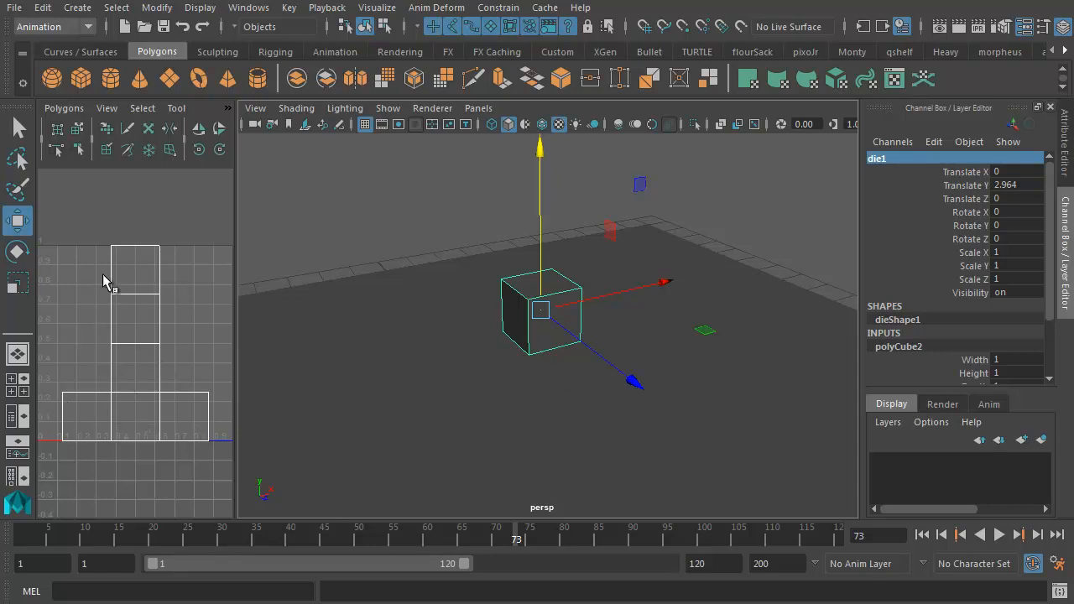
mouse_move(937, 540)
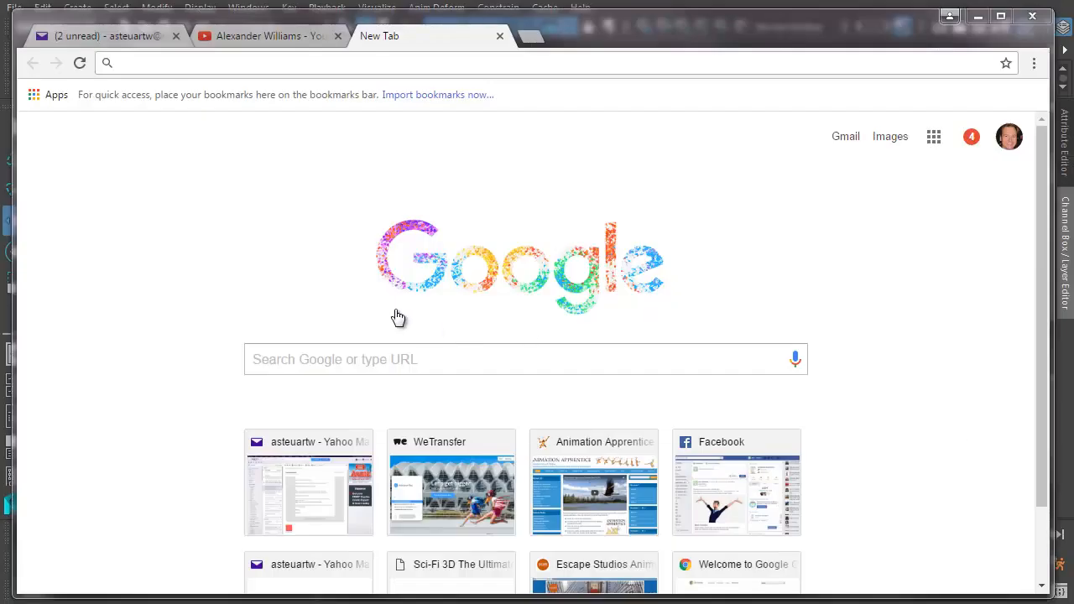
Search Google Images for 'dice texture map', refining the query from dice material.
text(dice material)
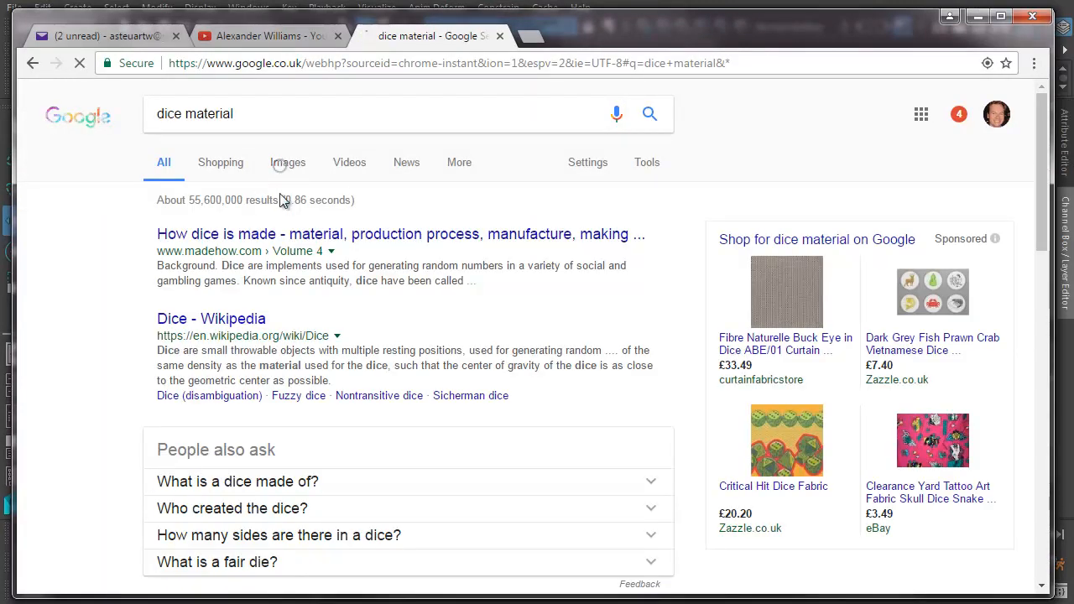
click(287, 161)
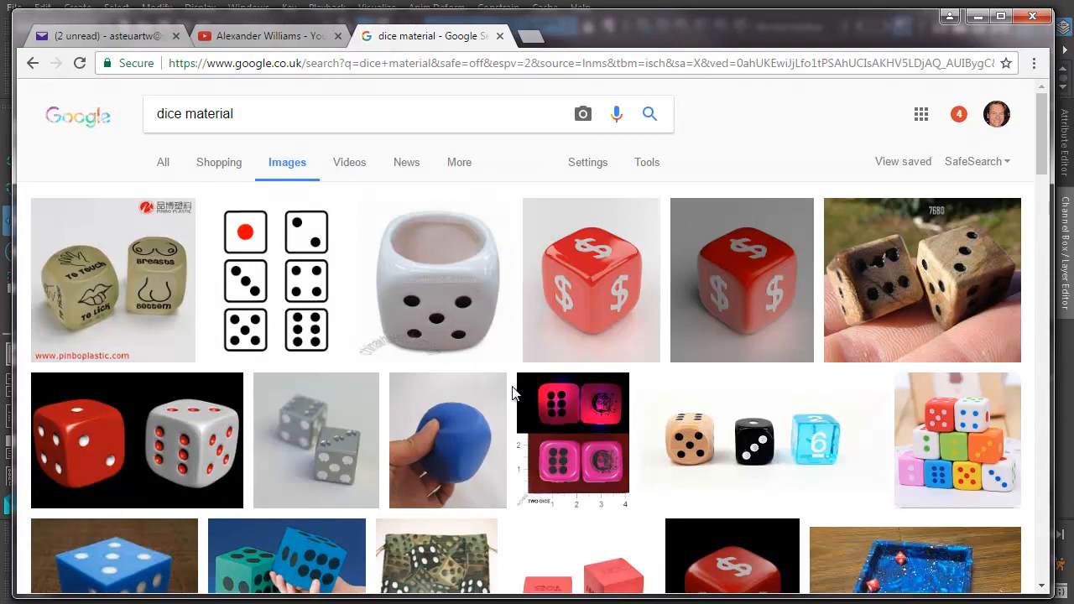
double_click(210, 114)
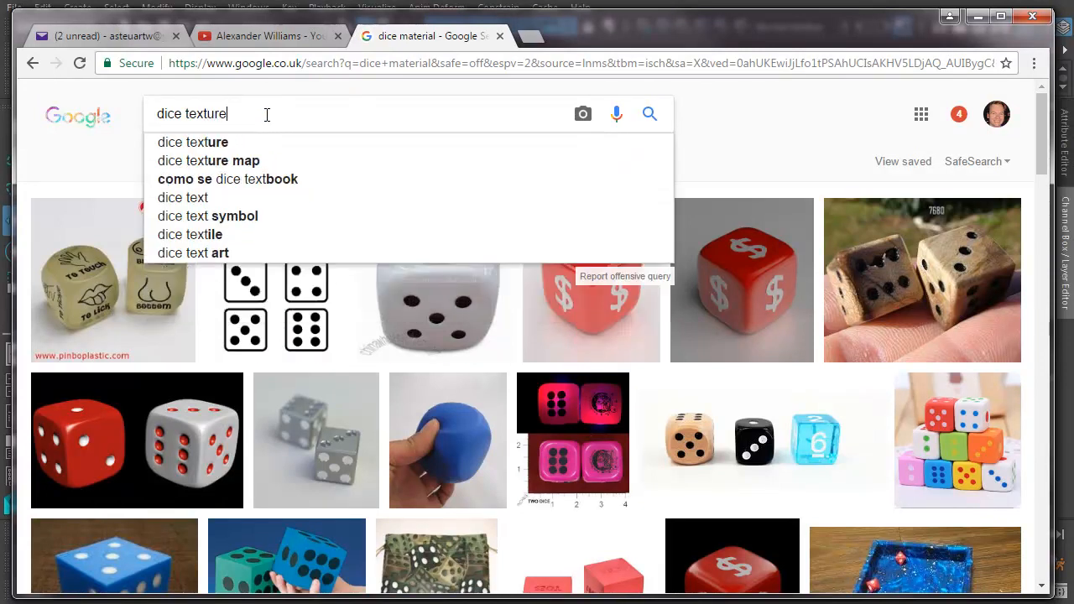
click(208, 161)
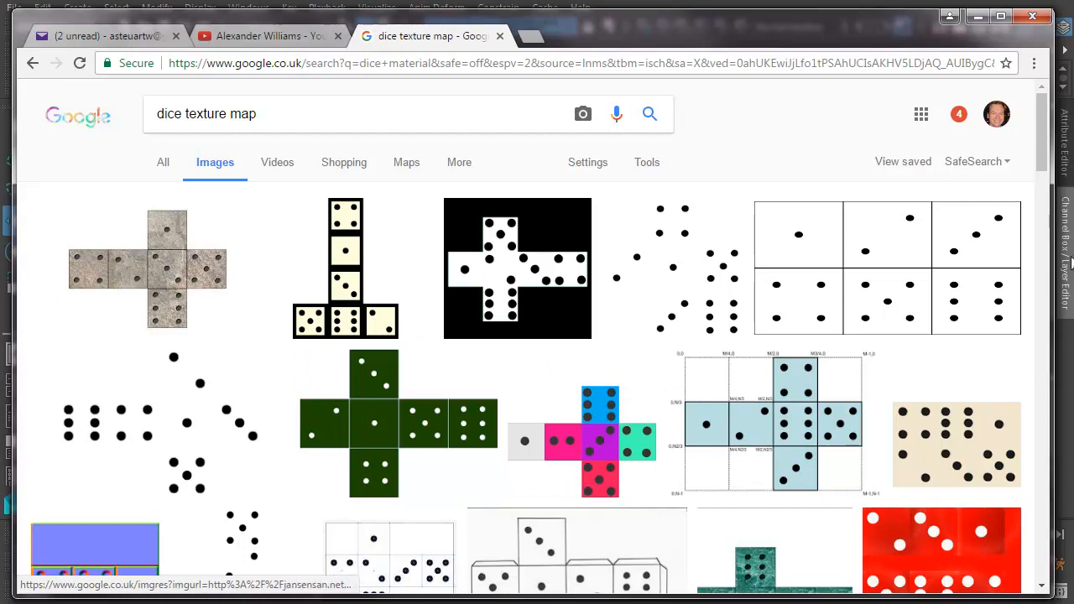
mouse_move(165, 266)
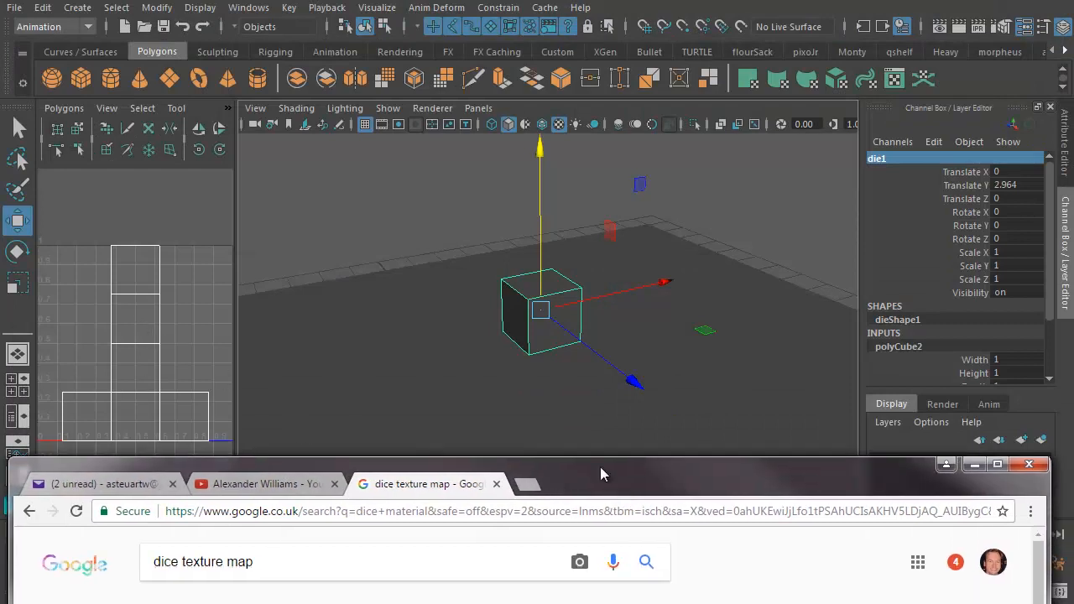
Preview the 512×512 black-dot dice texture and choose Save image as on it.
click(997, 463)
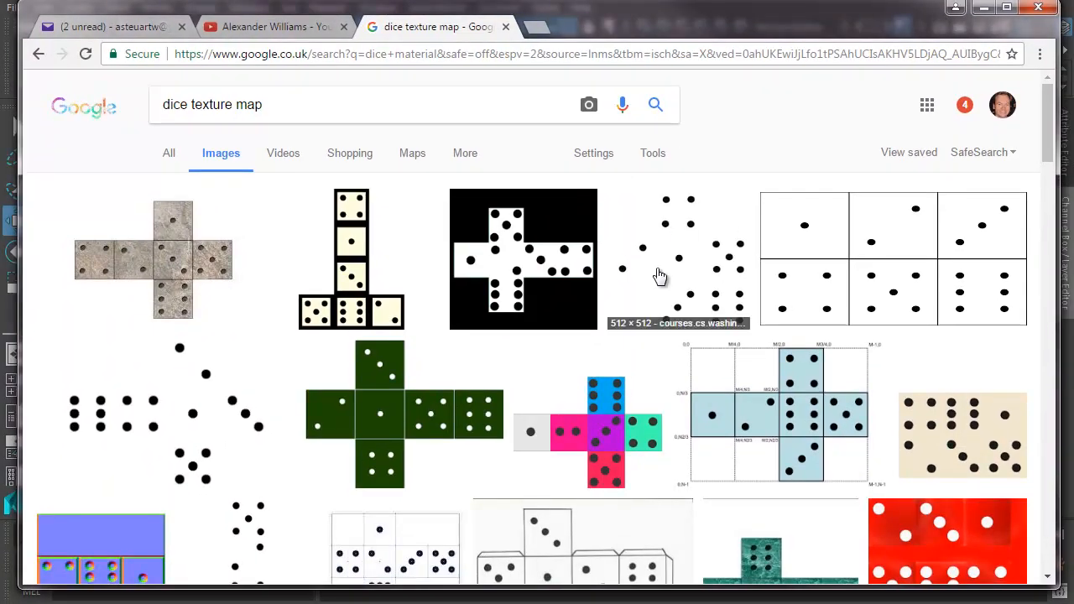
mouse_move(977, 222)
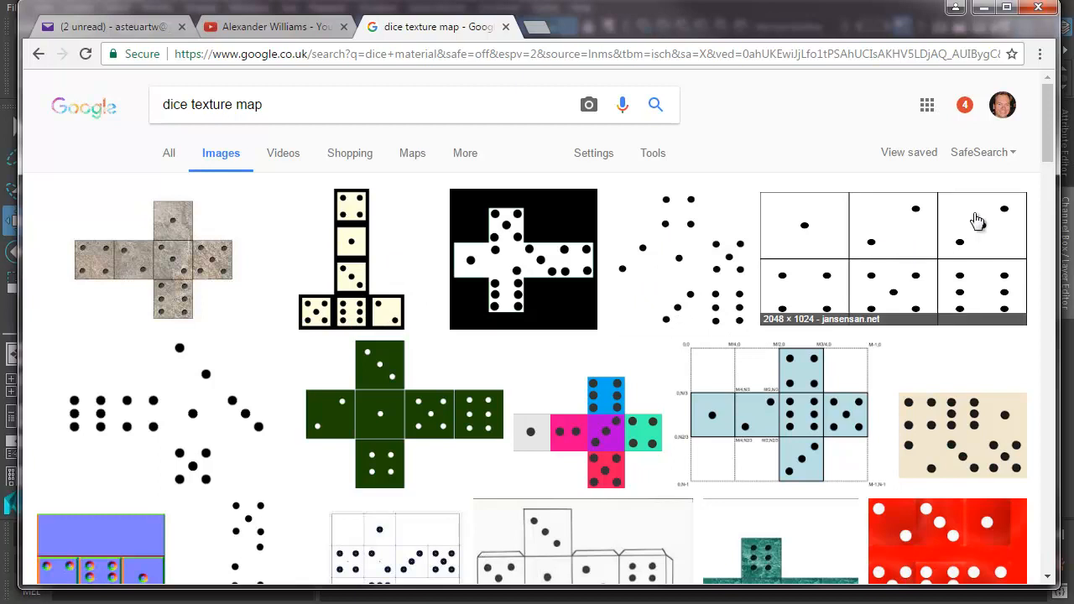
scroll(down, 3)
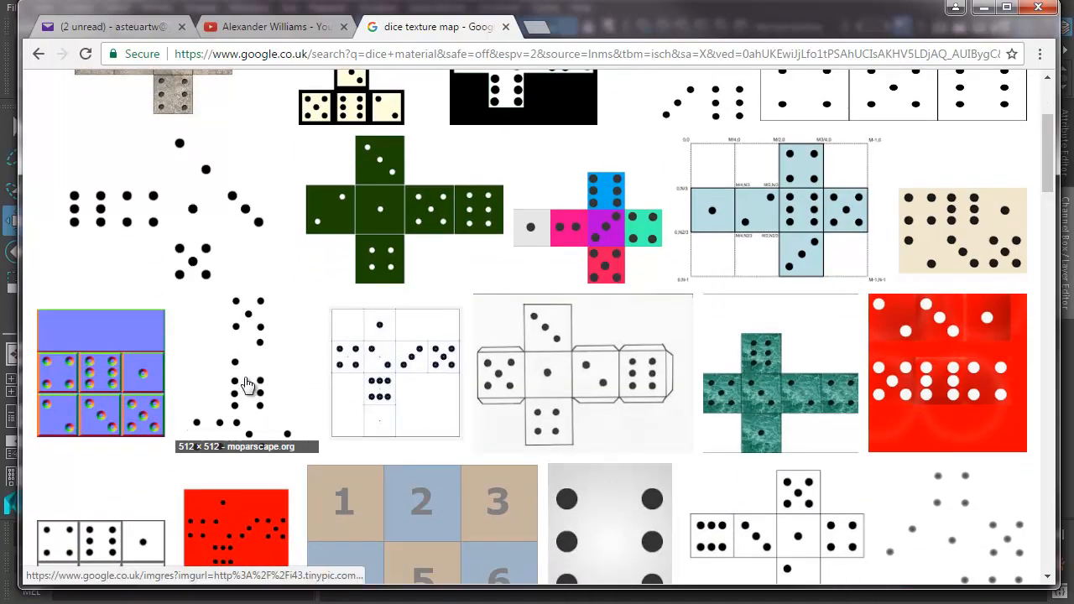
click(248, 386)
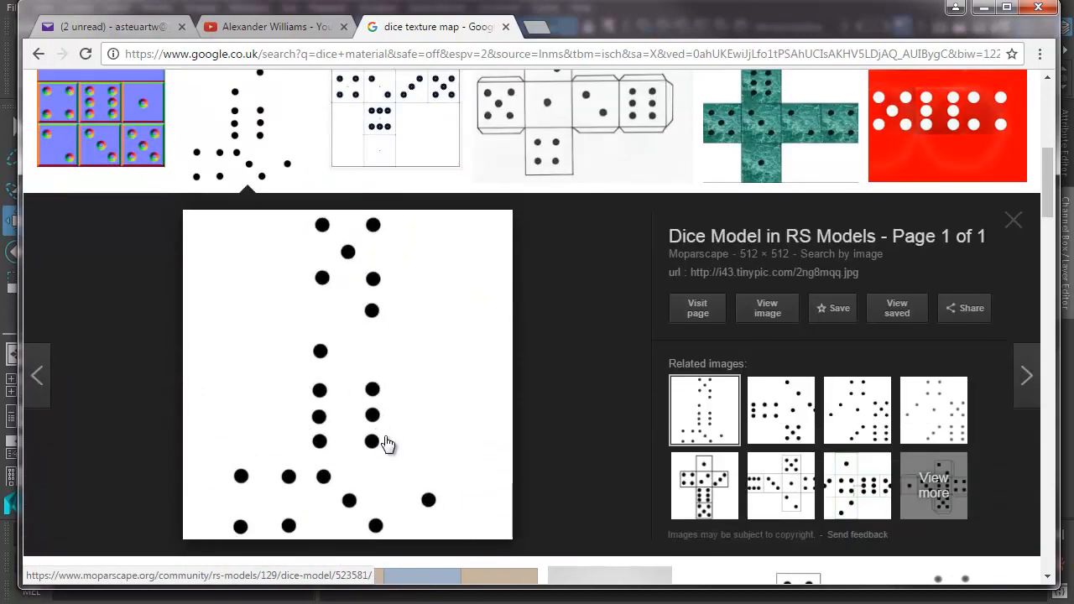
mouse_move(373, 423)
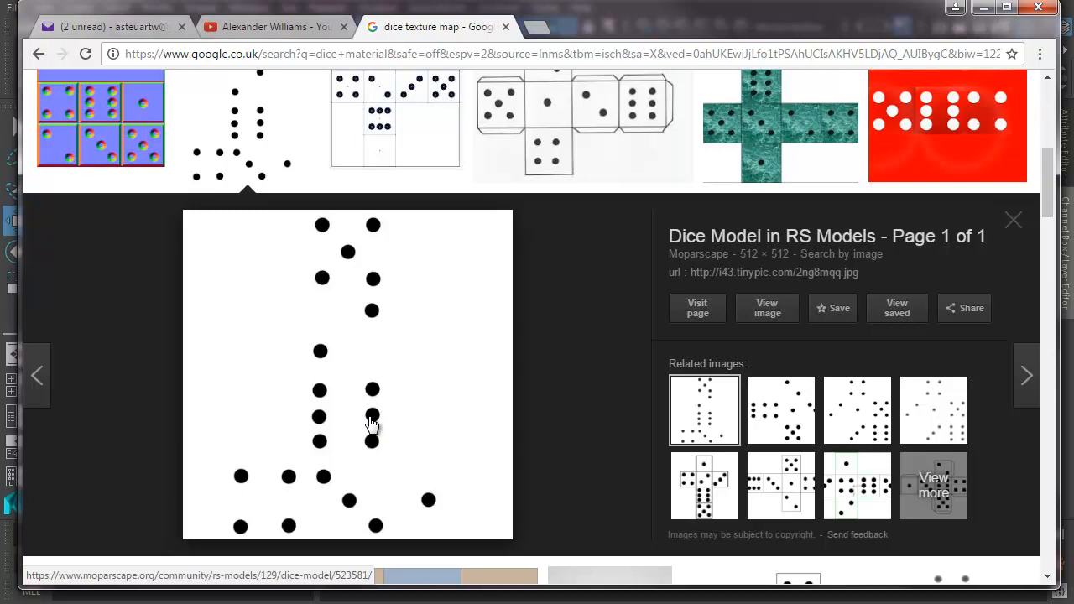
mouse_move(671, 268)
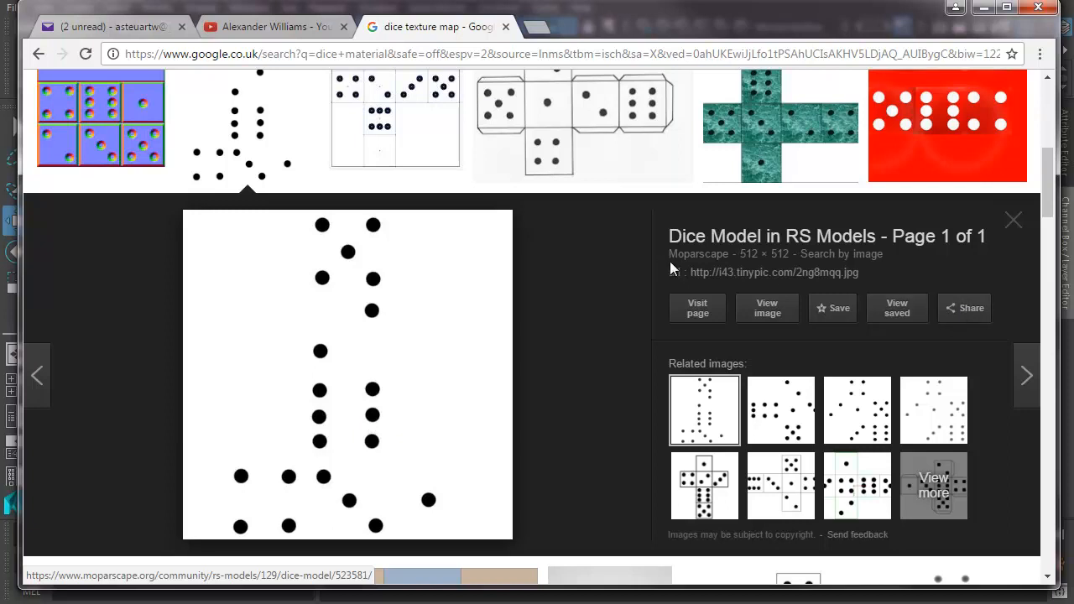
mouse_move(364, 339)
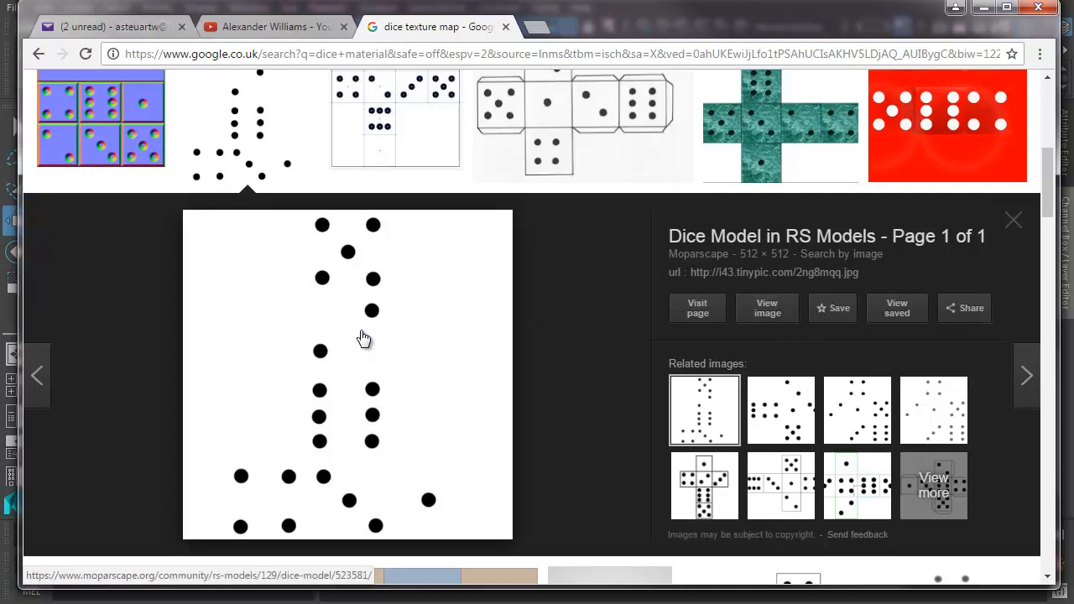
right_click(364, 338)
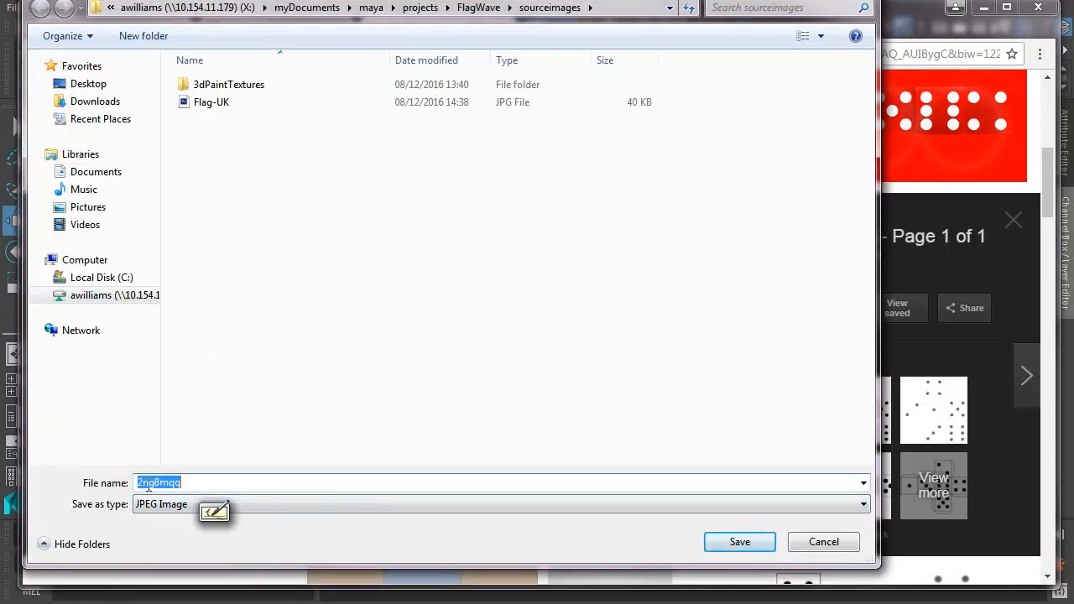
Name the file diceMat and navigate up to the projects folder.
text(d)
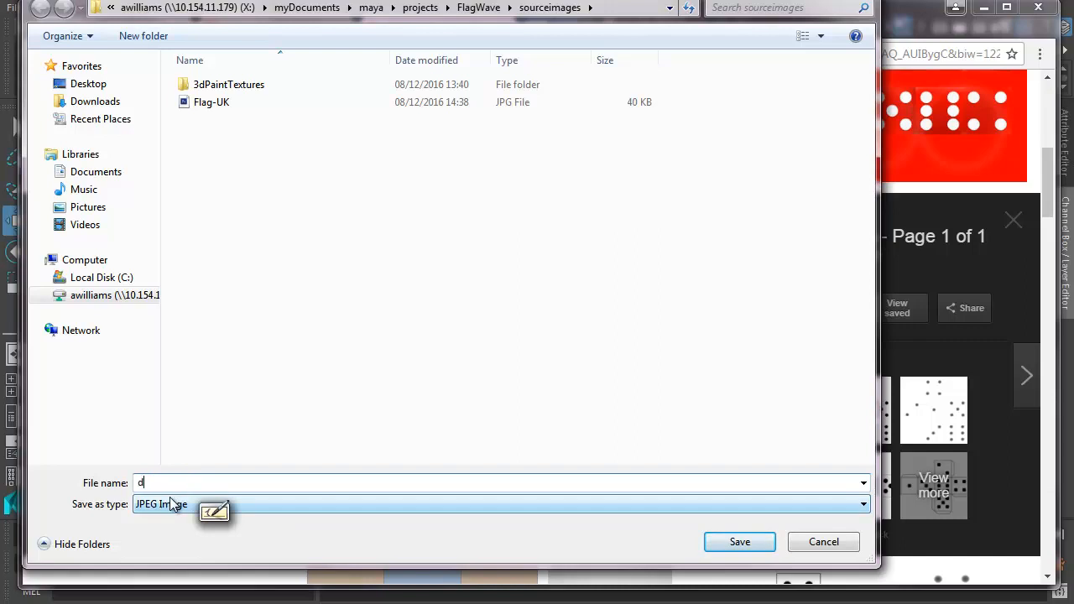
text(iceMat)
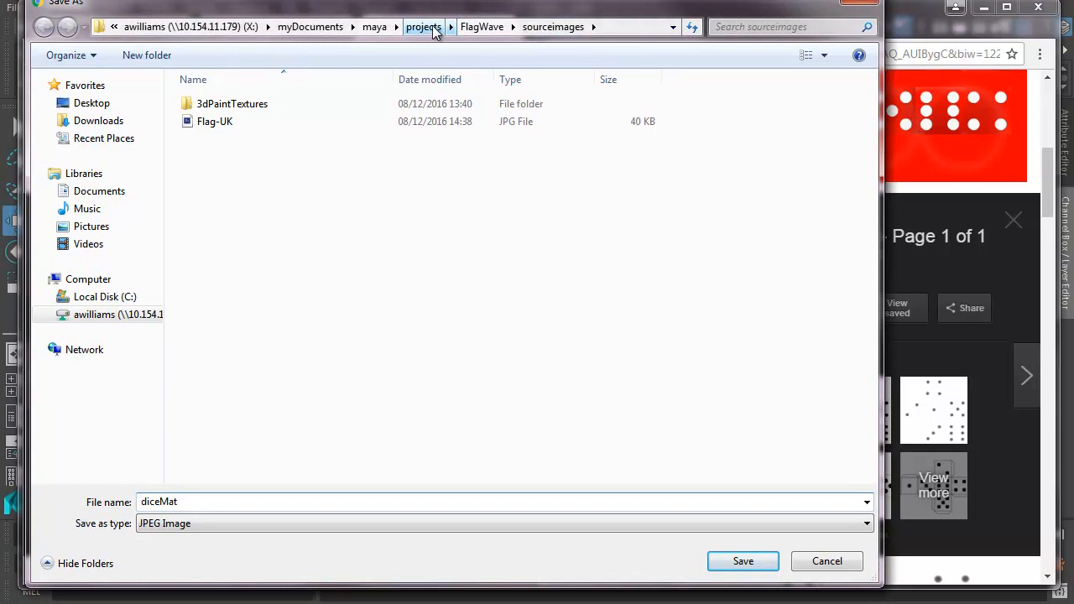
click(423, 27)
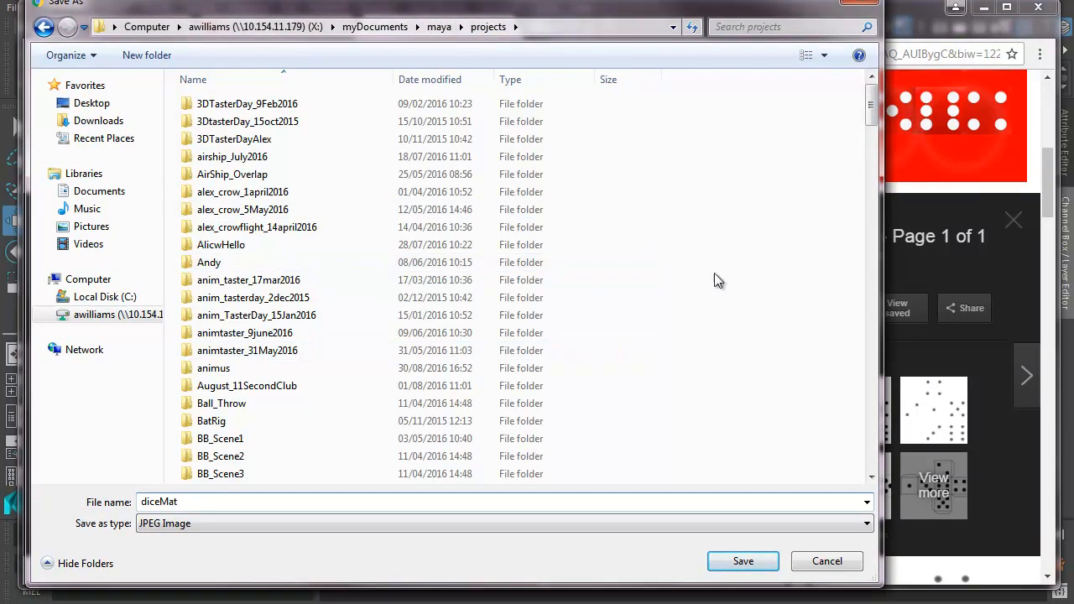
scroll(down, 3)
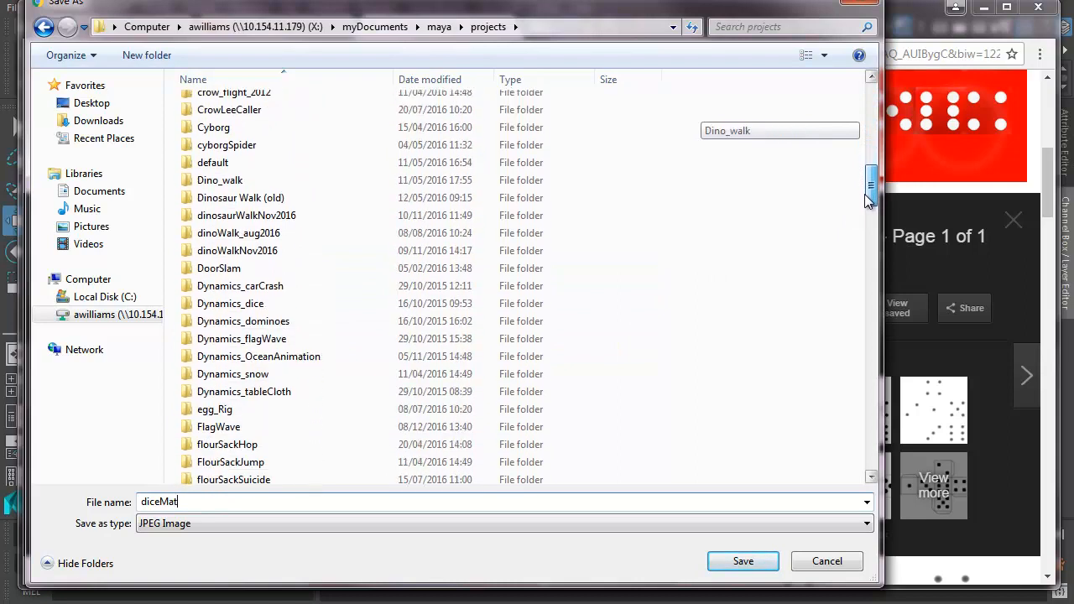
scroll(down, 3)
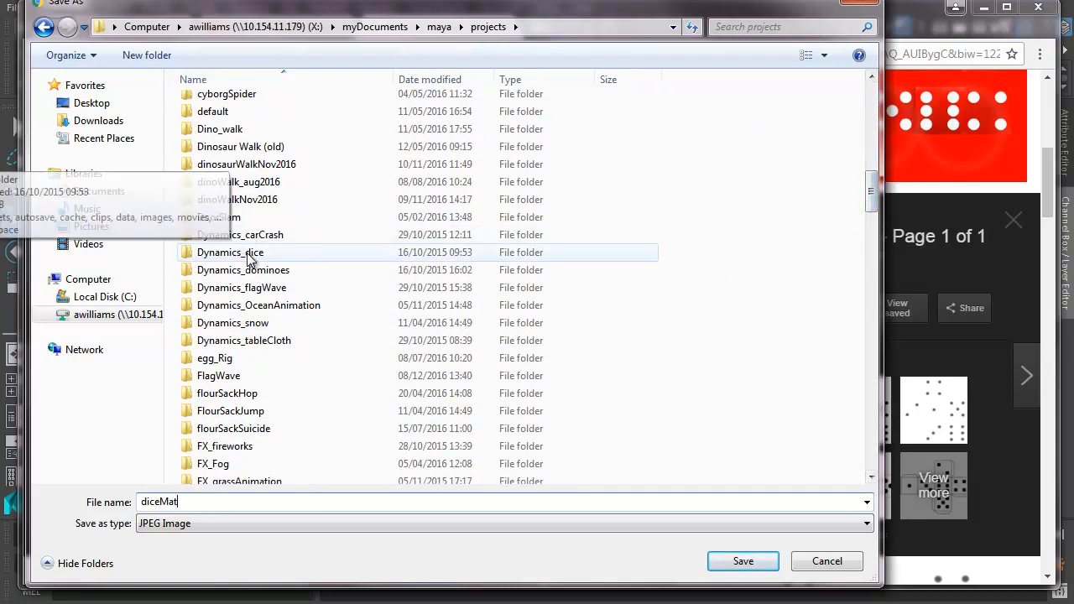
Save diceMat into Dynamics_dice's sourceimages folder.
double_click(230, 252)
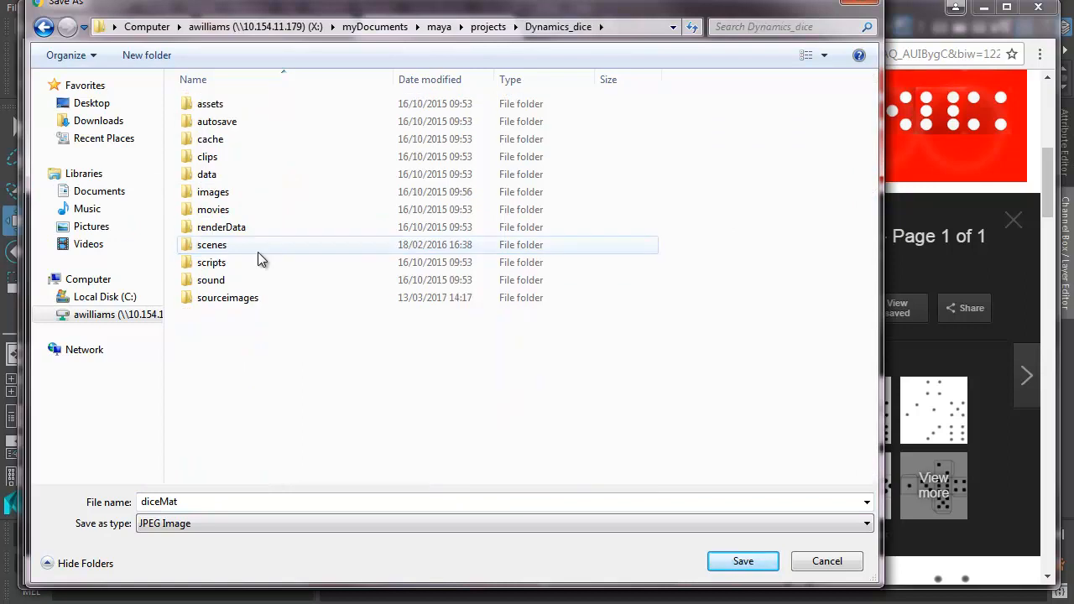
double_click(228, 297)
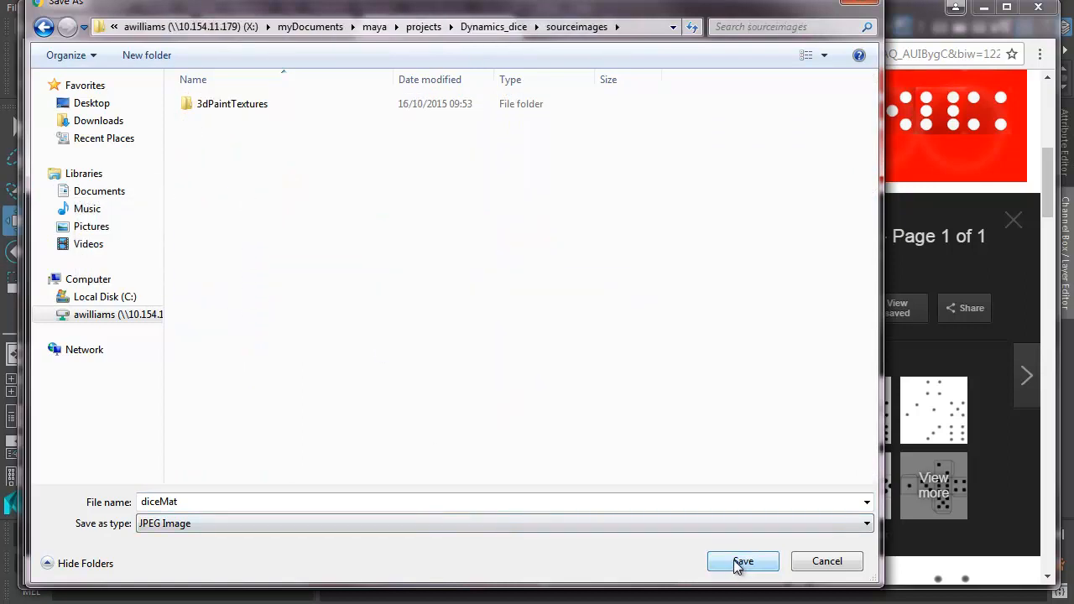
click(742, 561)
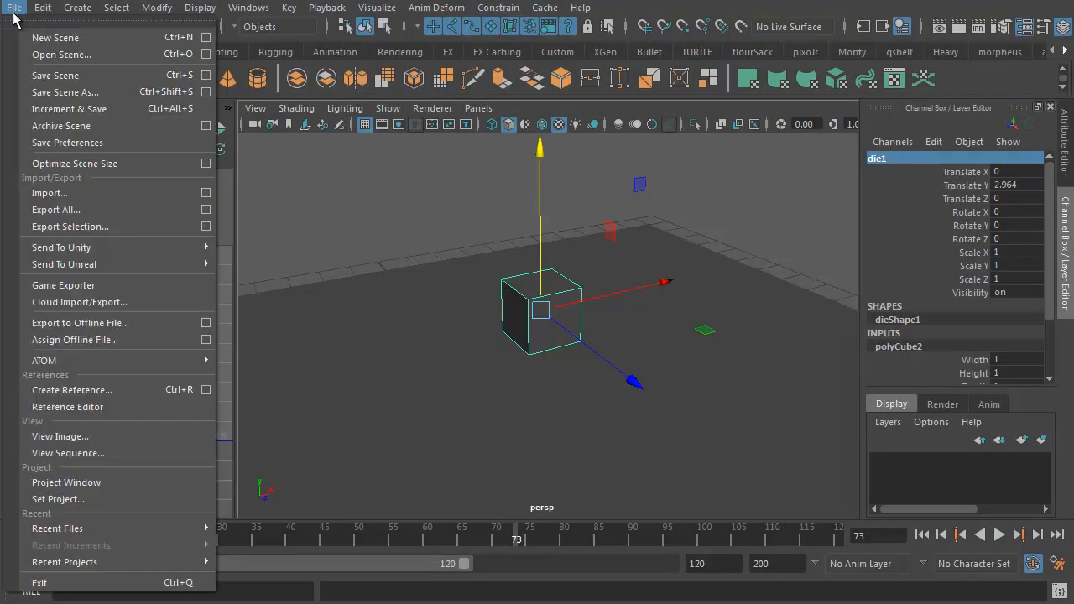
mouse_move(57, 500)
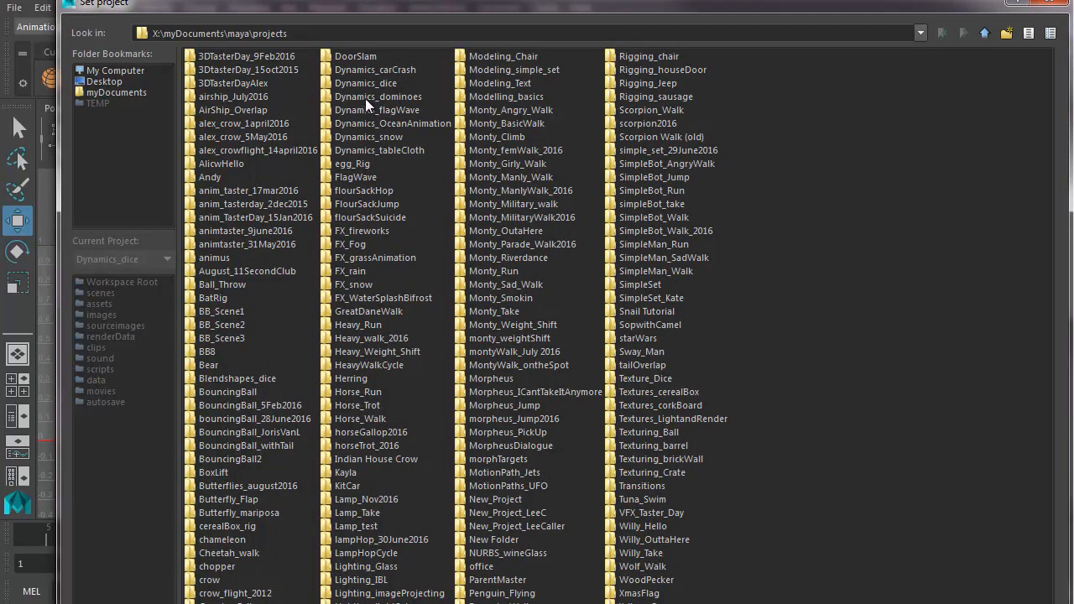
Set Dynamics_dice as Maya's current project.
click(366, 84)
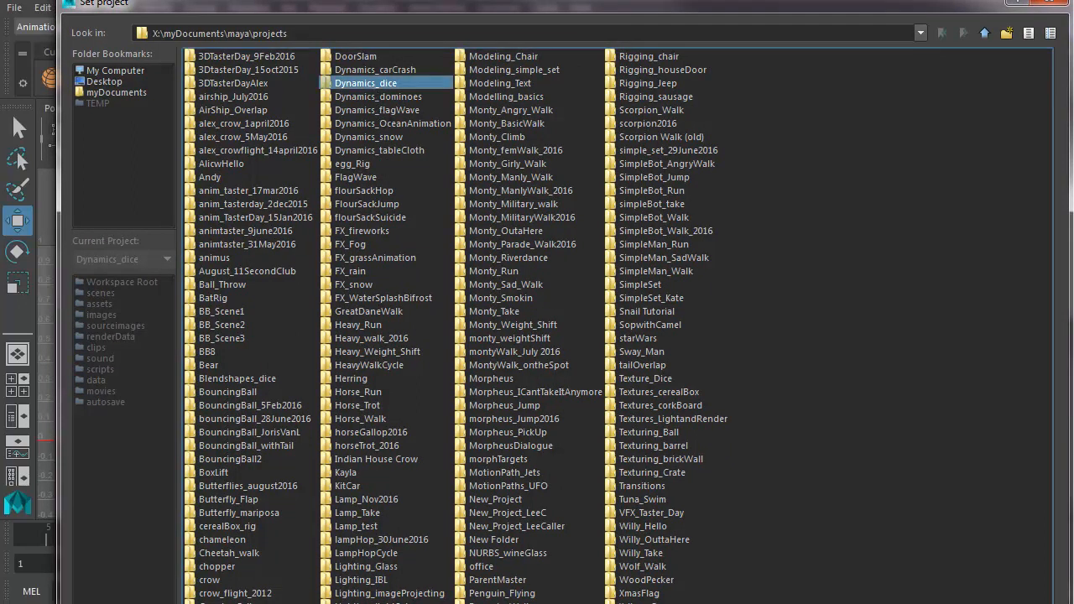
click(366, 82)
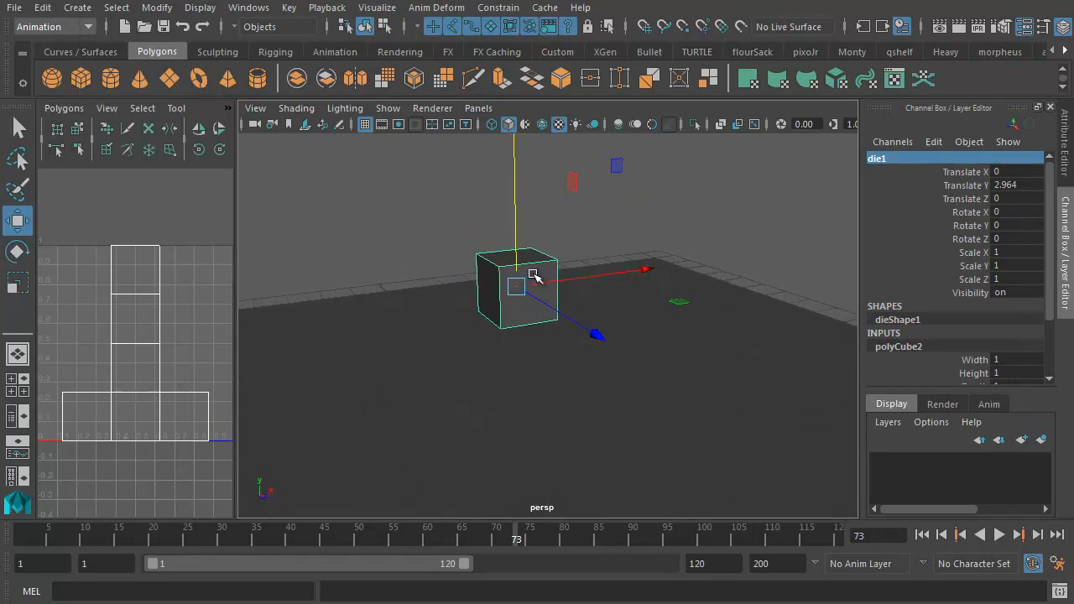
Assign a new Lambert material to the die1 cube.
right_click(536, 289)
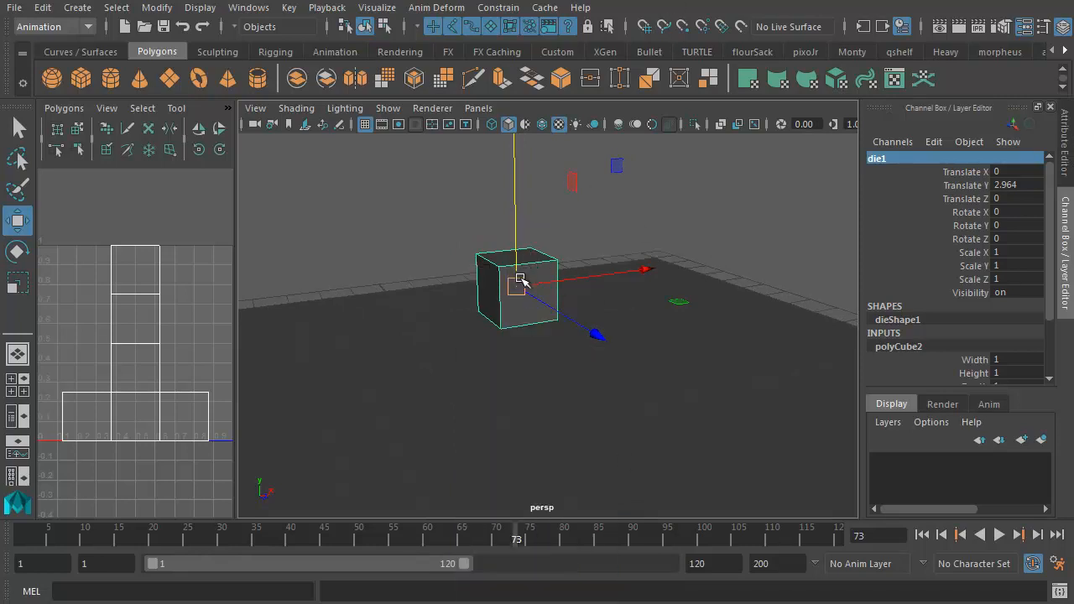
mouse_move(543, 7)
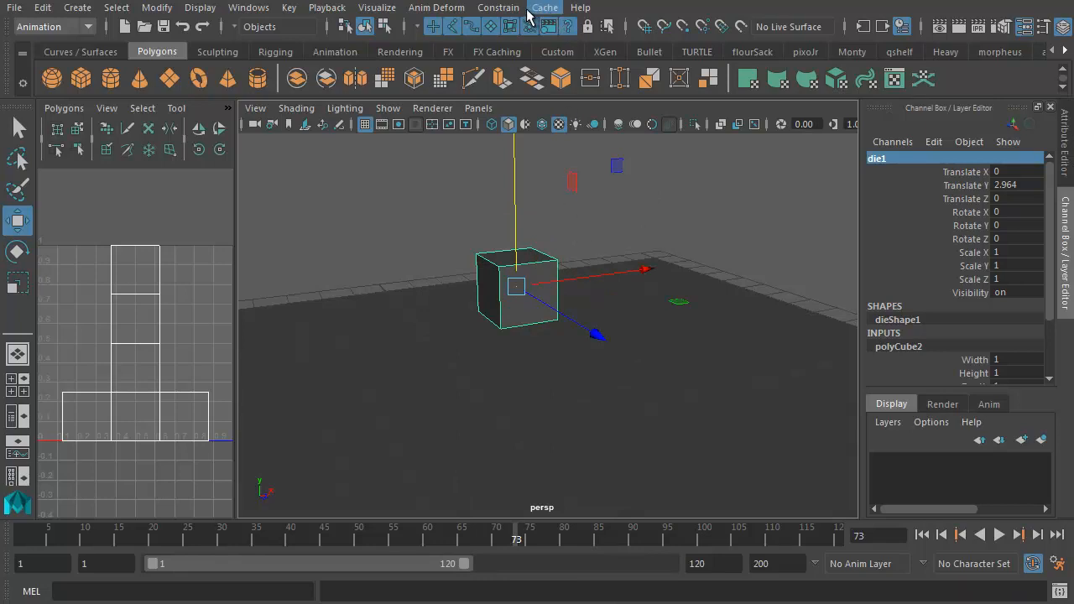
click(529, 13)
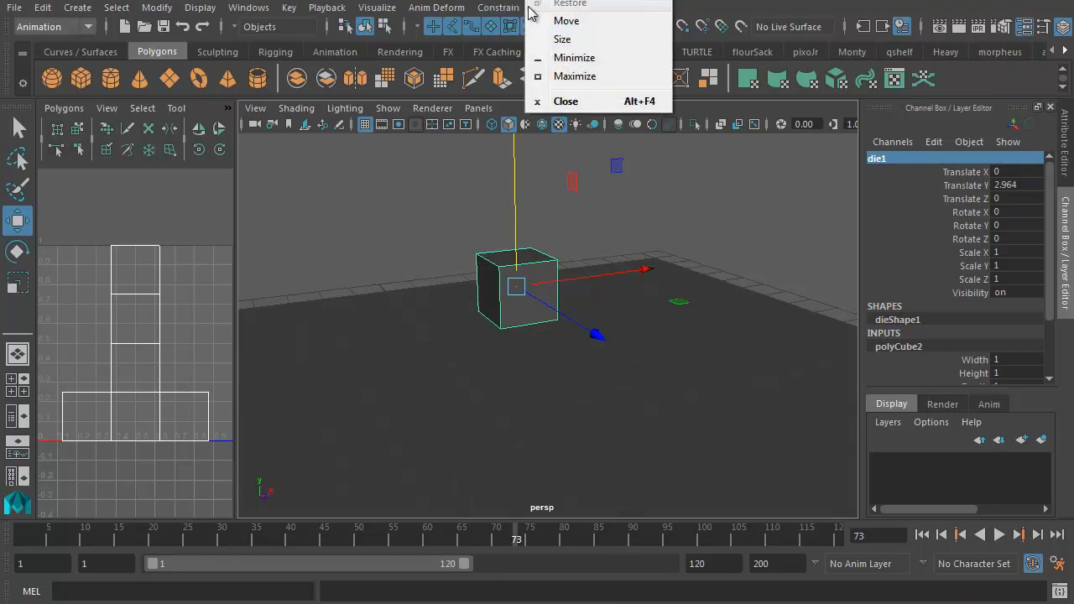
click(543, 147)
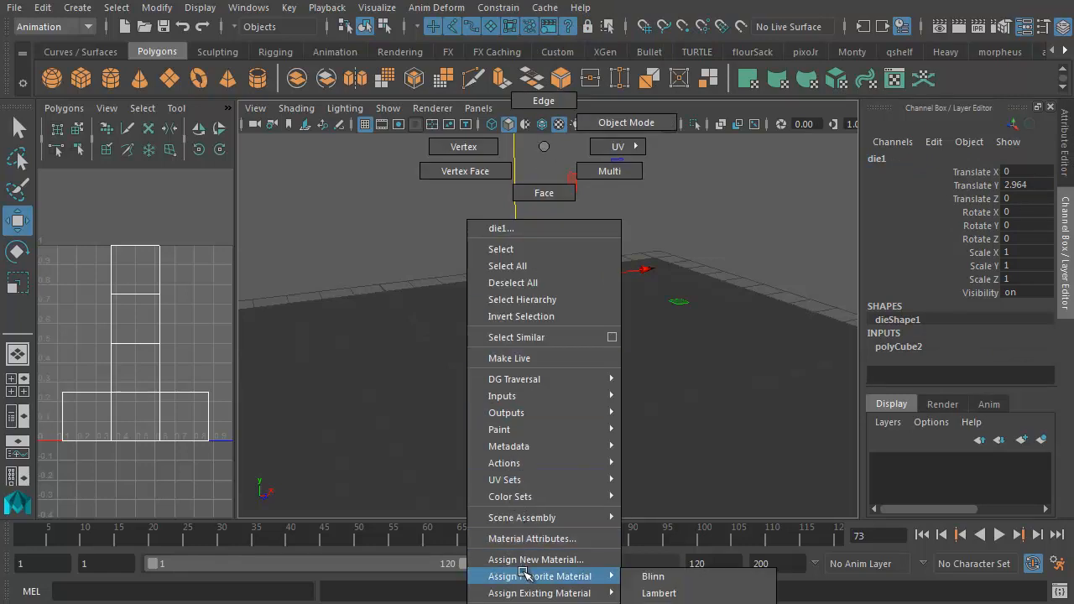
mouse_move(658, 593)
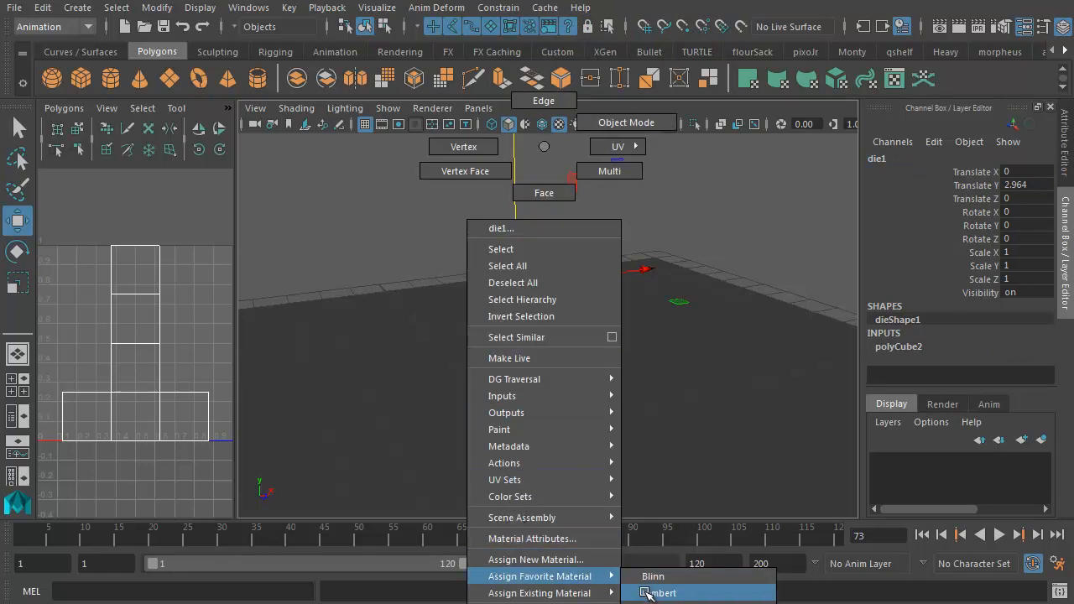
click(658, 593)
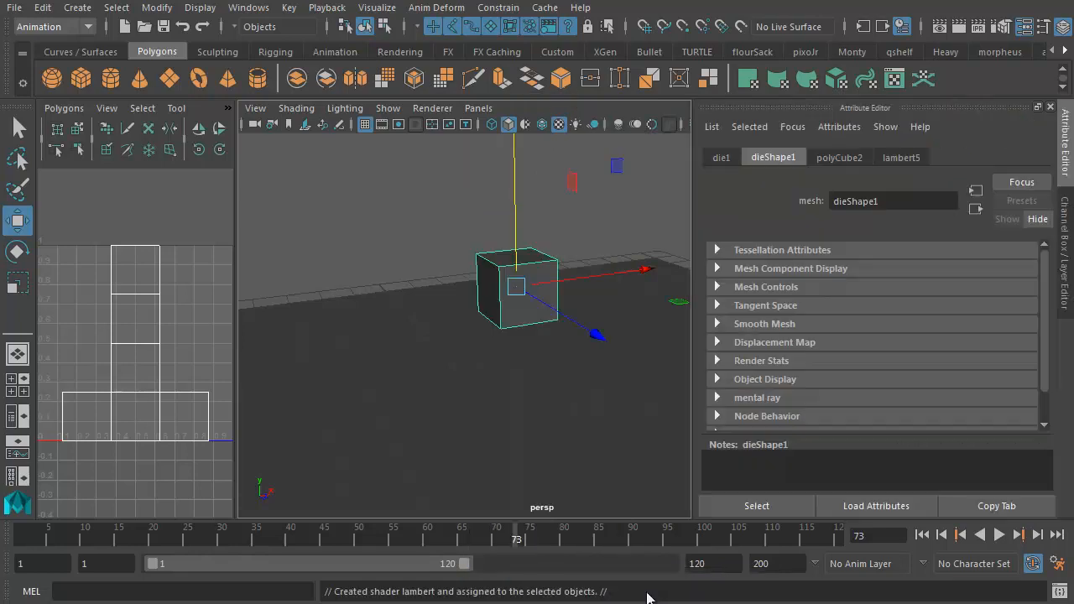
Rename the new lambert5 material to diceShader in the Attribute Editor.
click(901, 158)
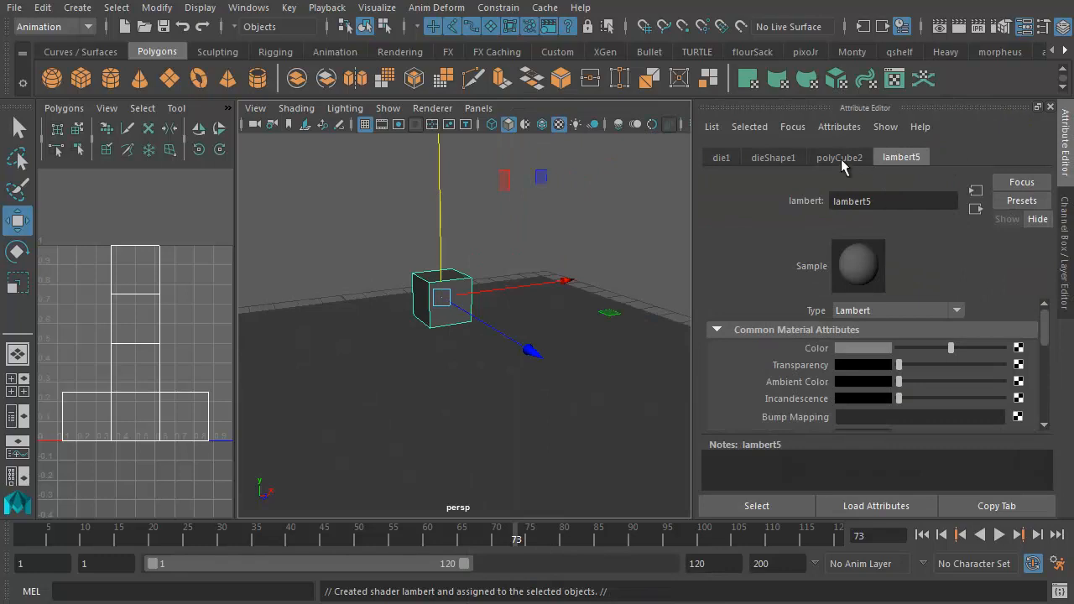
double_click(853, 201)
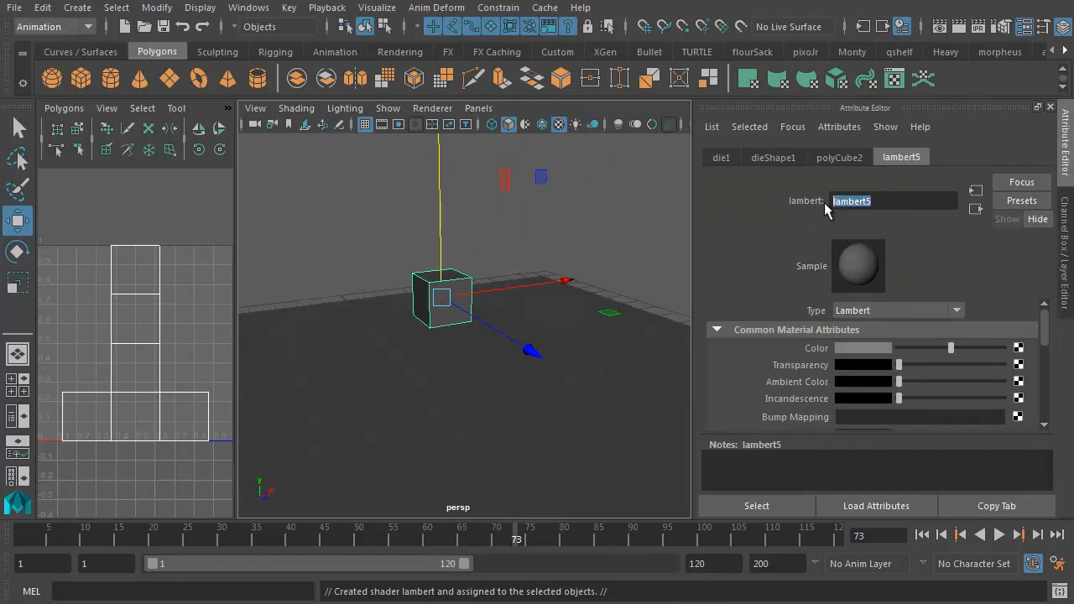
mouse_move(814, 210)
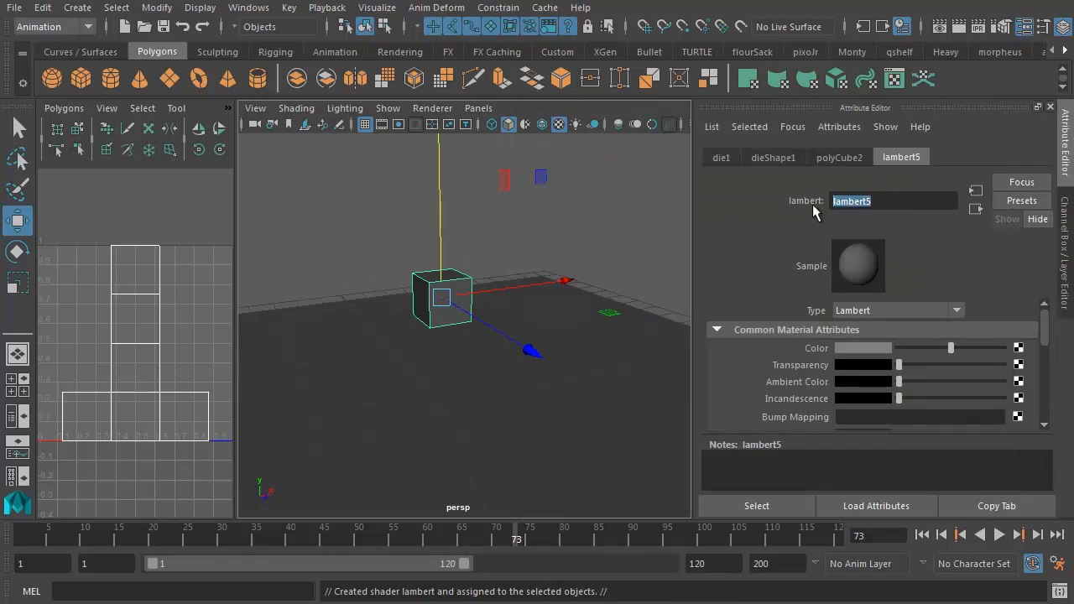
text(diceShader)
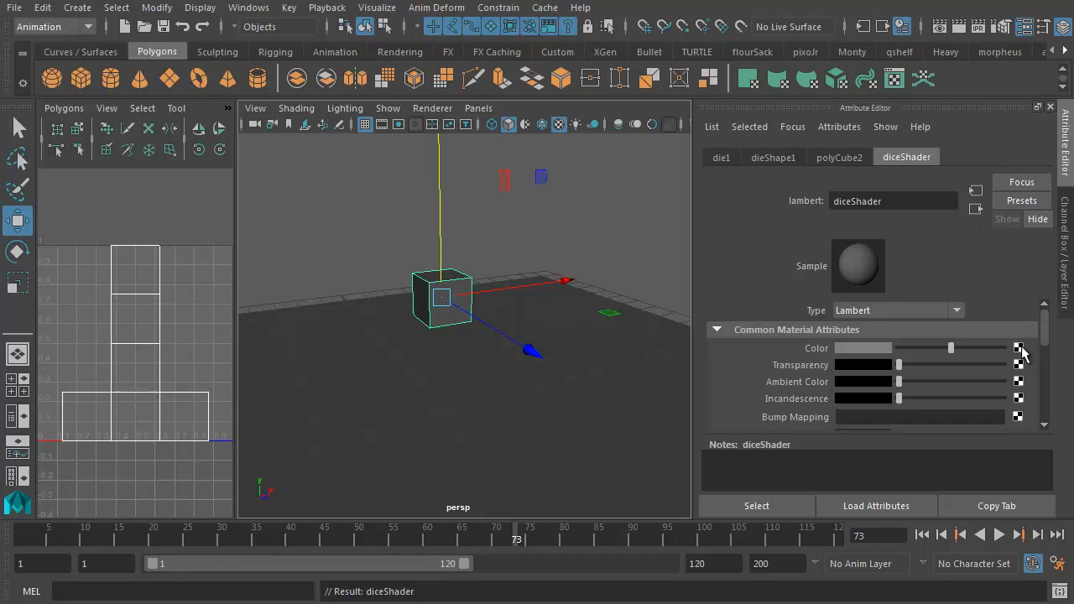
Connect a File texture node to diceShader's Color and browse for diceMat.jpg.
click(1017, 348)
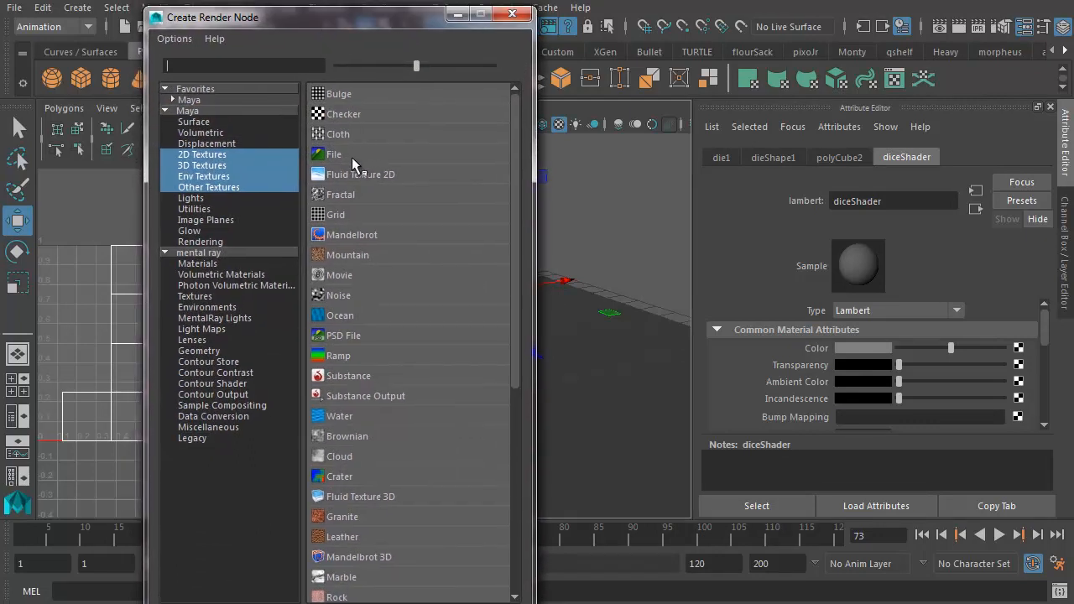
click(336, 155)
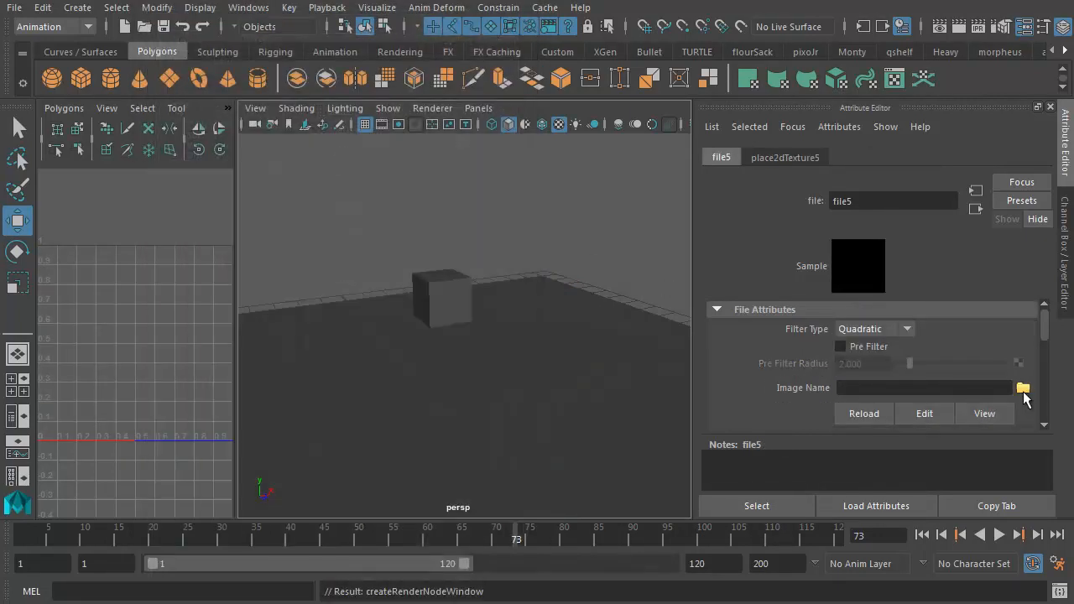
click(1024, 386)
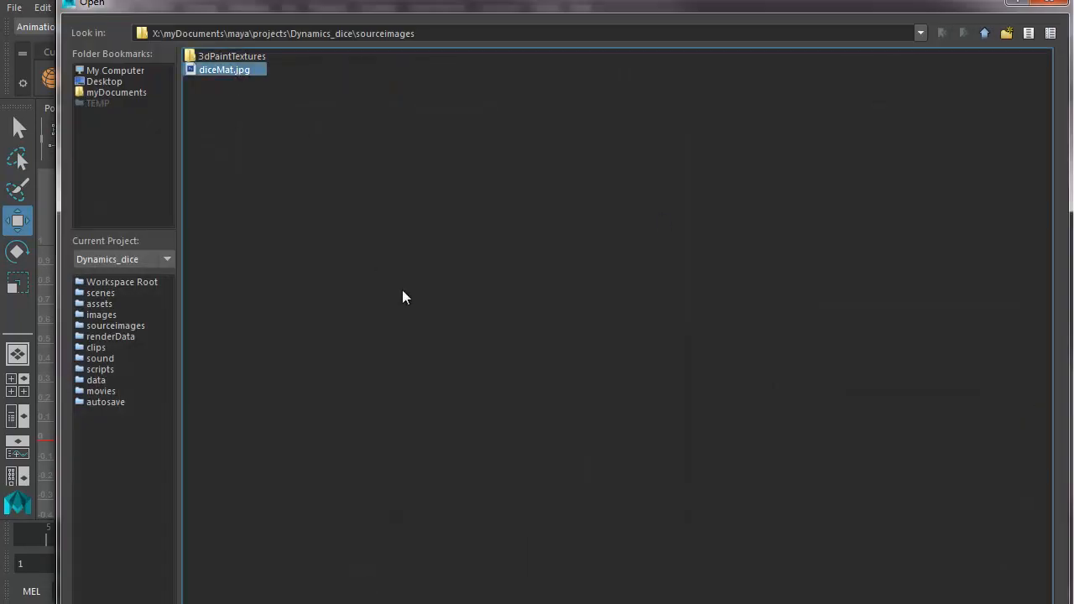
mouse_move(423, 151)
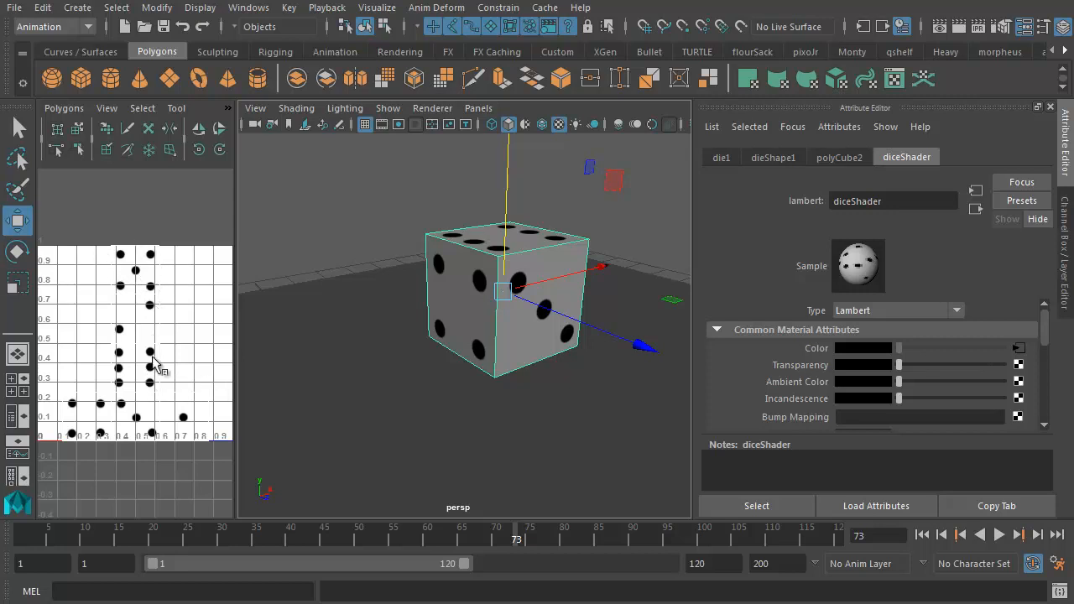
mouse_move(215, 403)
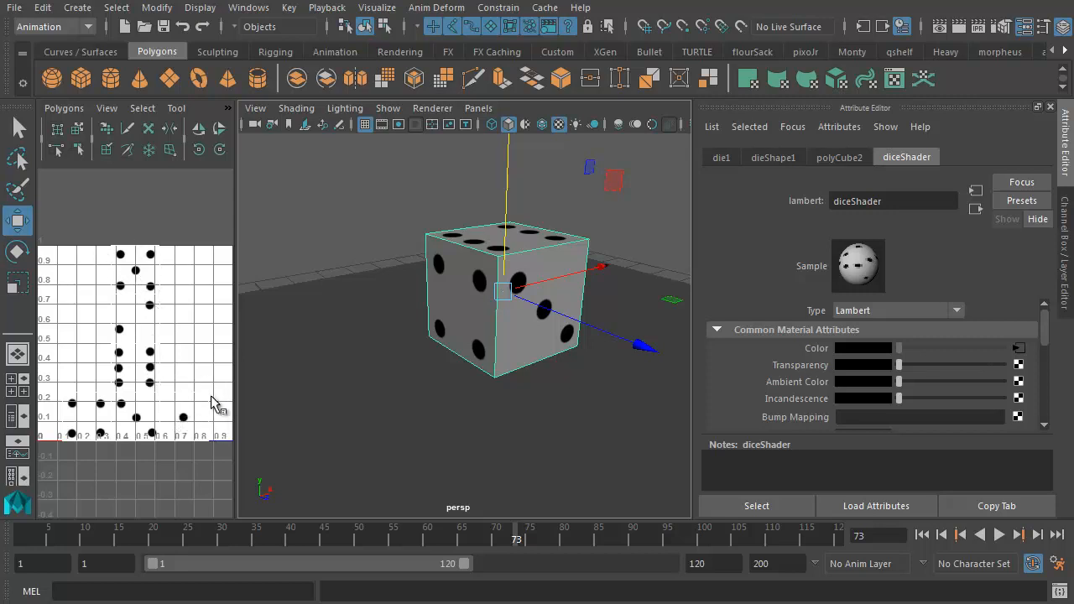
mouse_move(131, 394)
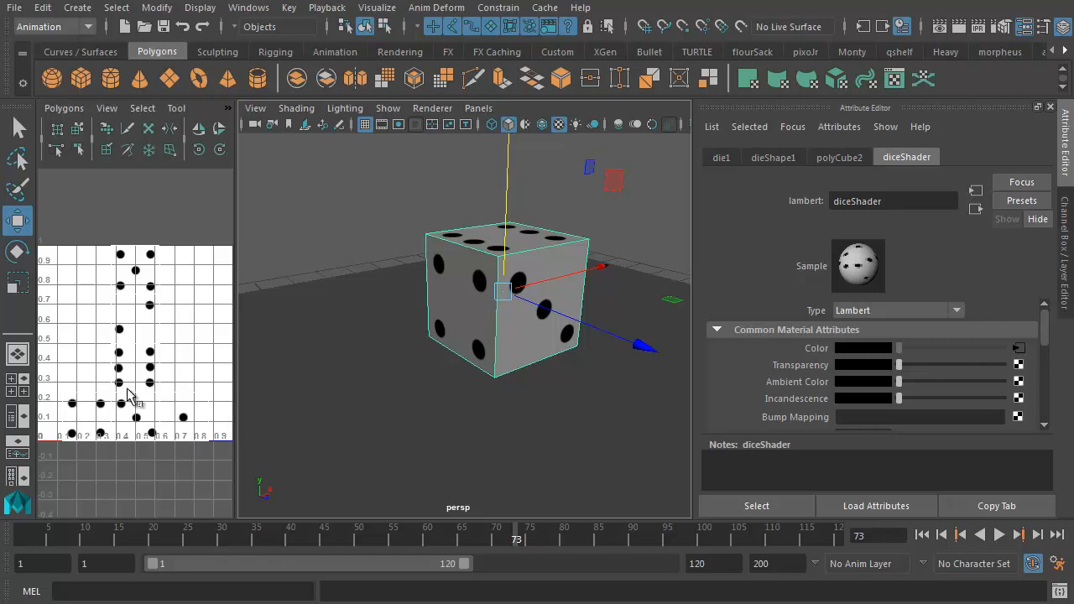
mouse_move(126, 289)
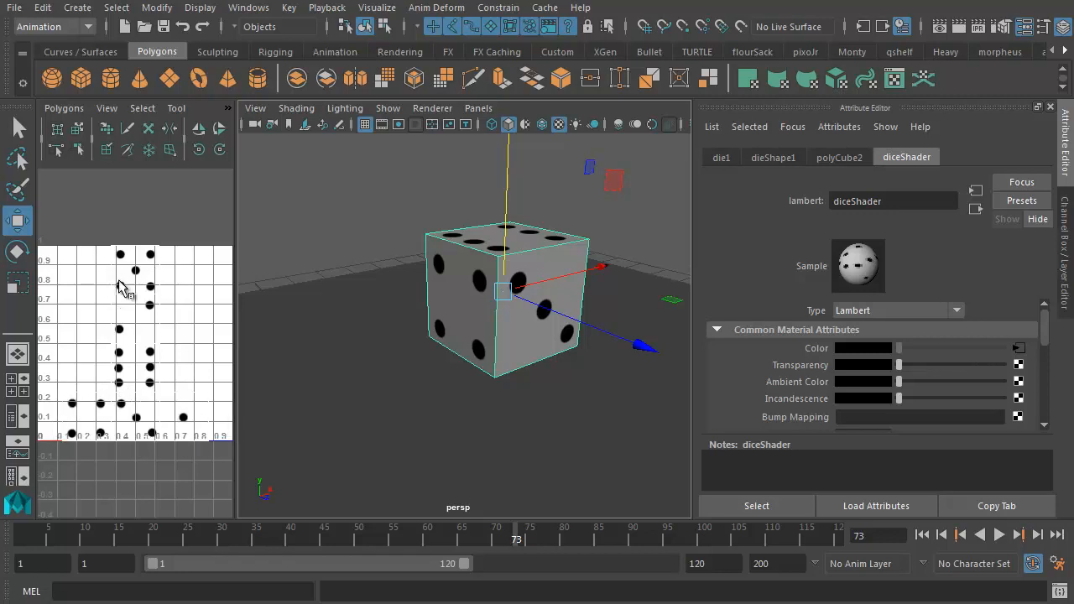
mouse_move(148, 351)
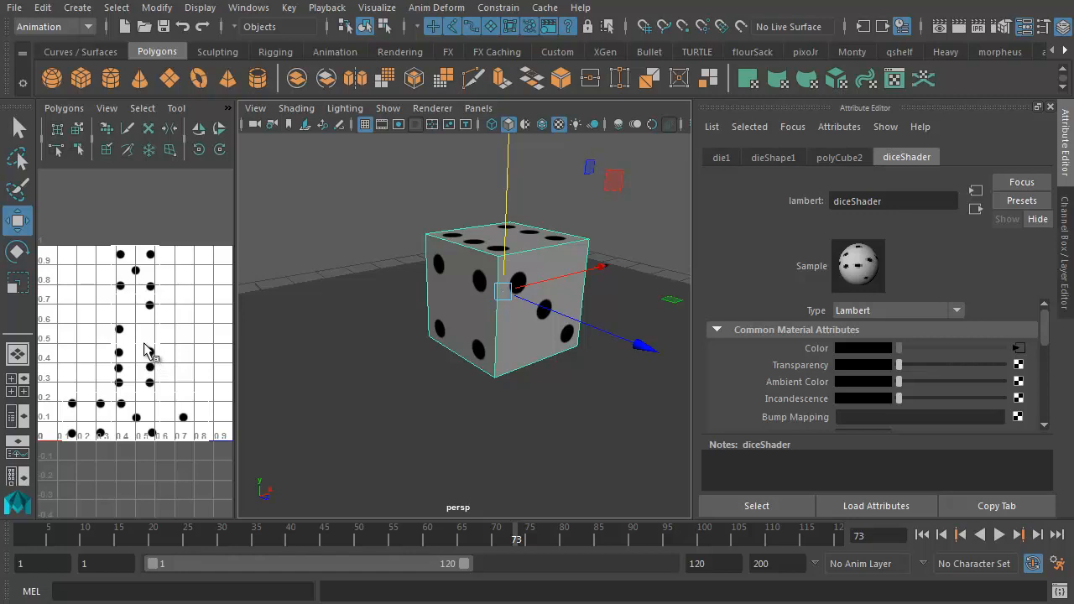
mouse_move(167, 346)
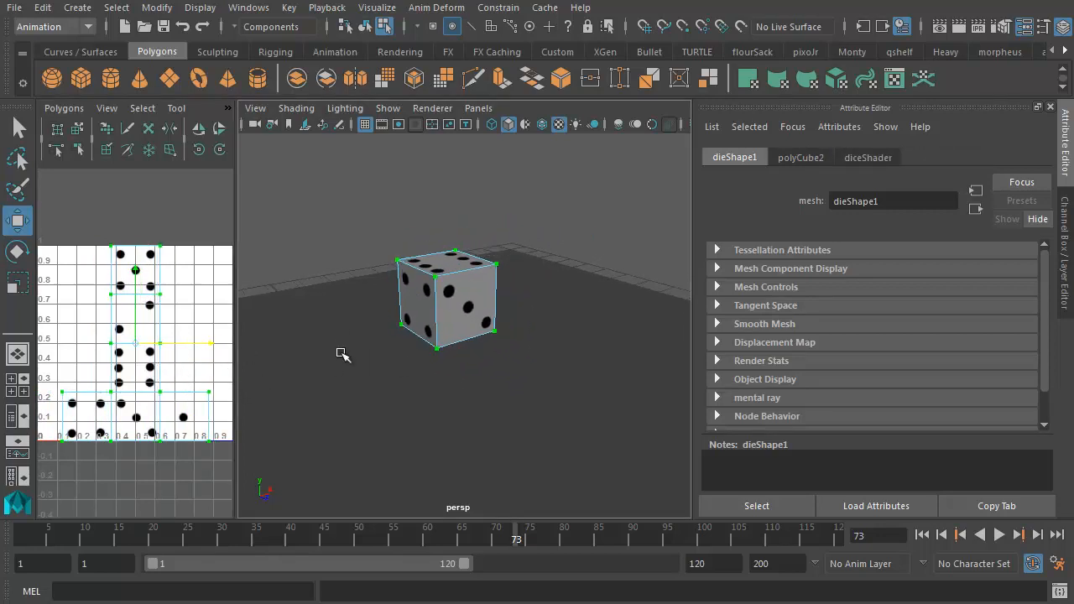
right_click(445, 298)
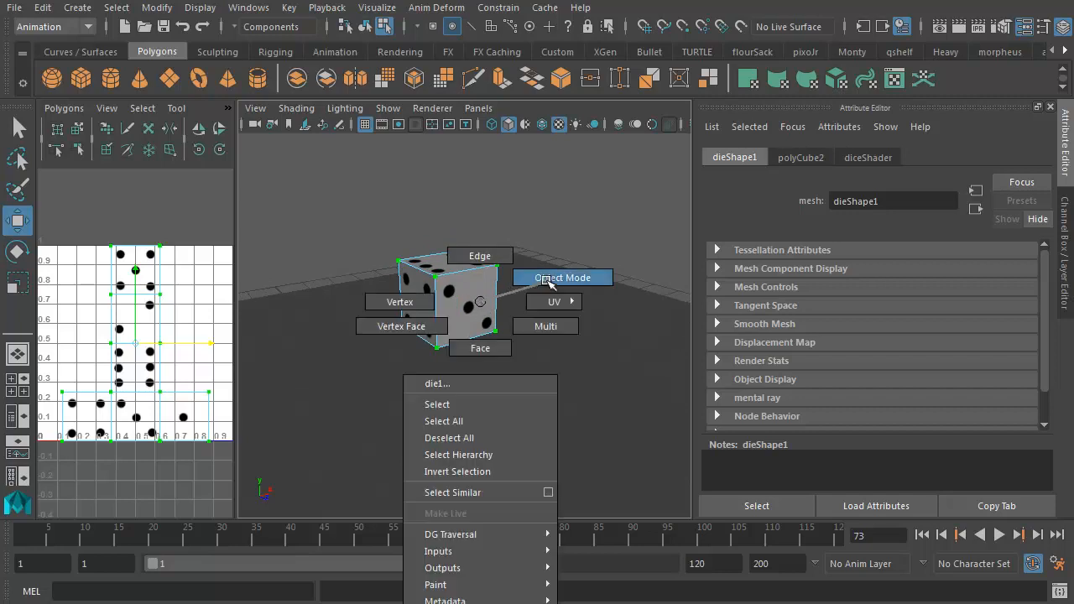
click(561, 279)
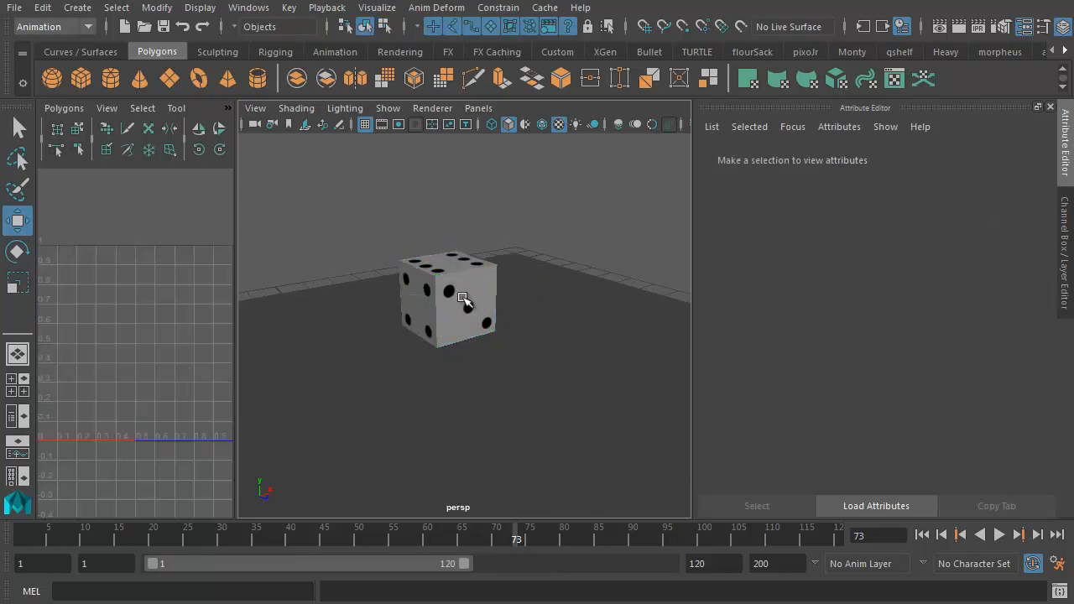
click(450, 299)
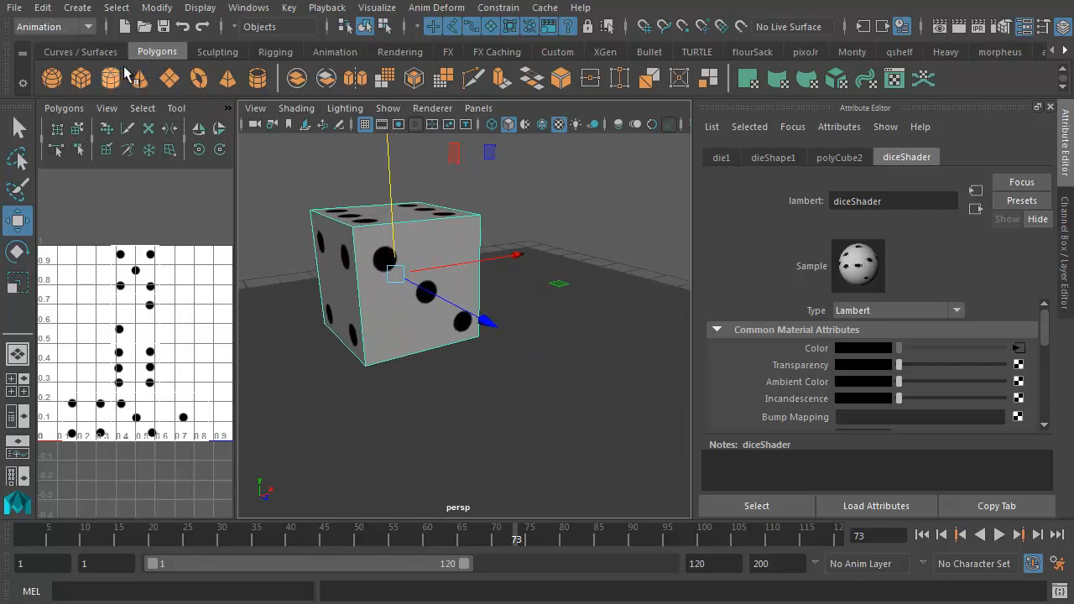
Switch to the Modeling menu set and bevel die1's edges.
click(53, 26)
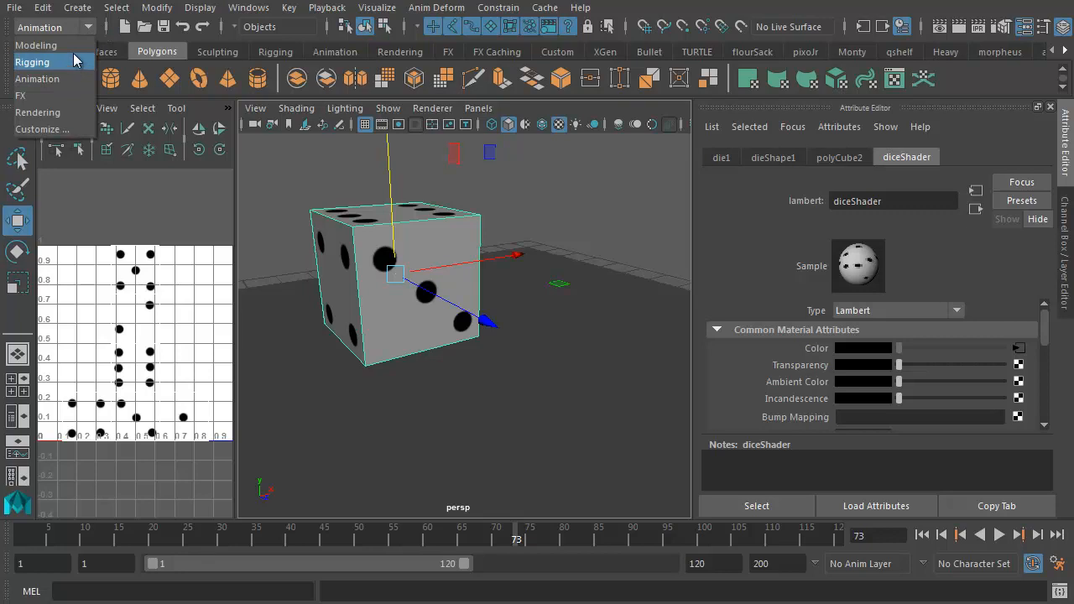
click(37, 44)
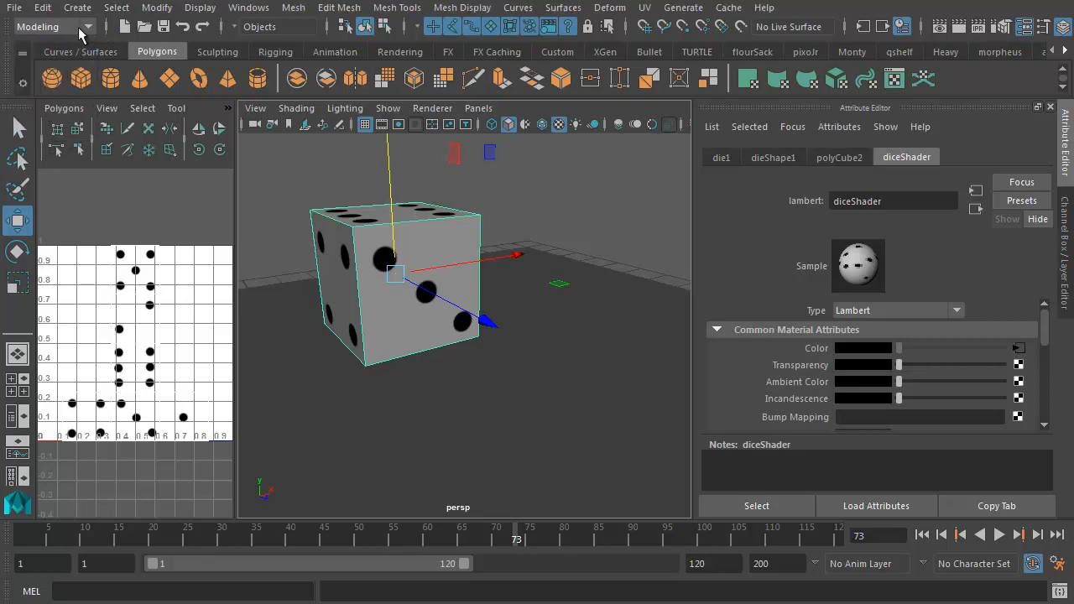
mouse_move(450, 272)
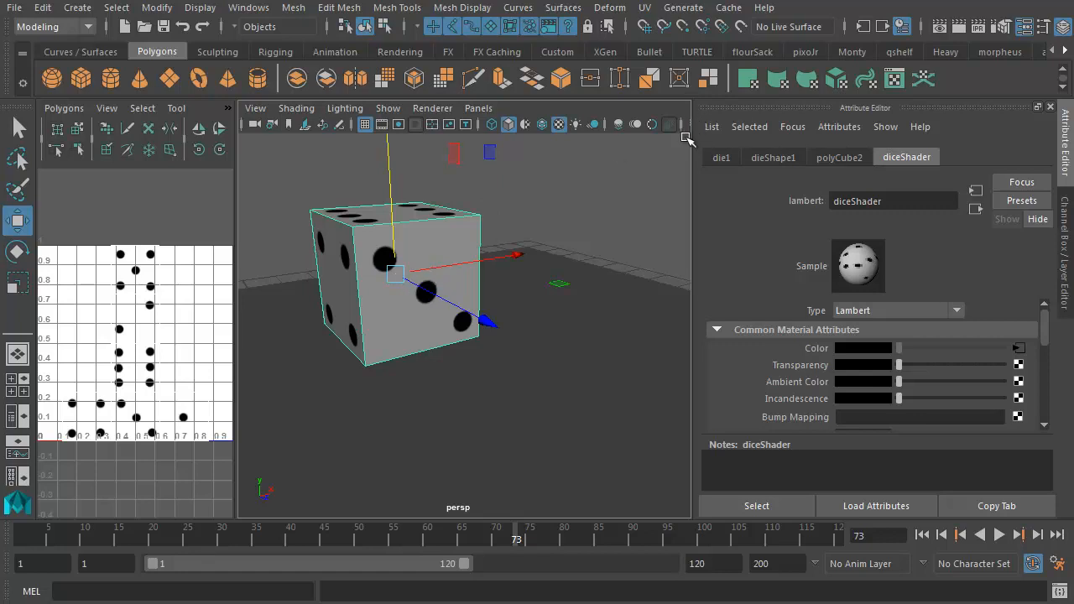
mouse_move(496, 204)
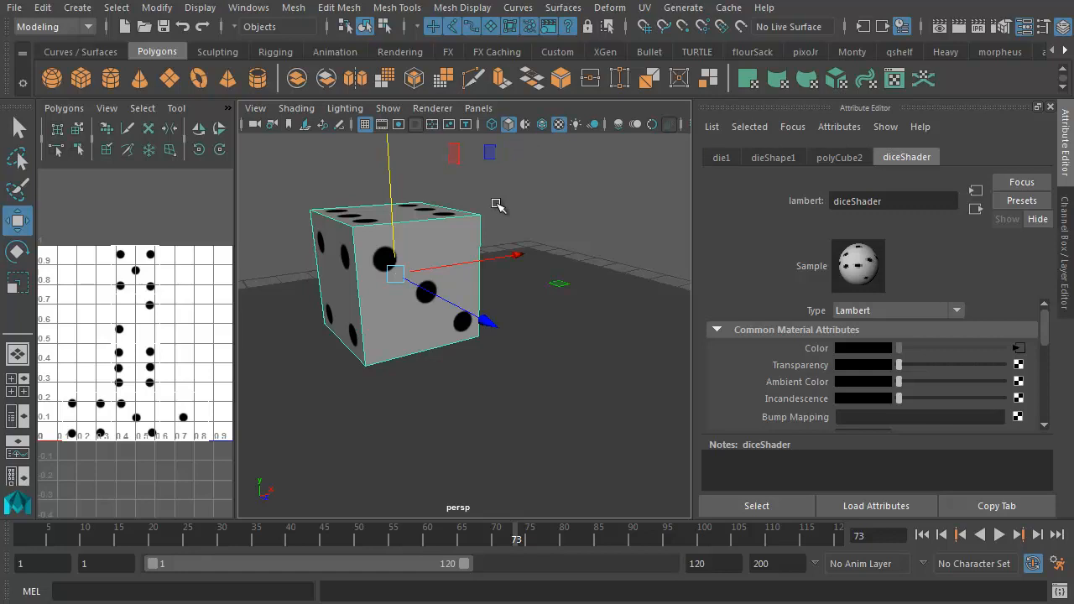
mouse_move(401, 292)
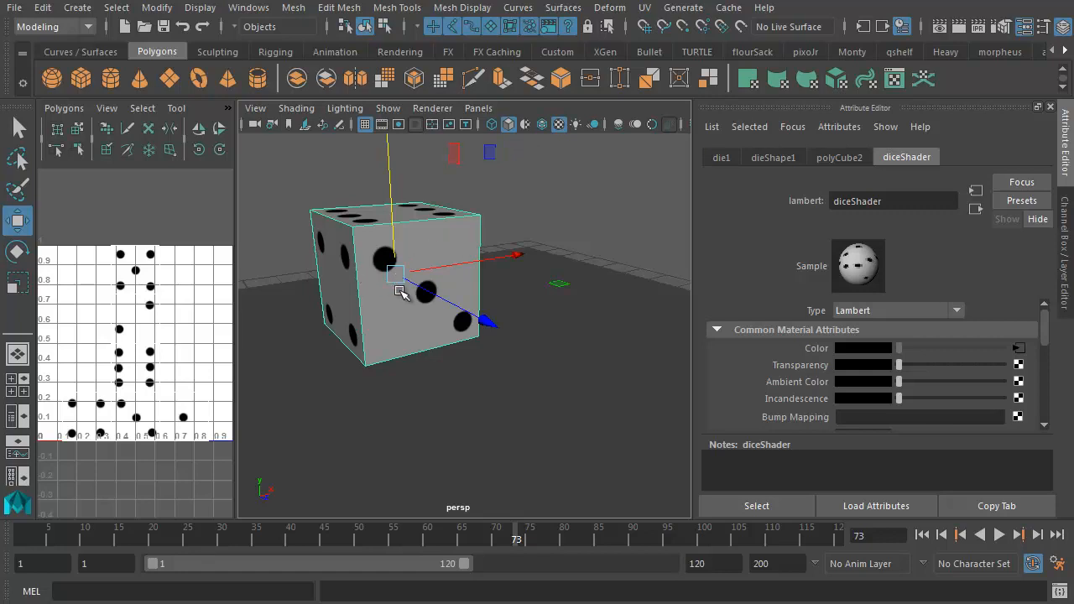
mouse_move(292, 6)
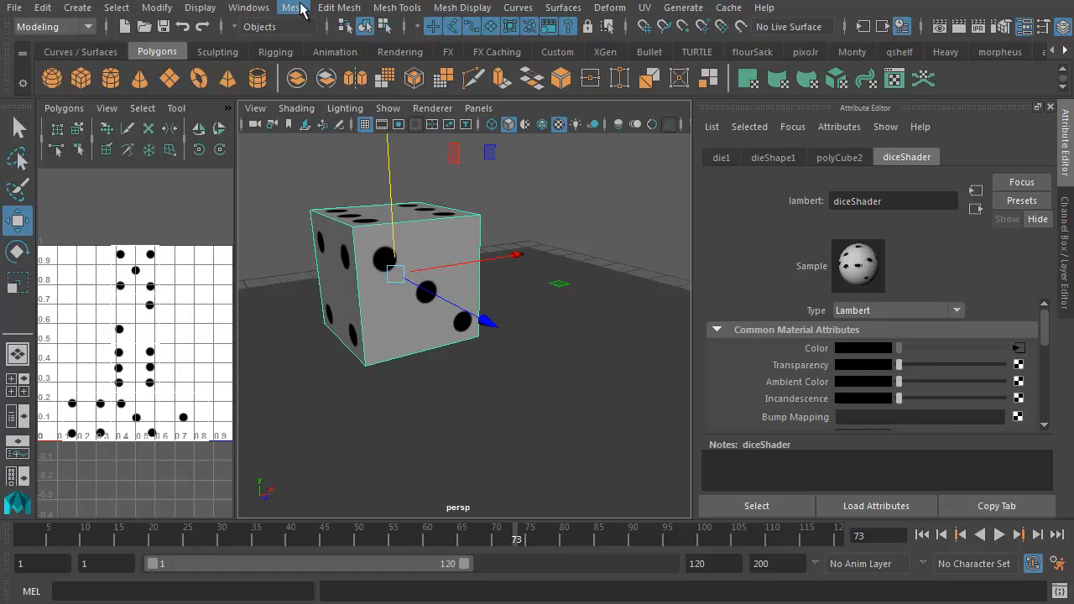
click(339, 6)
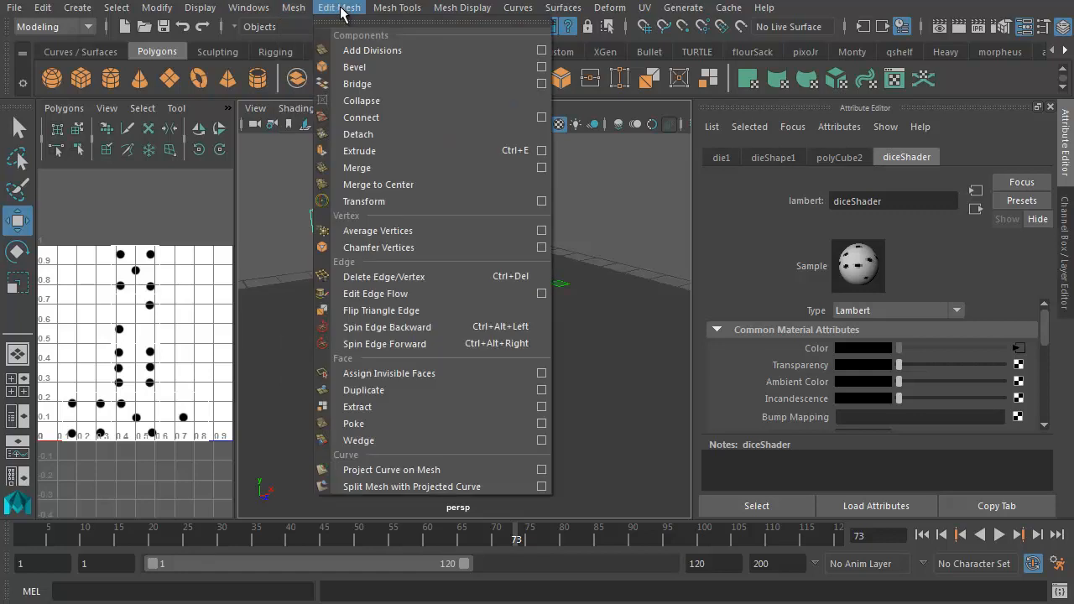
mouse_move(356, 67)
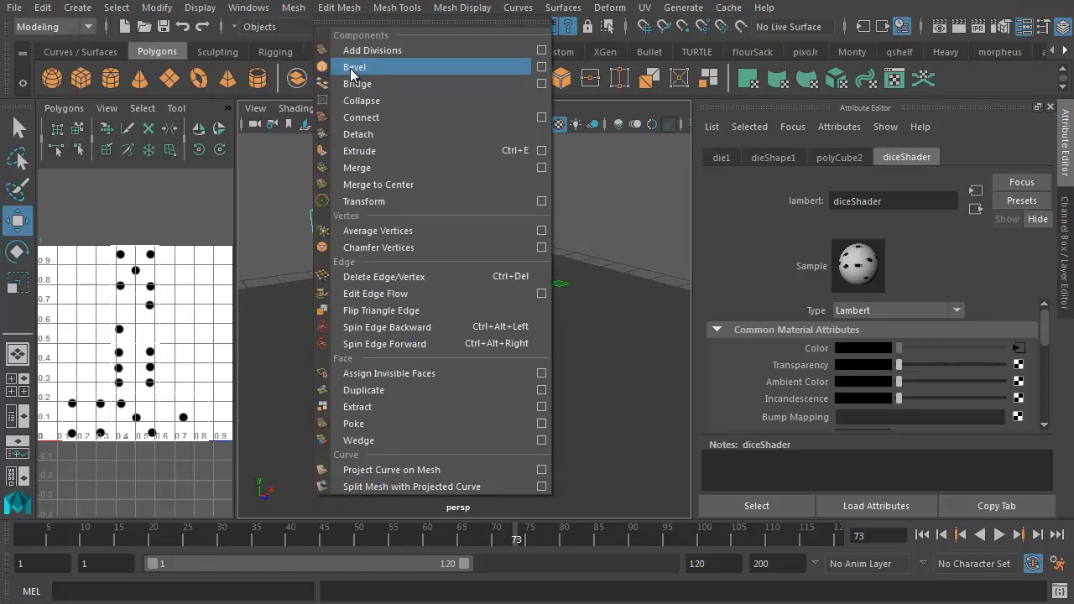
click(354, 68)
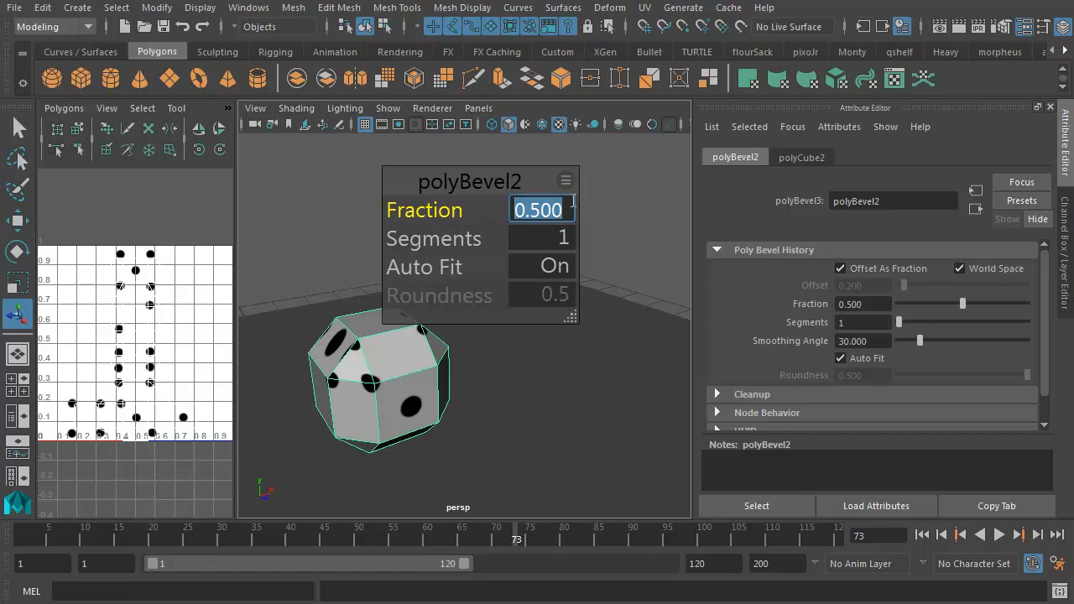
Set the bevel to Fraction 0.1 with 3 segments and deselect to inspect it.
text(0.1)
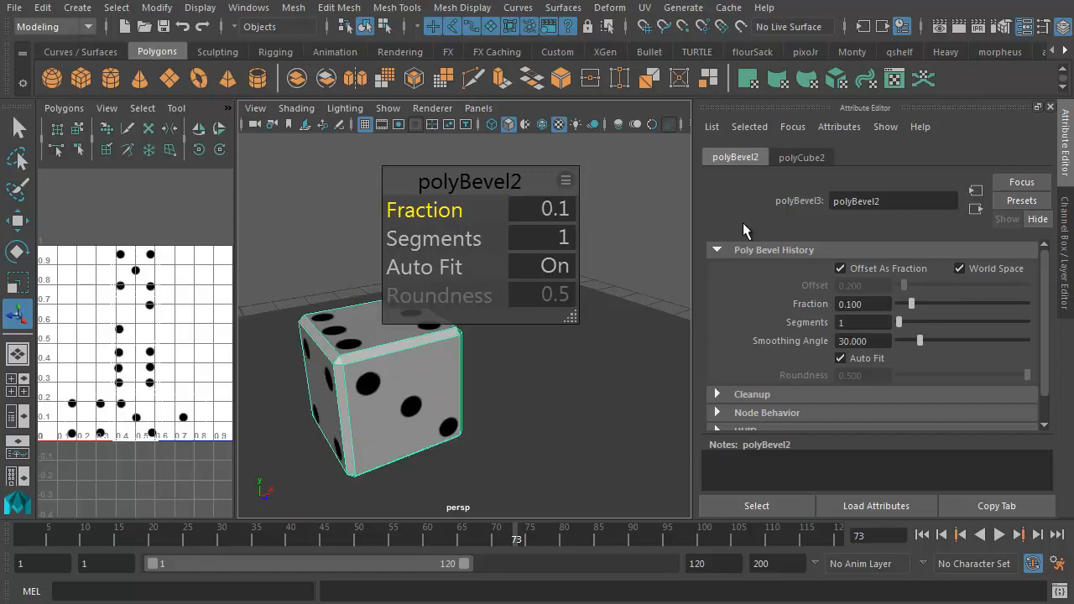
click(540, 238)
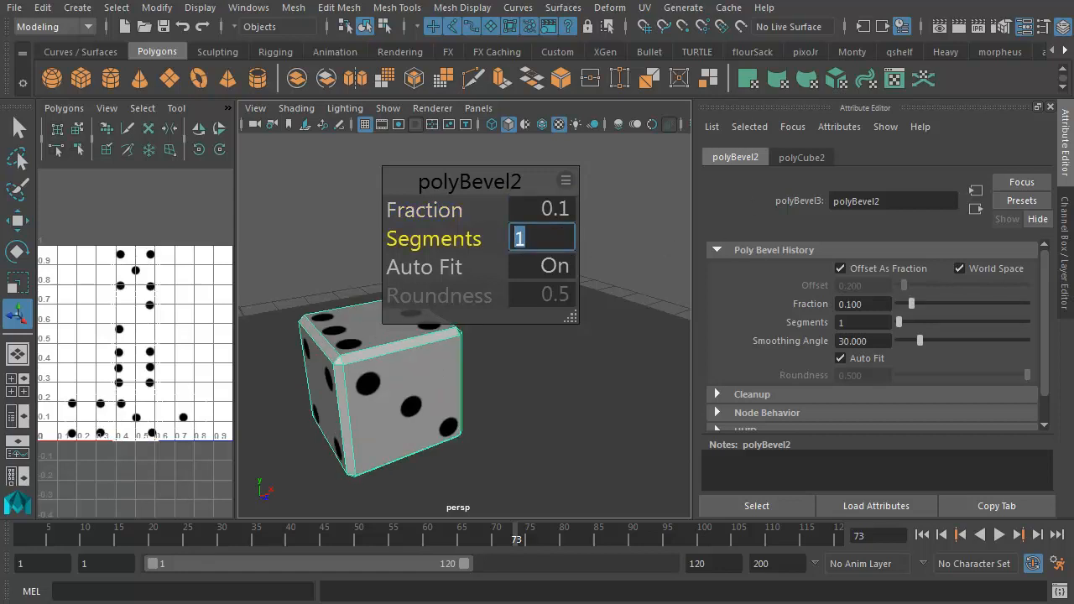
text(3)
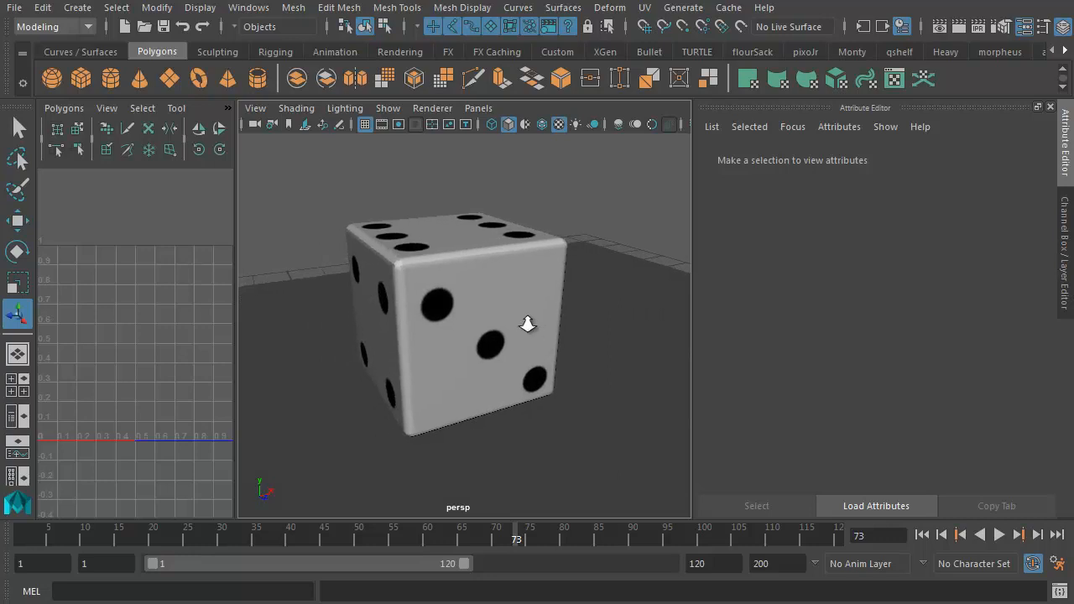
click(487, 348)
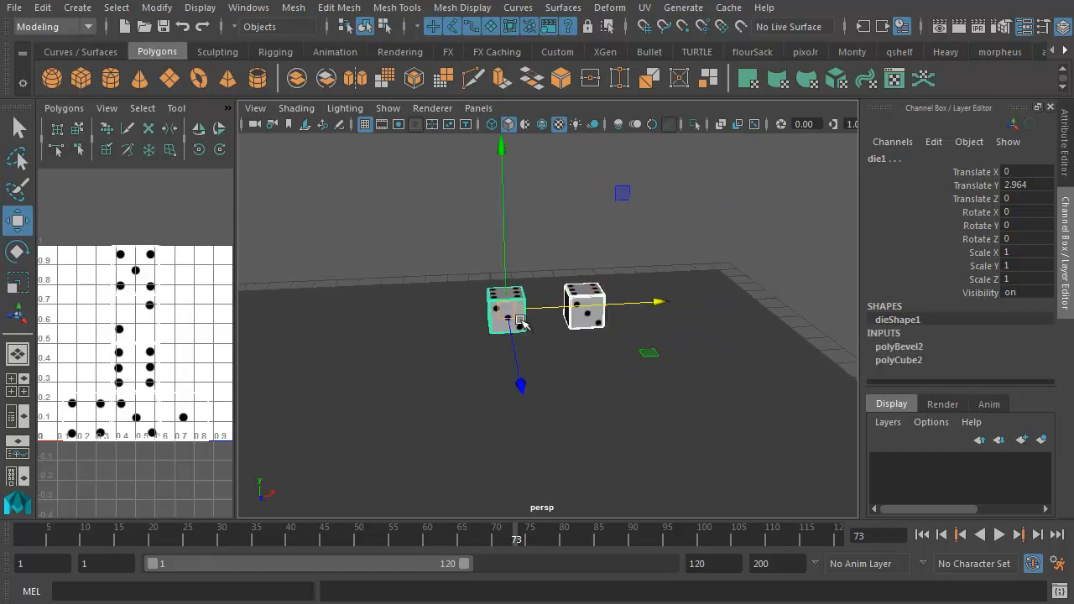
Raise die1 and slide it sideways along X with the Move tool.
drag(501, 319, 497, 188)
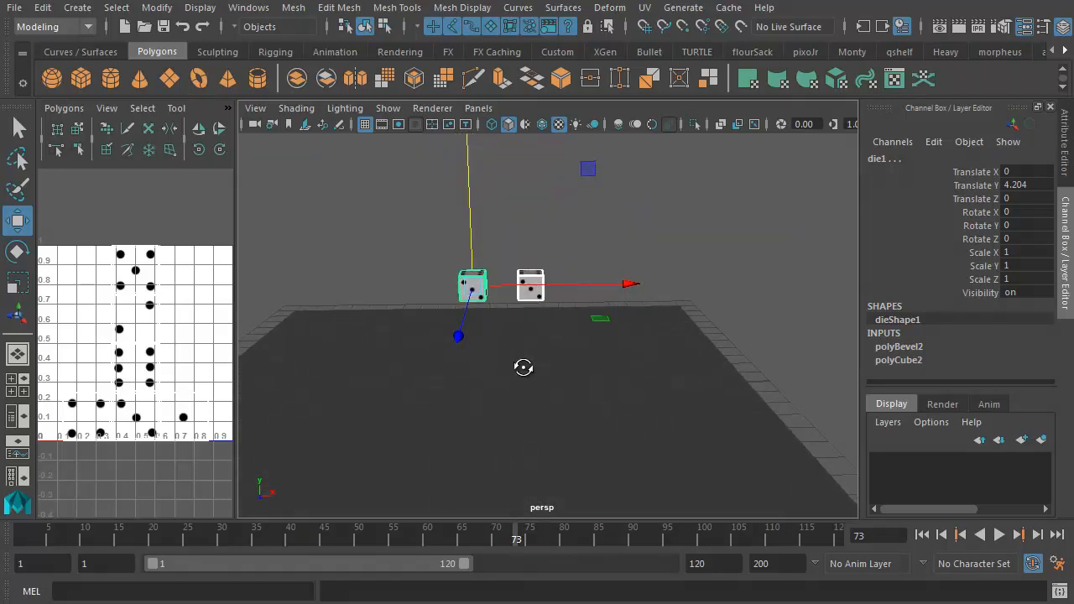
drag(630, 284, 604, 284)
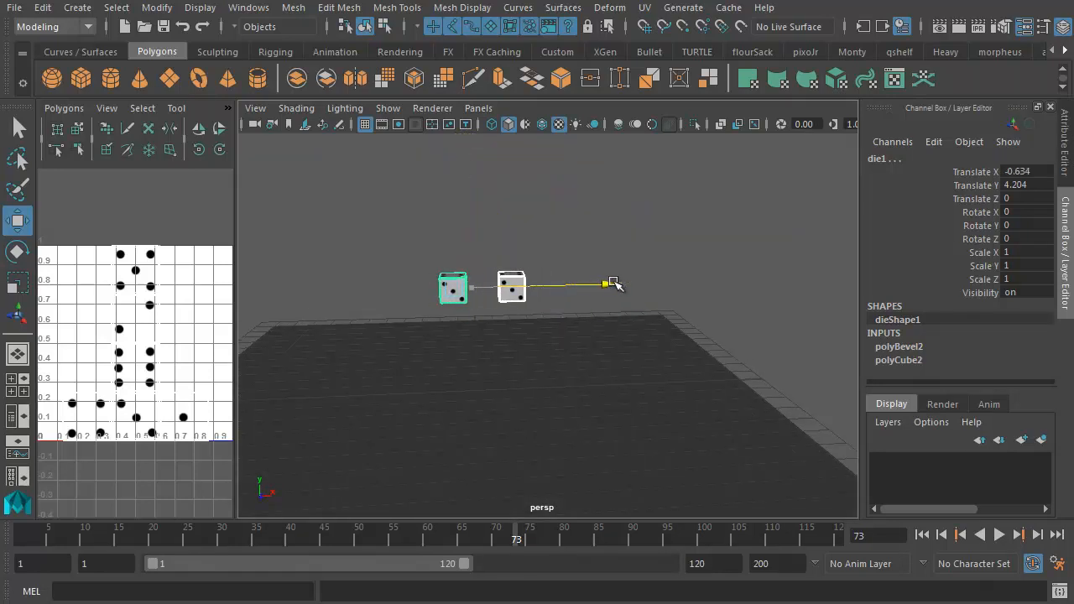
Tilt die1 and die2 to different angles with the Rotate tool.
click(453, 289)
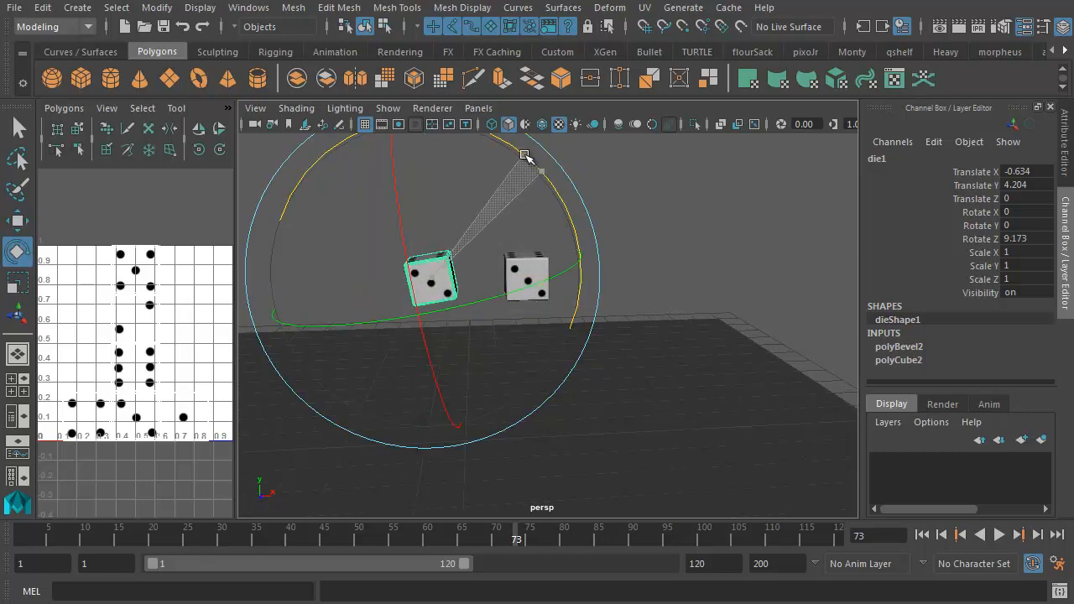
drag(524, 157, 658, 235)
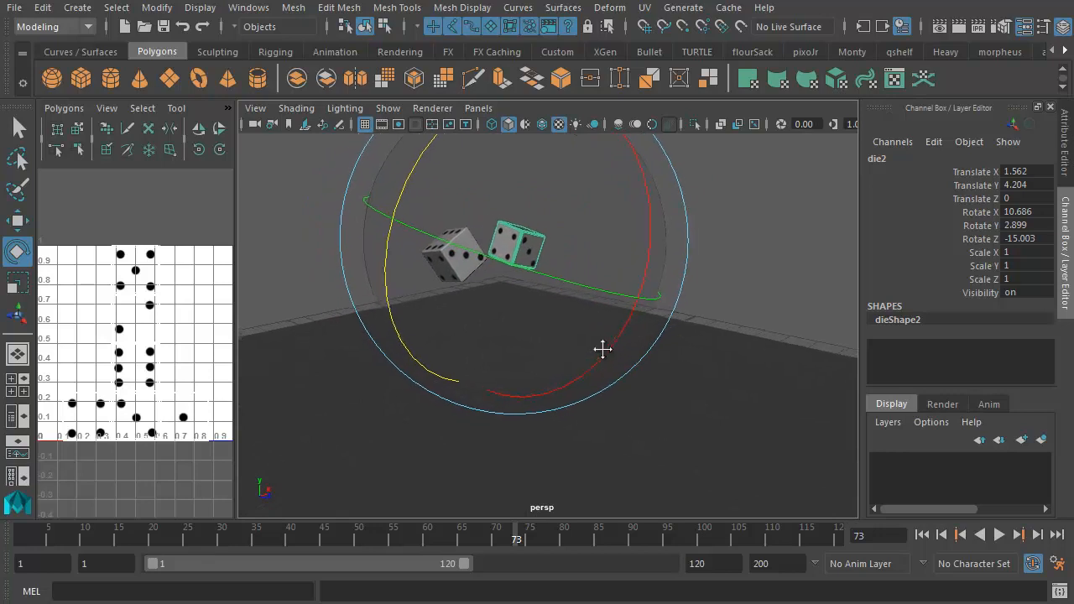
drag(603, 349, 472, 371)
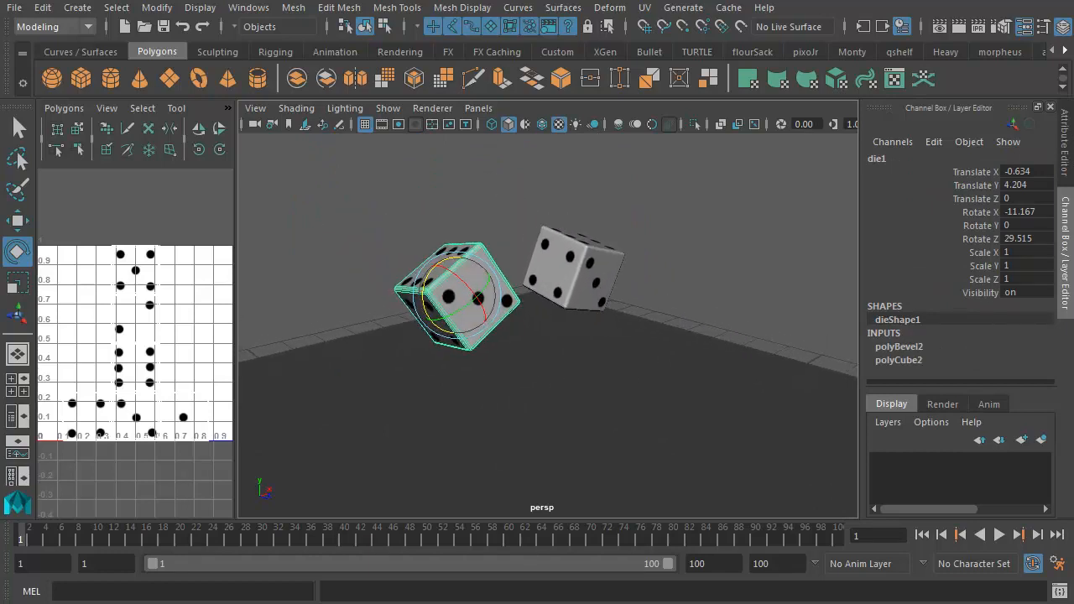
mouse_move(493, 413)
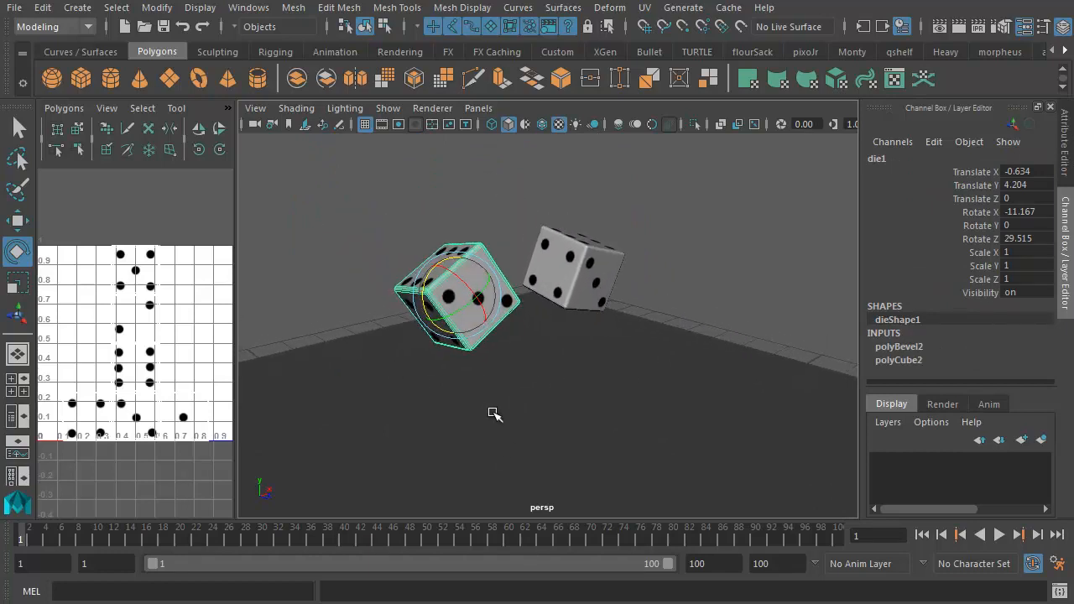
Select both dice and make them active rigid bodies via Fields/Solvers.
click(574, 286)
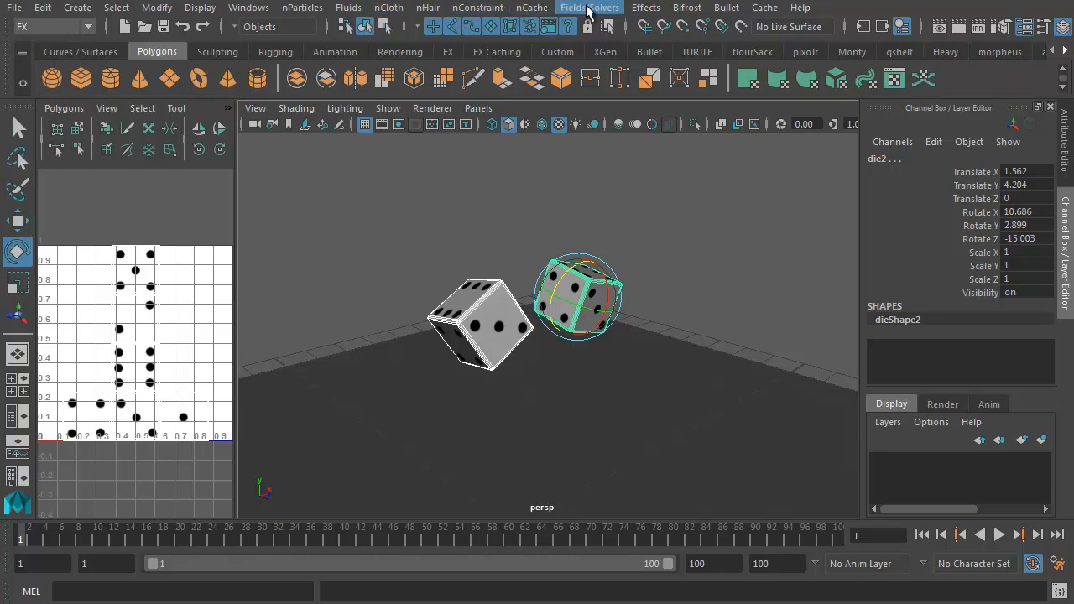
click(591, 6)
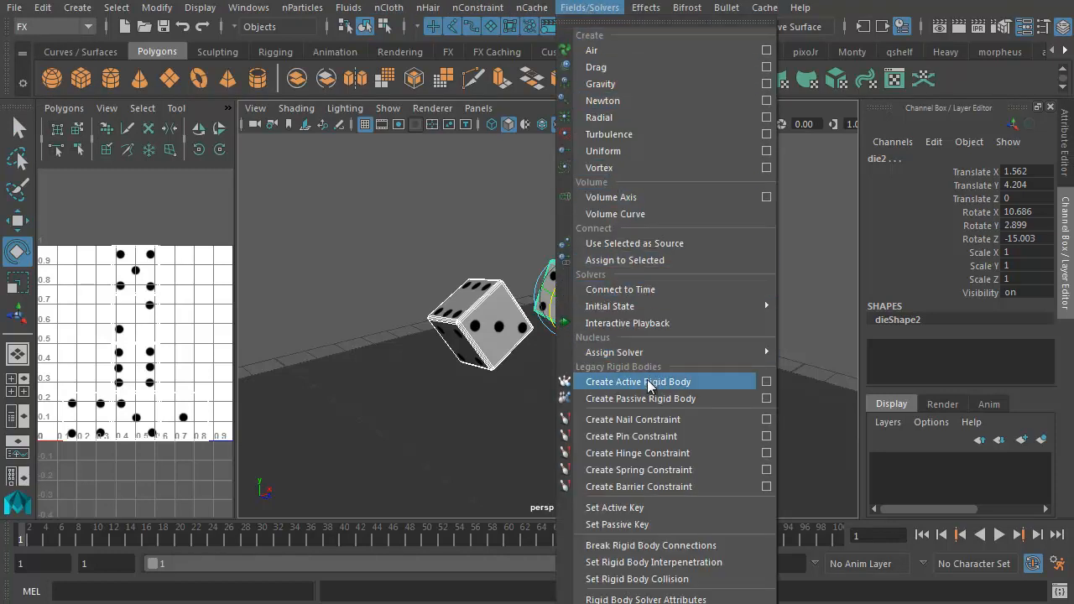
mouse_move(656, 389)
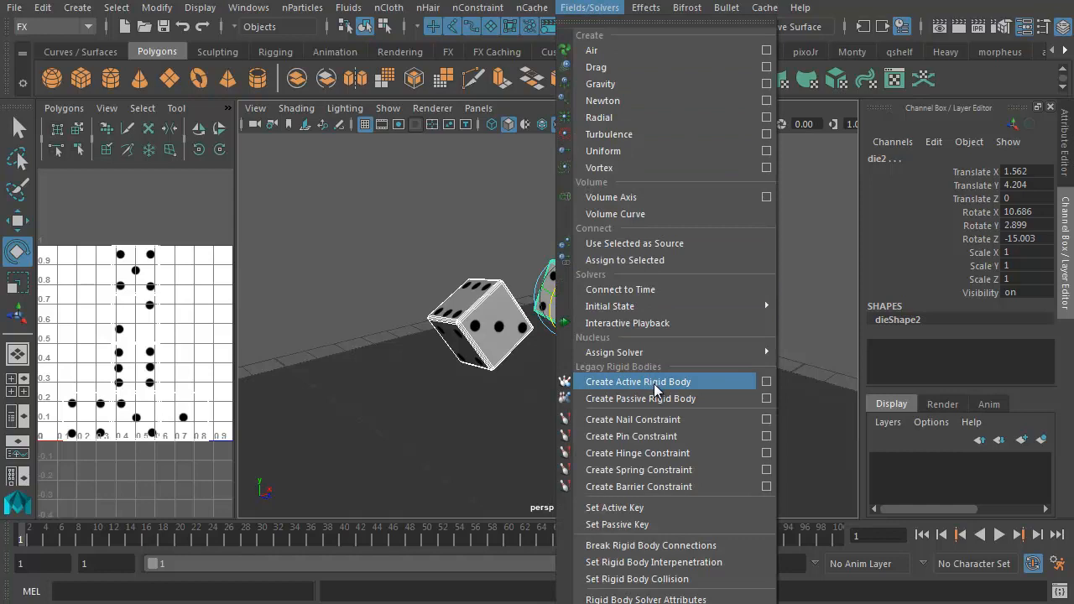
click(638, 383)
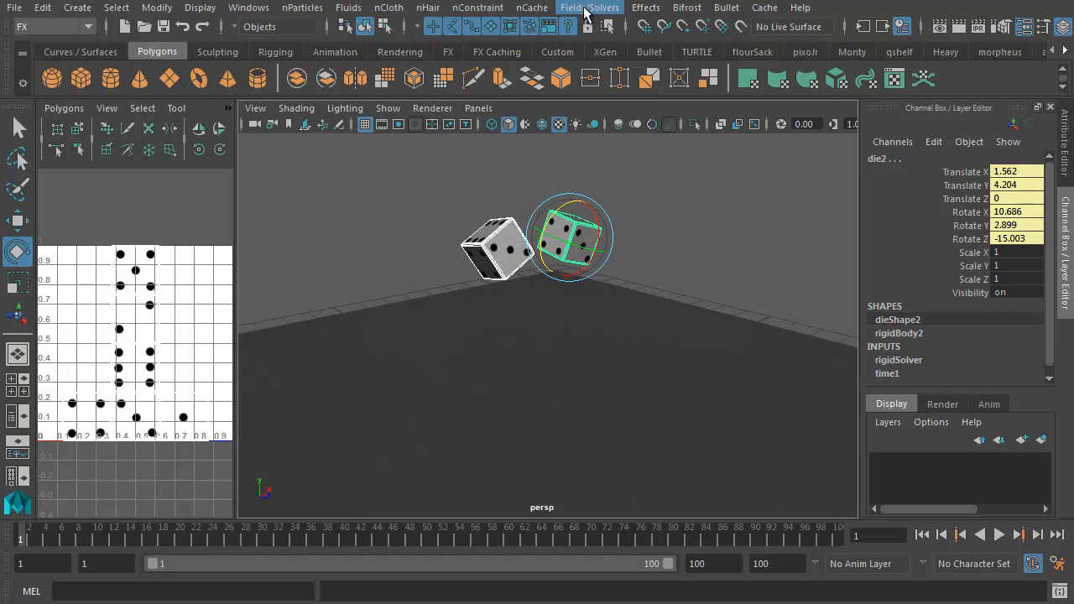
Add a gravity field, play the fall, and rewind to the first frame.
click(589, 7)
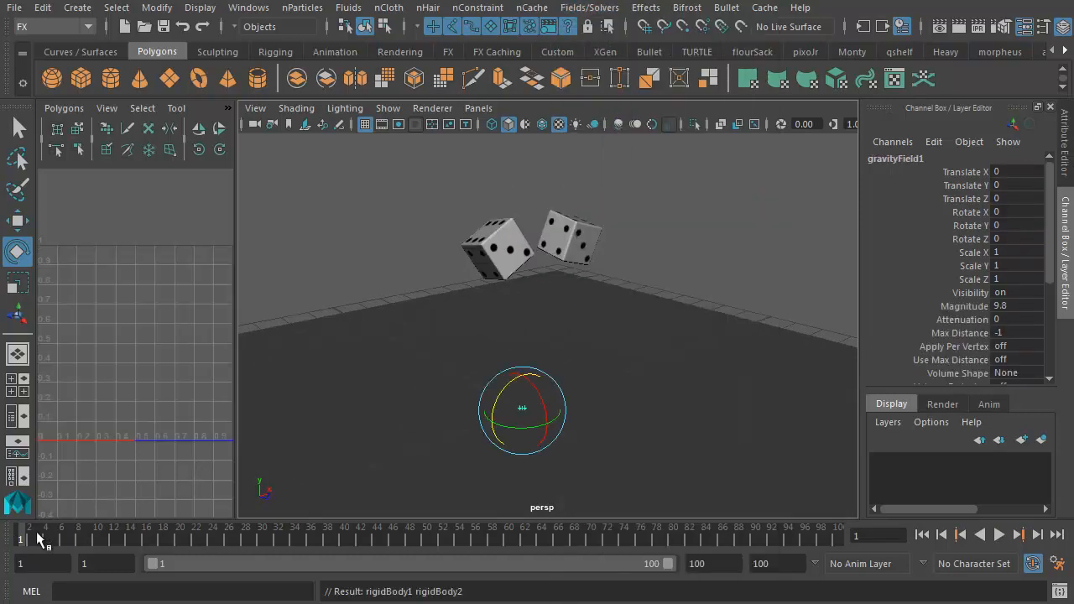
click(999, 534)
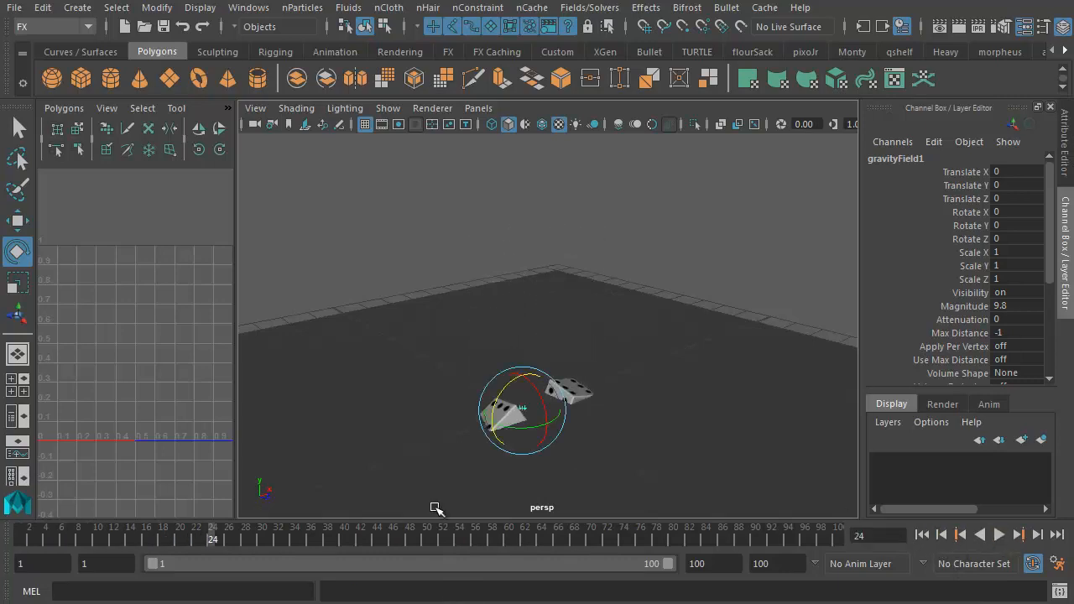
click(942, 533)
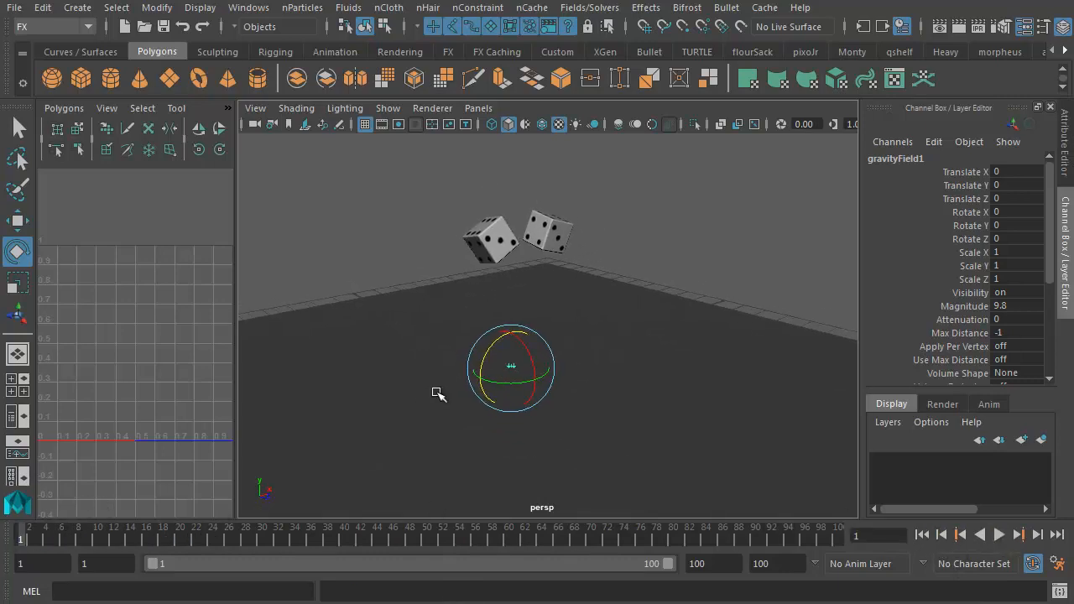
Clear the selection and select the ground plane.
click(625, 396)
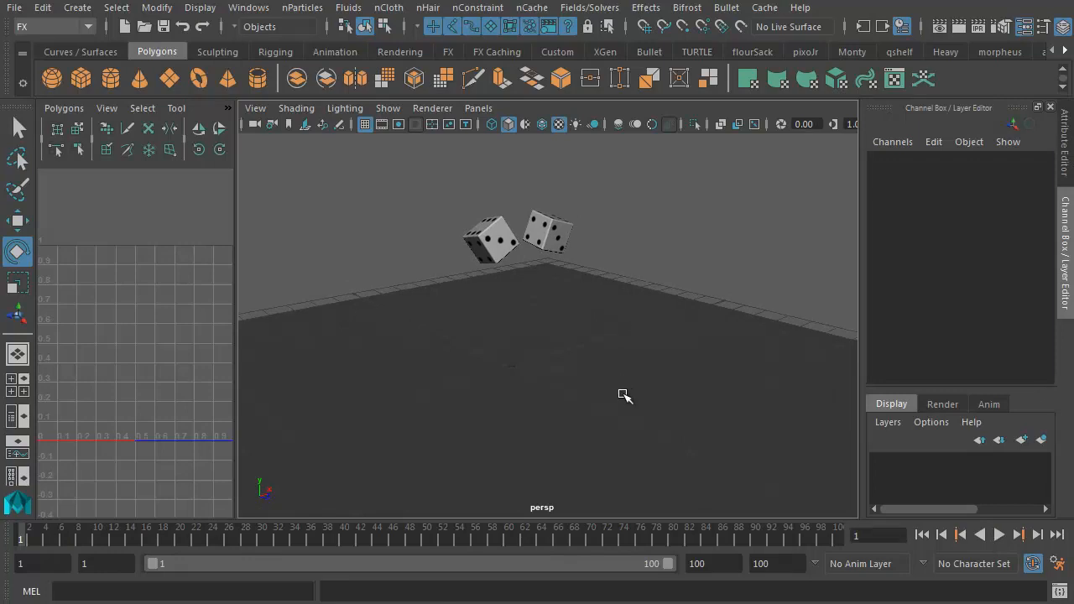
click(625, 396)
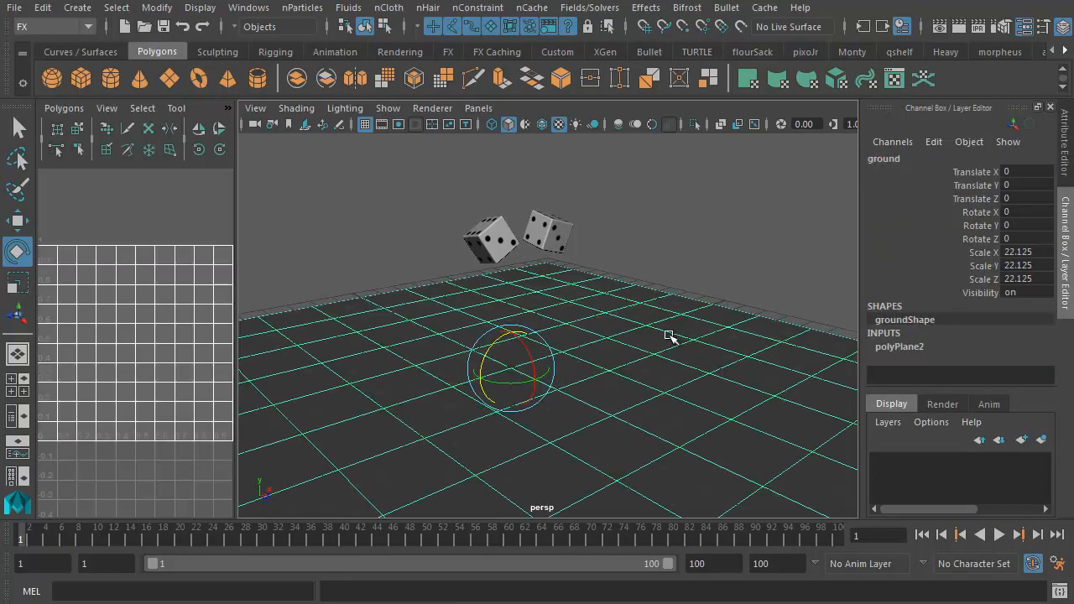
mouse_move(607, 352)
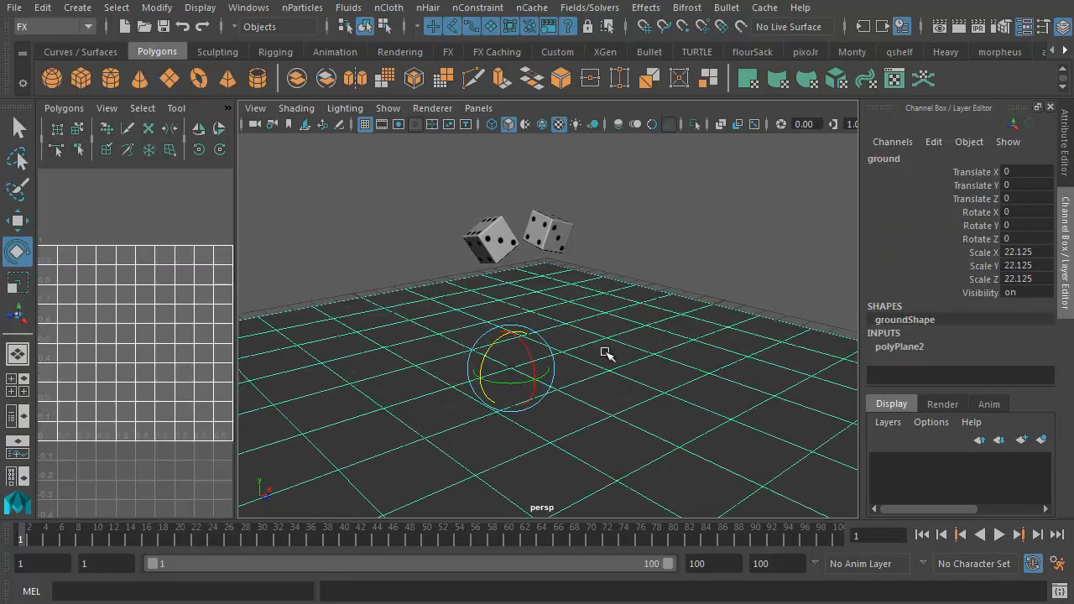
mouse_move(531, 7)
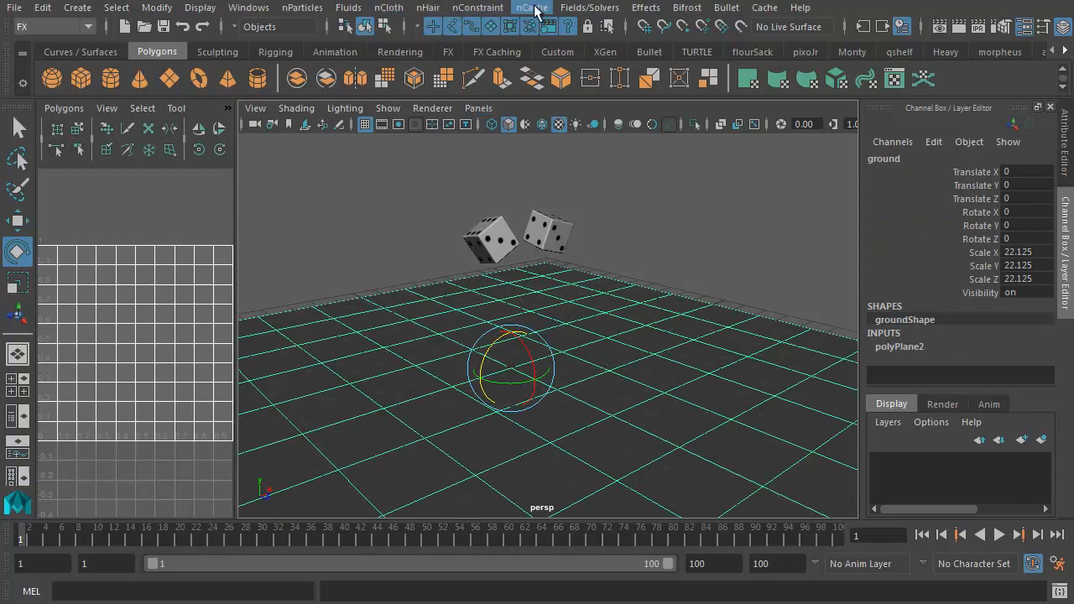
Make the ground a passive rigid body and play the simulation so the dice land on it.
click(590, 7)
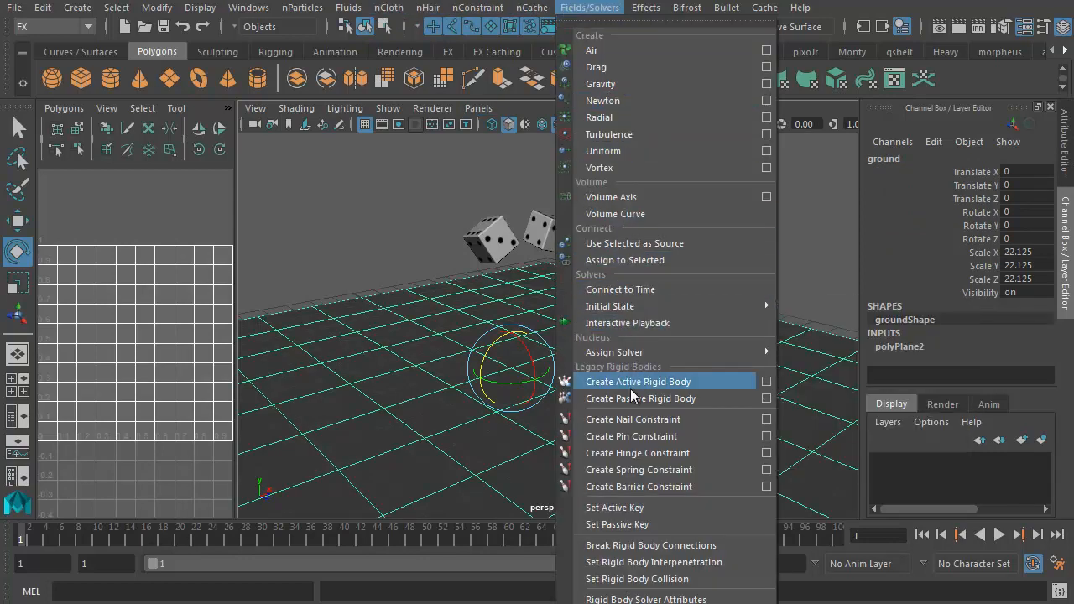
click(638, 381)
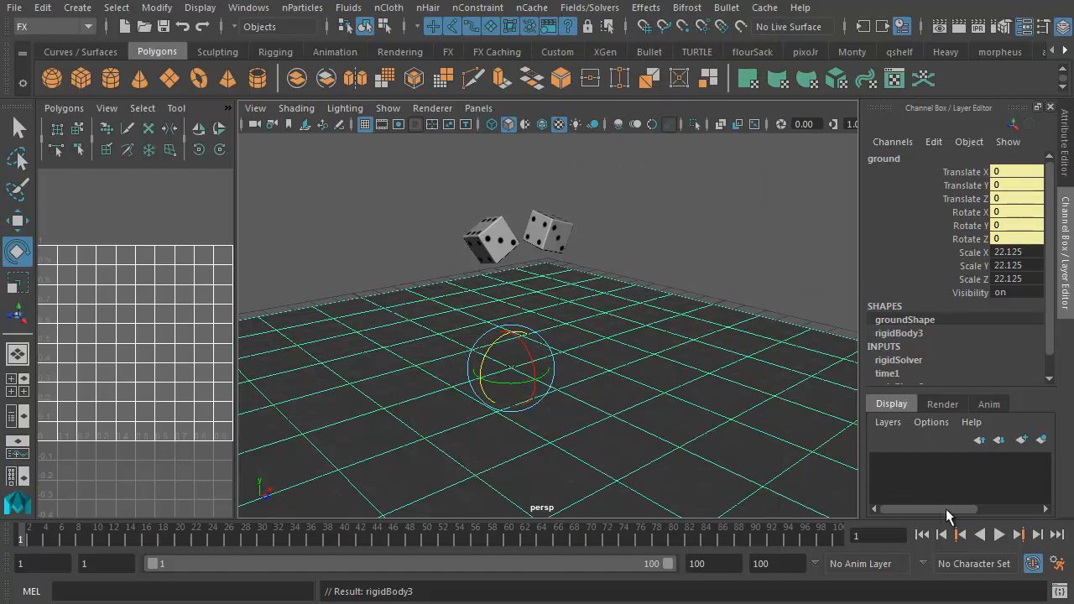
click(999, 534)
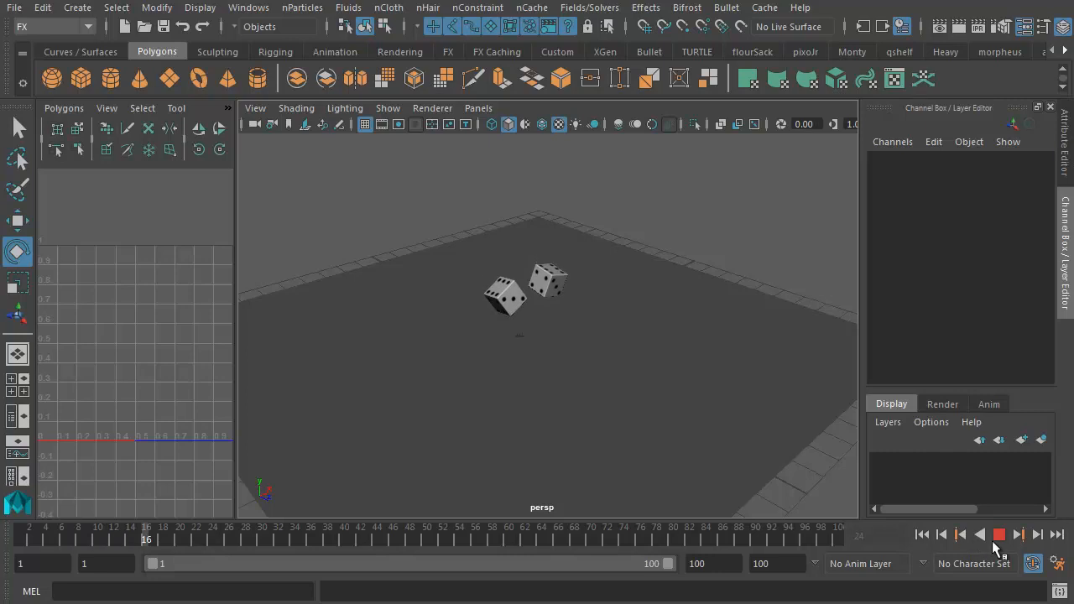
click(1001, 534)
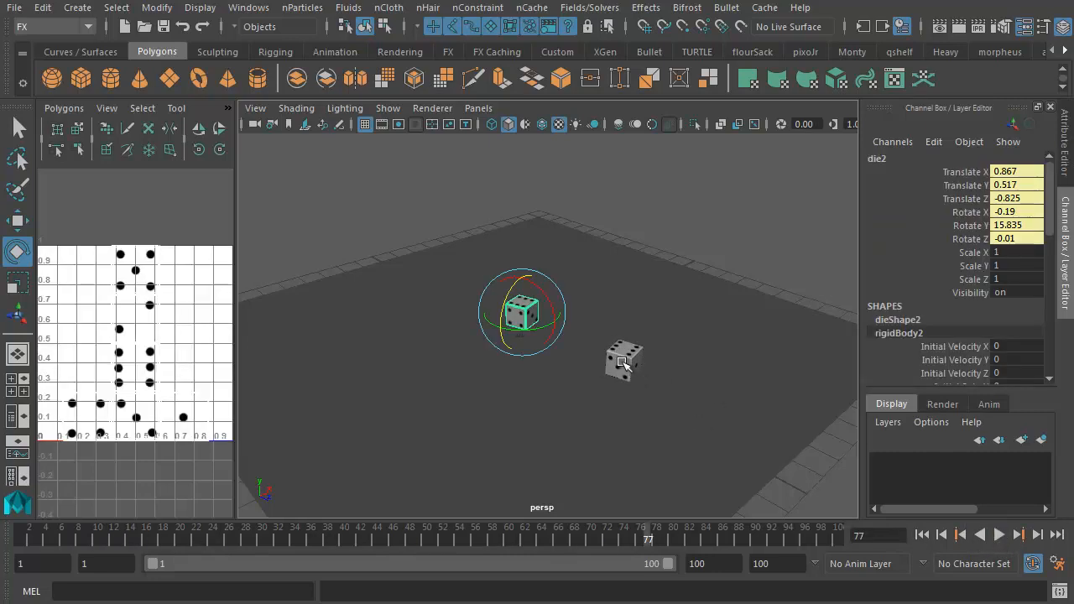
Check rigidBody1's bounciness 0.6 and friction 0.2 in the Attribute Editor, then rewind to start.
click(624, 361)
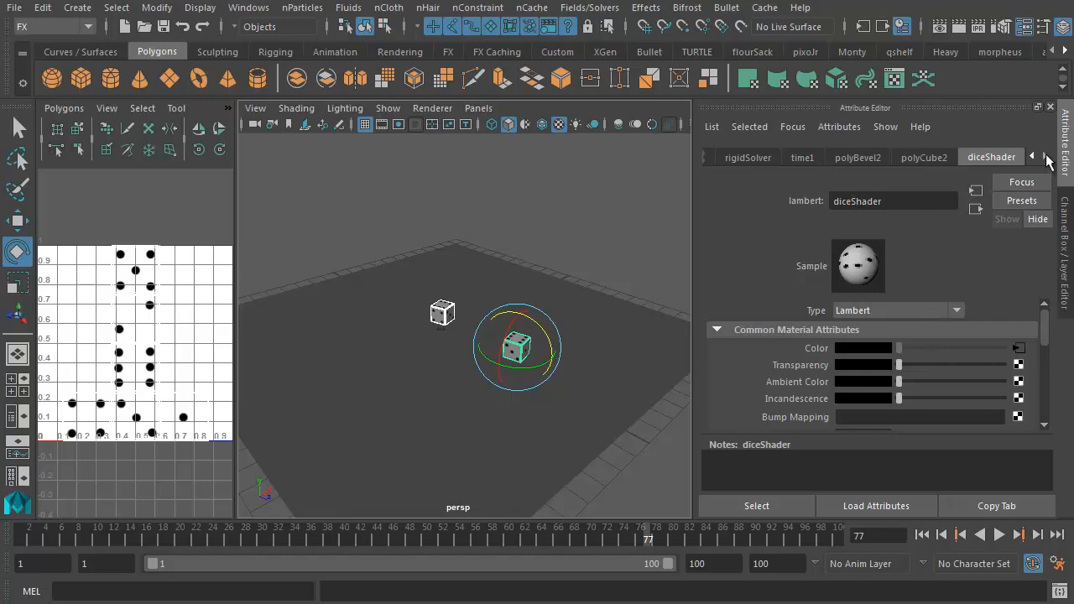
mouse_move(1034, 159)
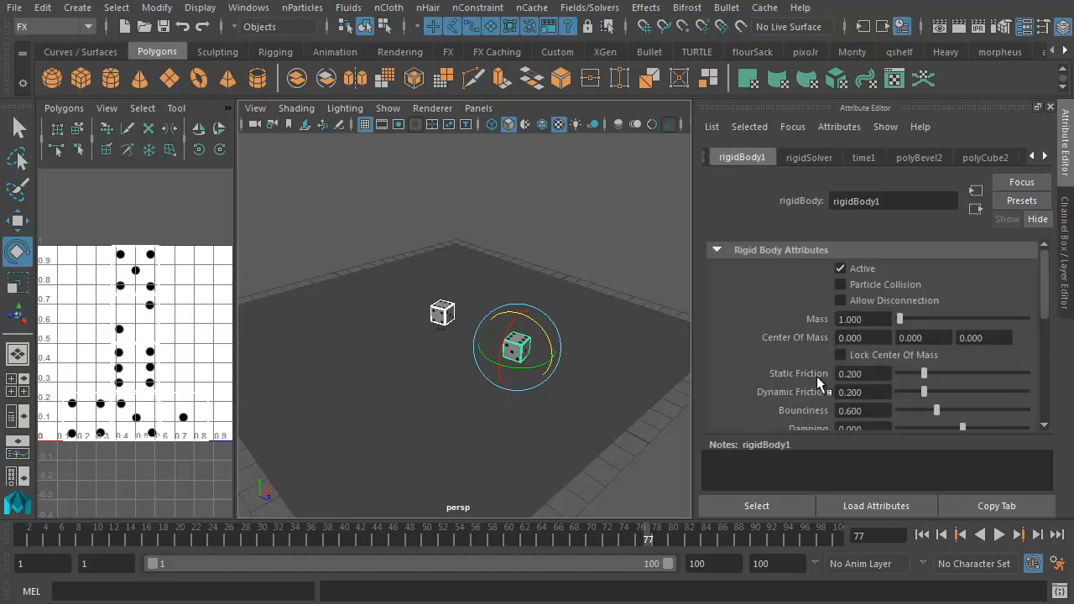
scroll(down, 3)
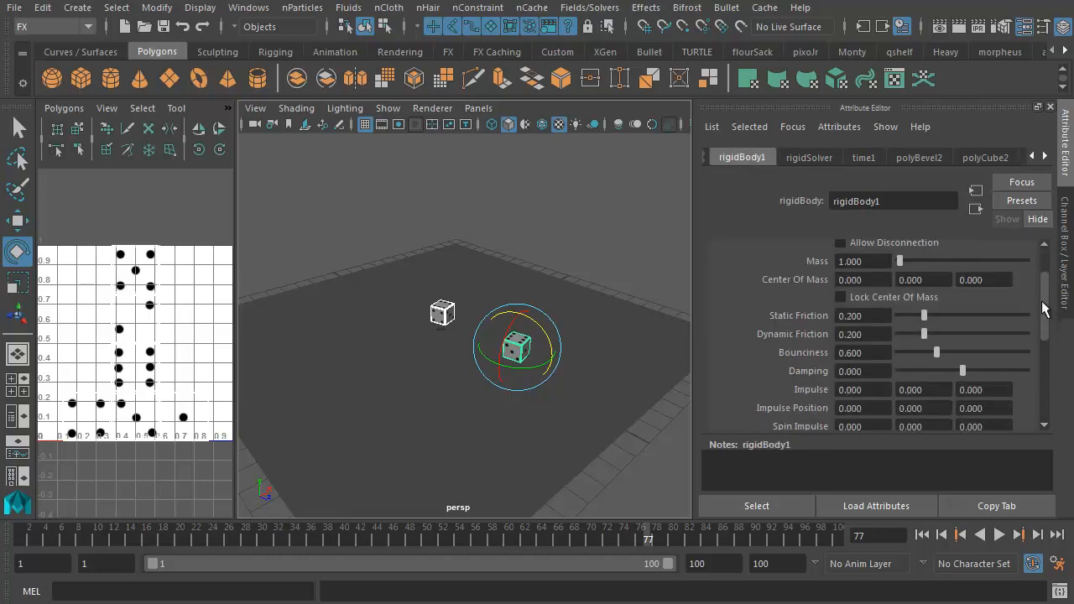
scroll(down, 3)
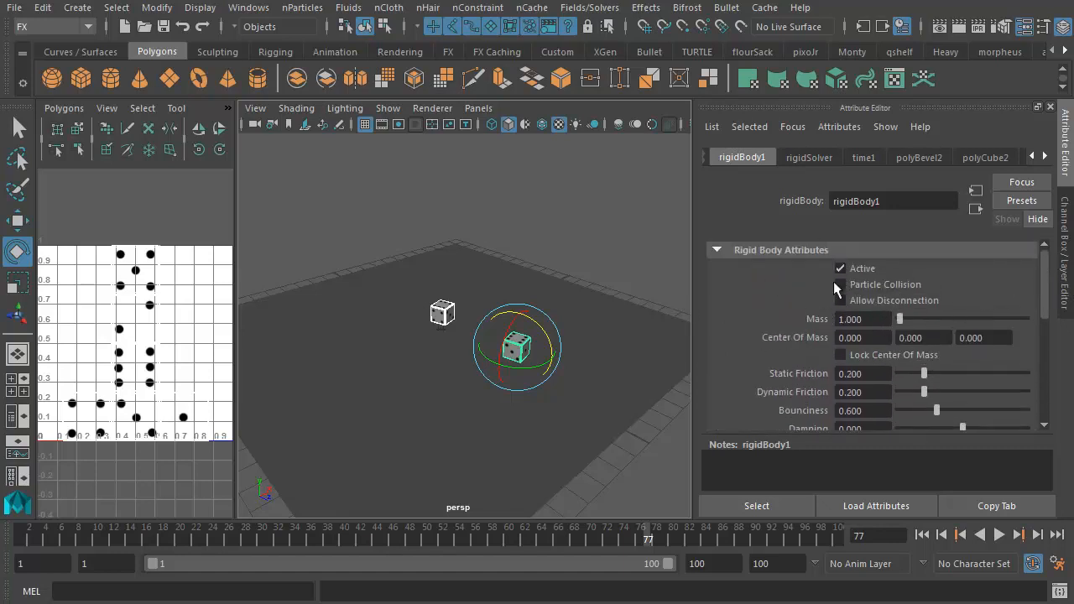
click(839, 269)
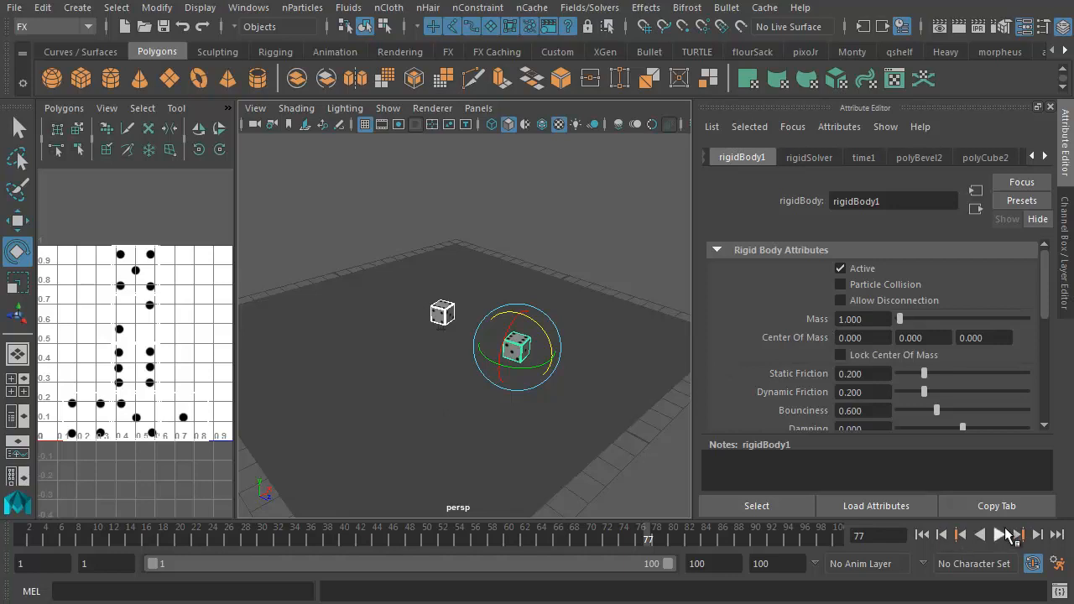
click(1000, 534)
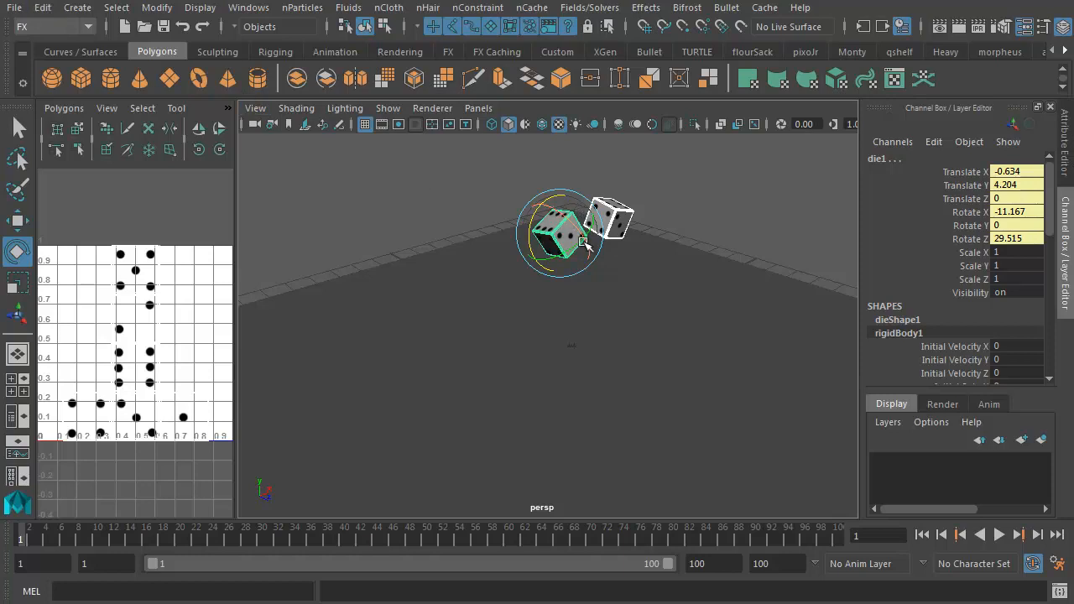
Reset Bake Simulation options, set Sample by to 2, and bake the dice to keyframes.
click(42, 7)
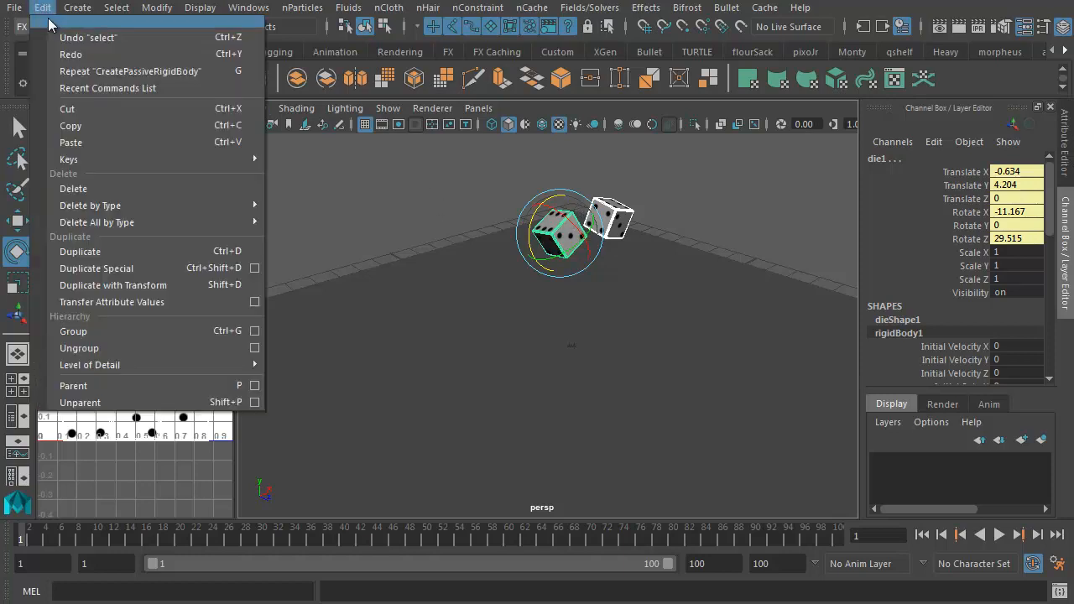
mouse_move(68, 160)
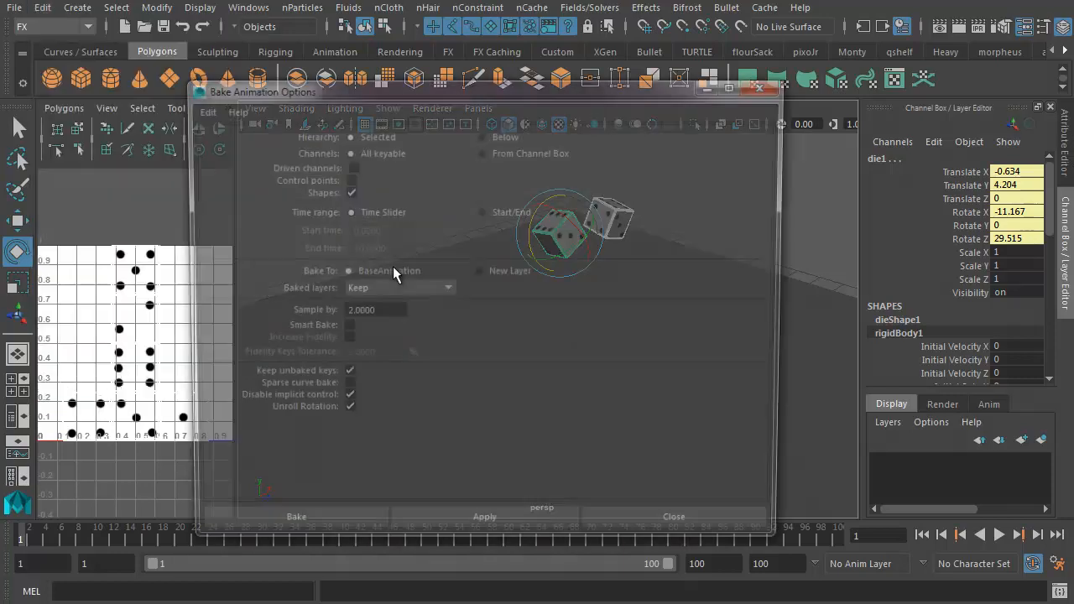
click(232, 104)
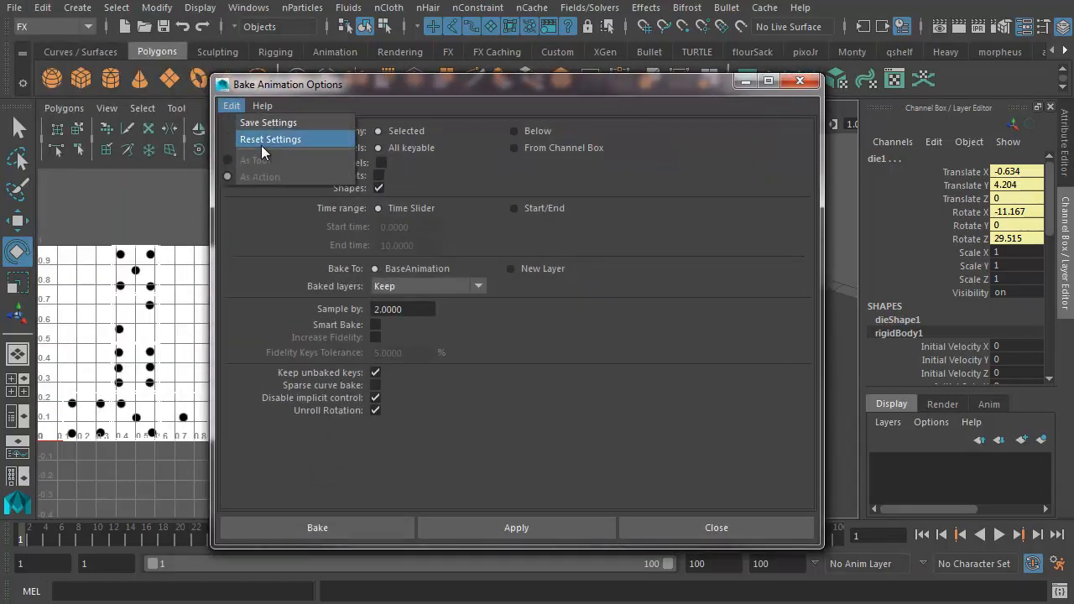
click(270, 139)
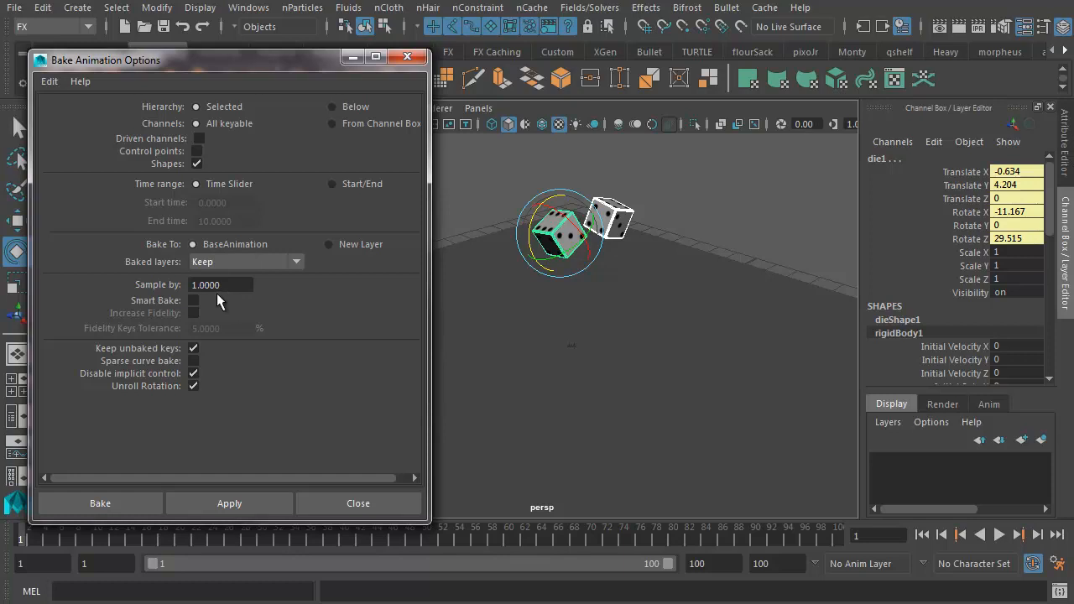
mouse_move(217, 310)
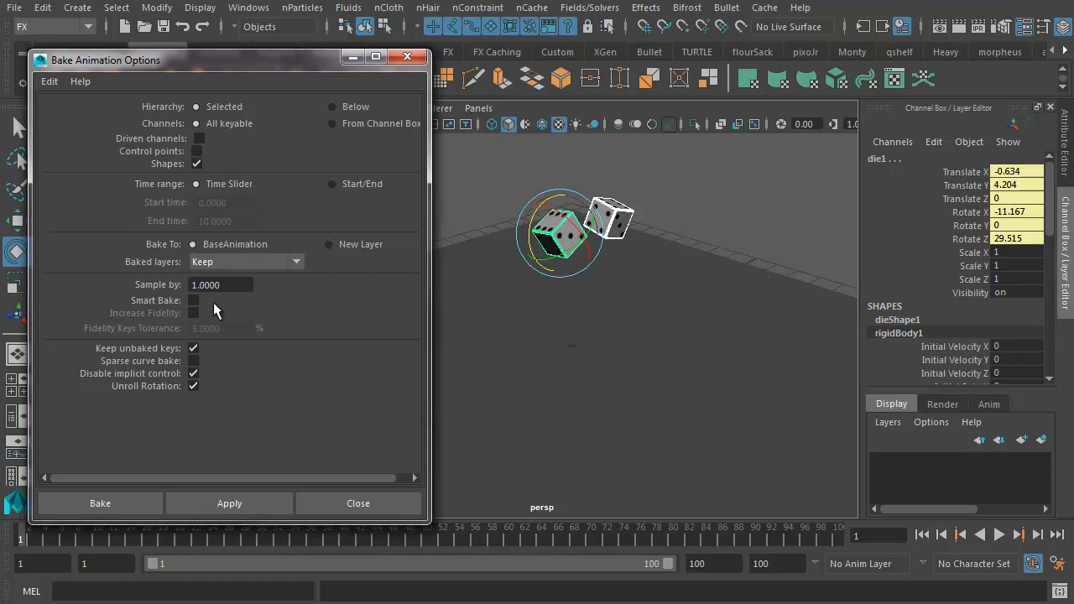
text(2)
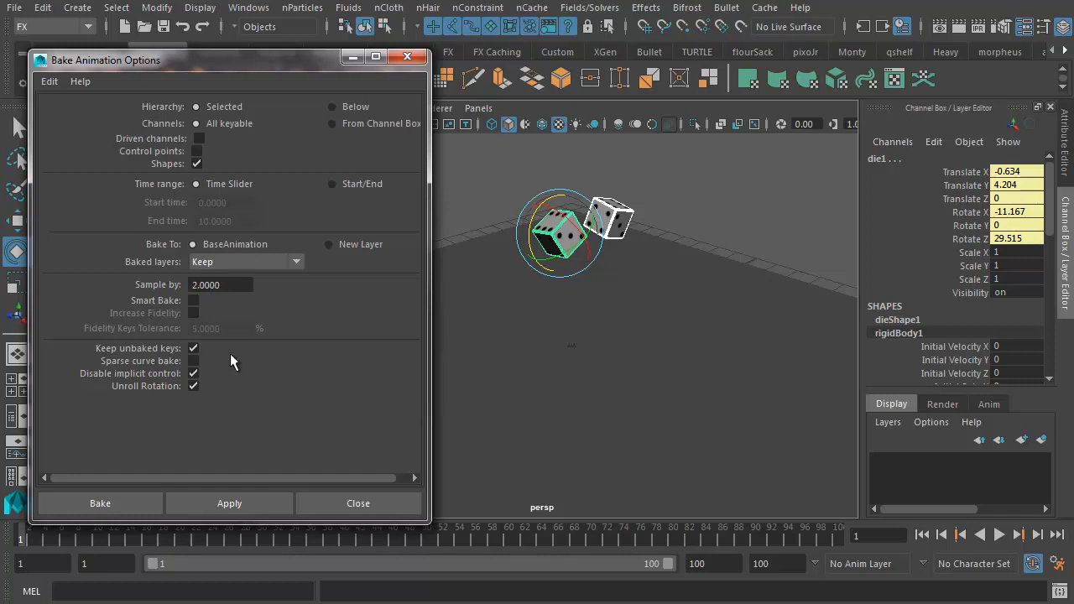
mouse_move(155, 480)
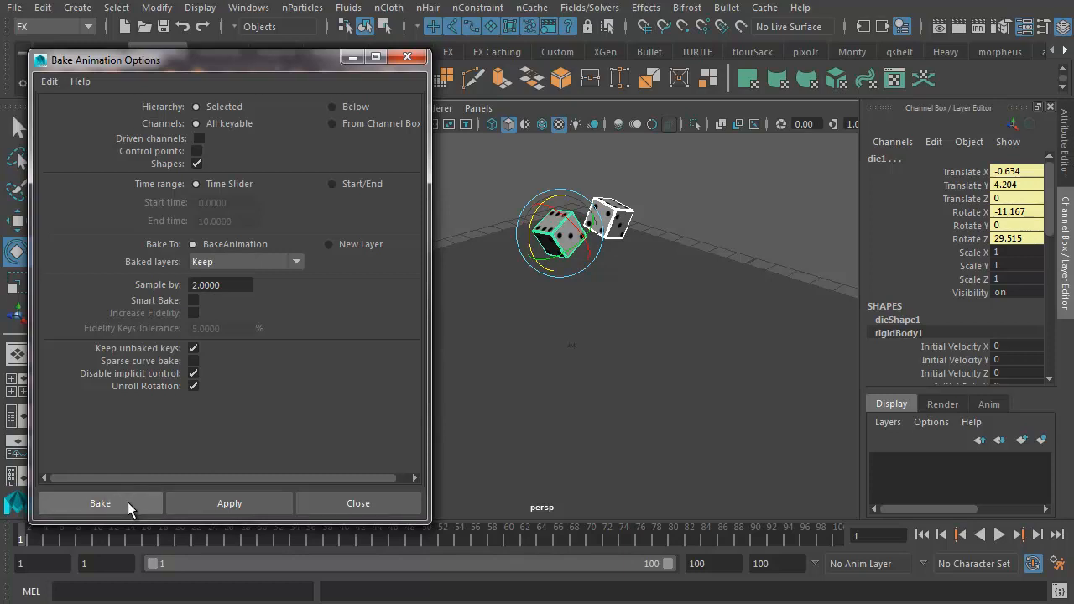
click(101, 503)
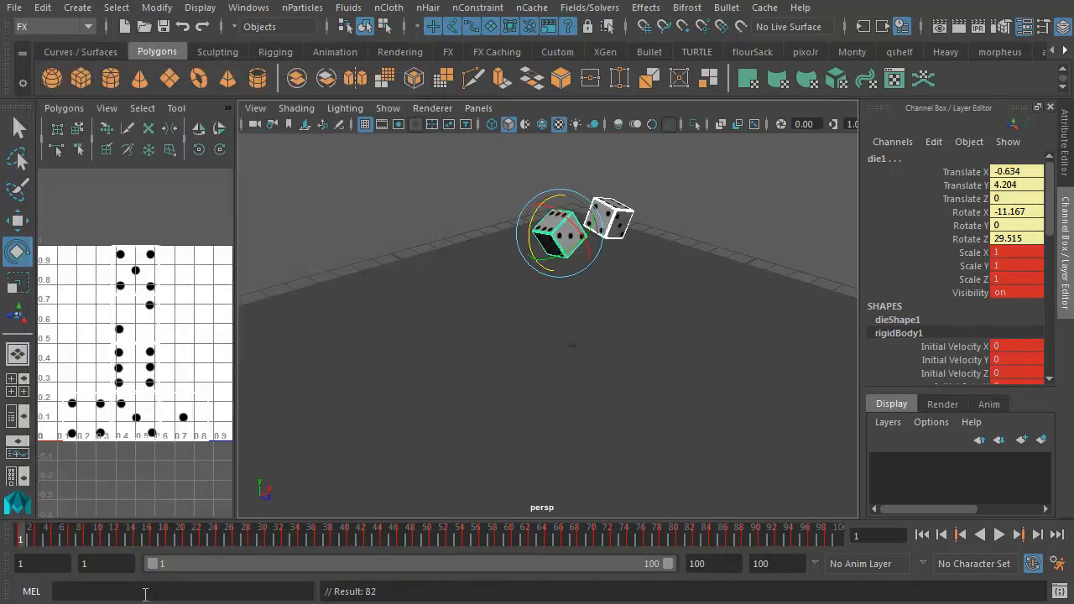
mouse_move(255, 528)
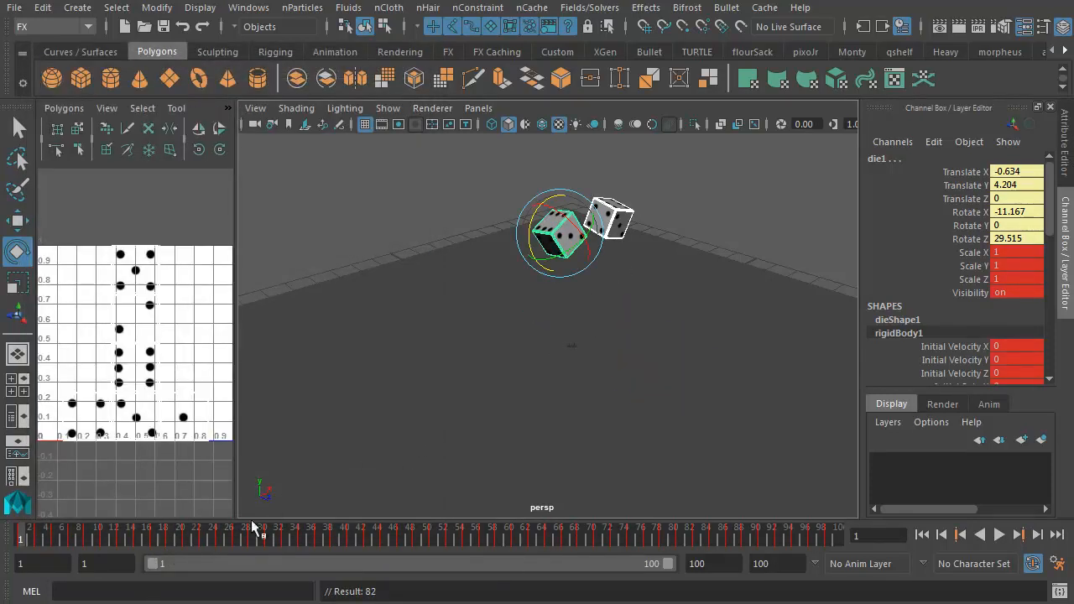
mouse_move(581, 351)
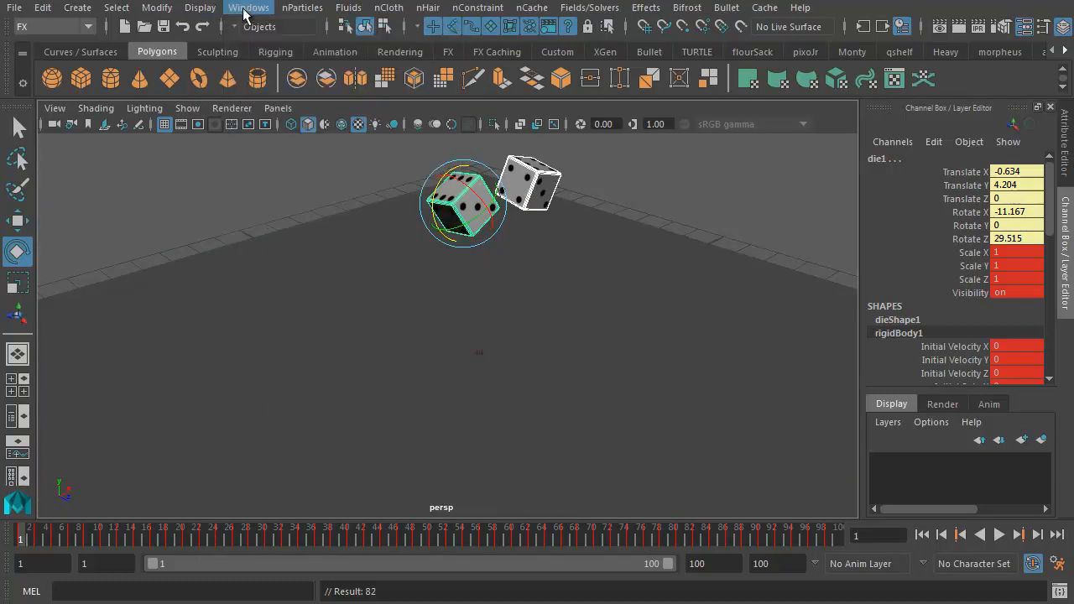
Switch to Three Panes Split Top with perspective views above a Graph Editor, and select die2.
click(278, 107)
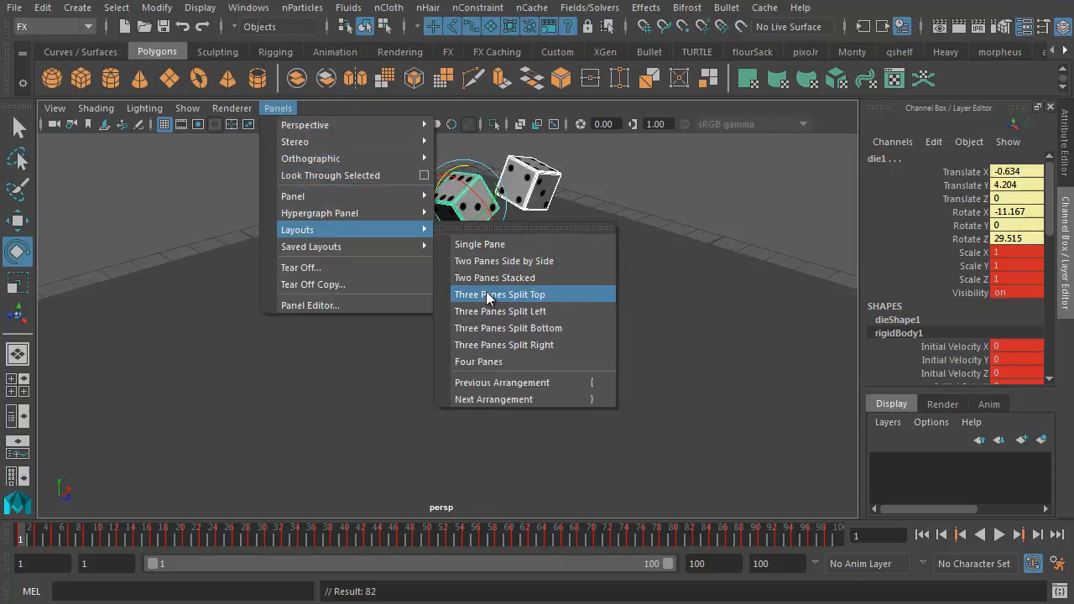
click(500, 293)
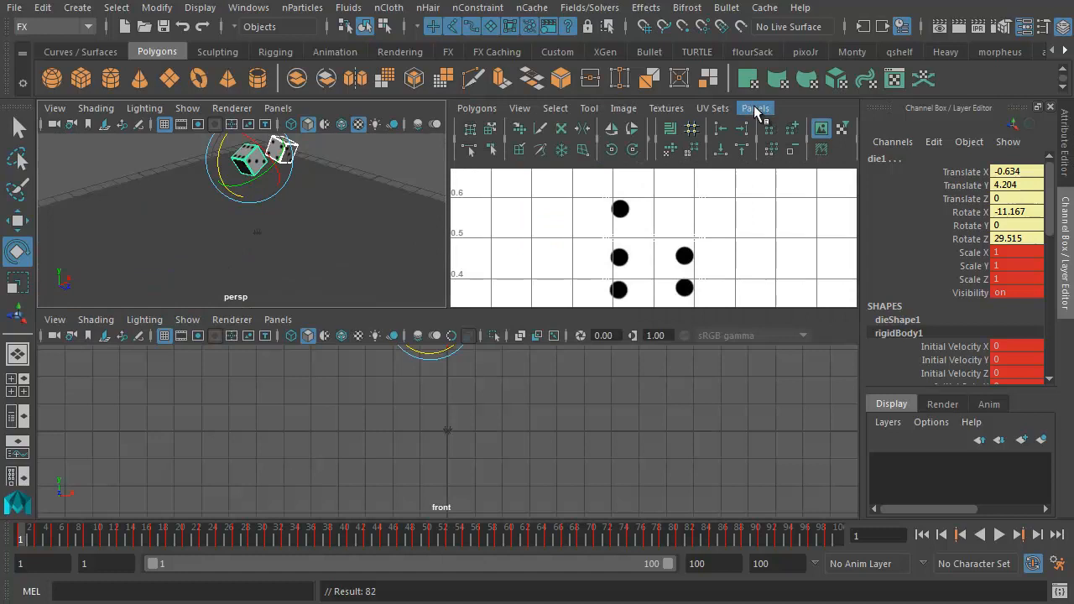
click(755, 107)
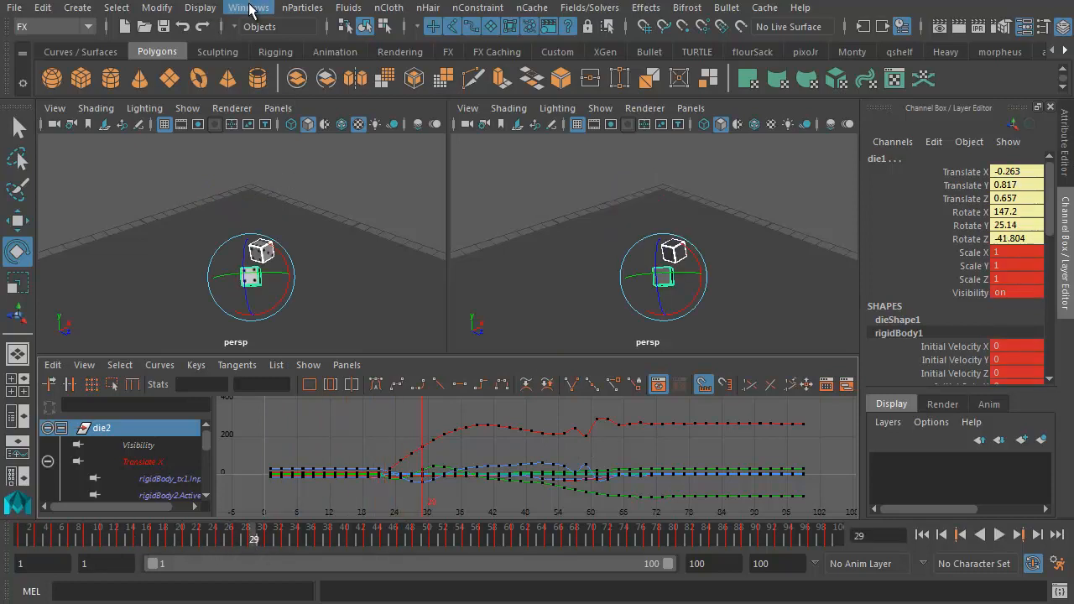
click(249, 7)
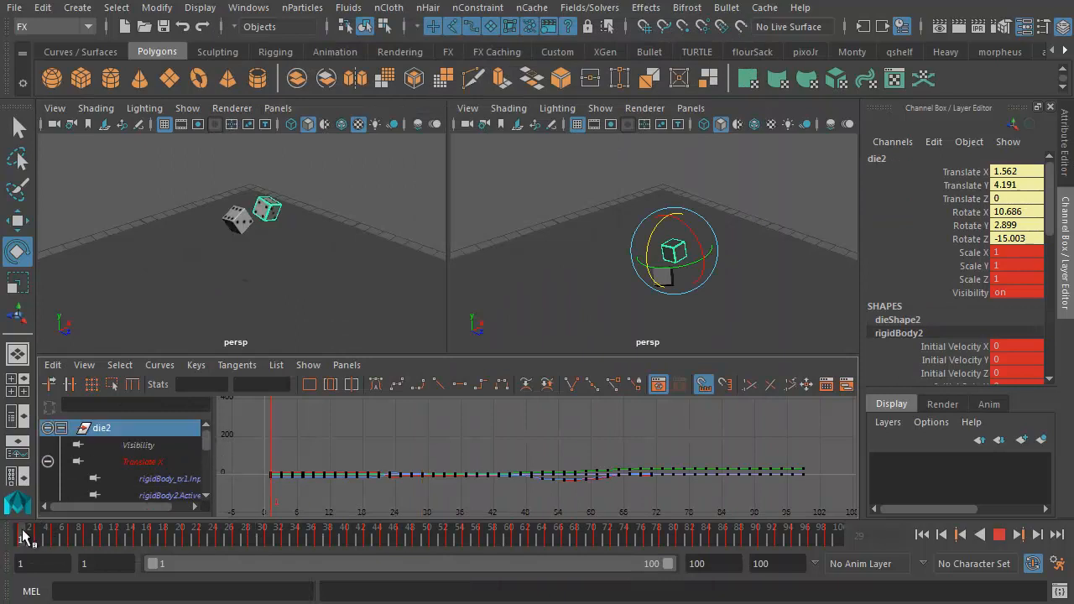
Isolate die2's Rotate X channel in the Graph Editor outliner.
click(238, 527)
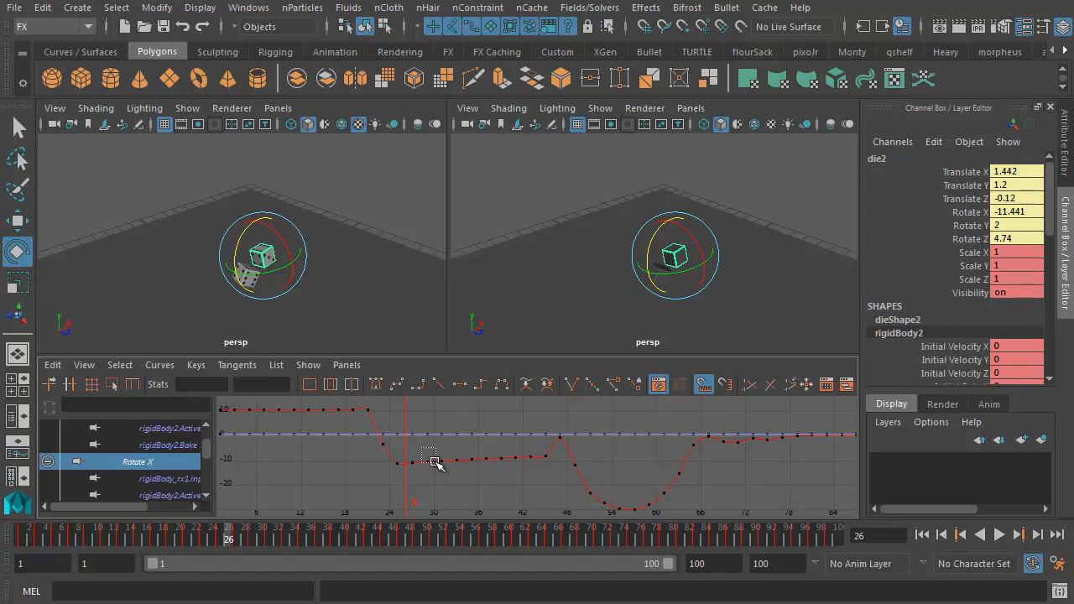
Box-select and delete the mid-fall Rotate X keys, undoing a stray edit.
drag(437, 460, 507, 470)
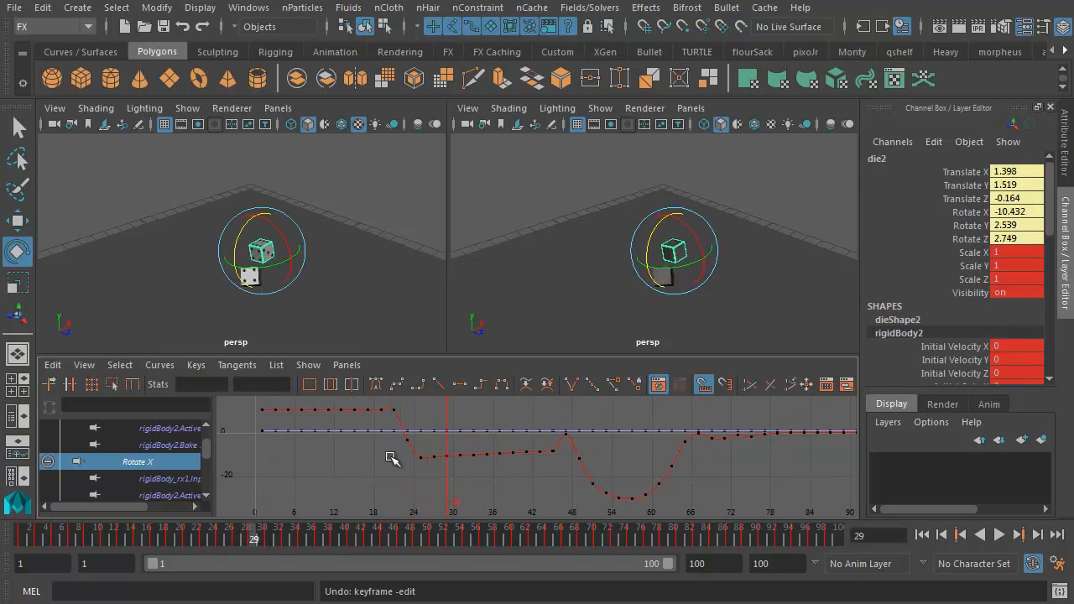
drag(395, 457, 429, 487)
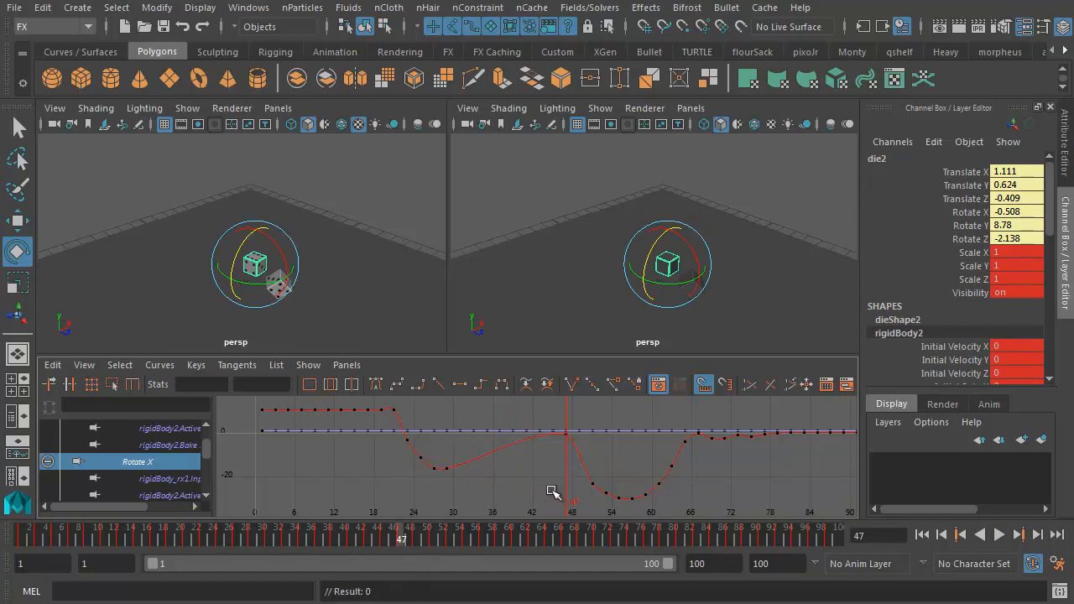
mouse_move(506, 464)
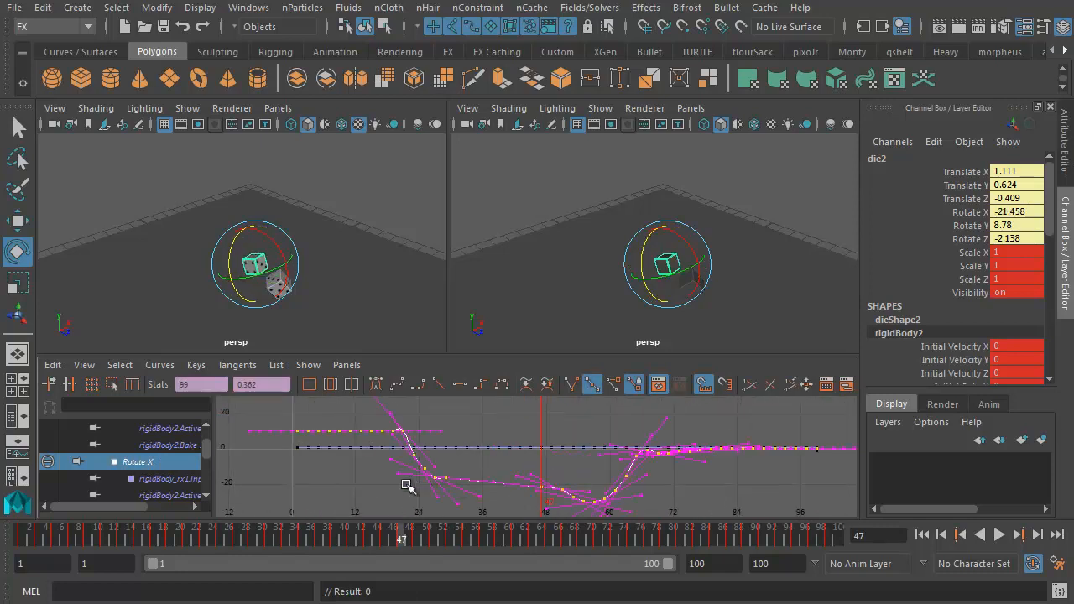
key(ctrl+z)
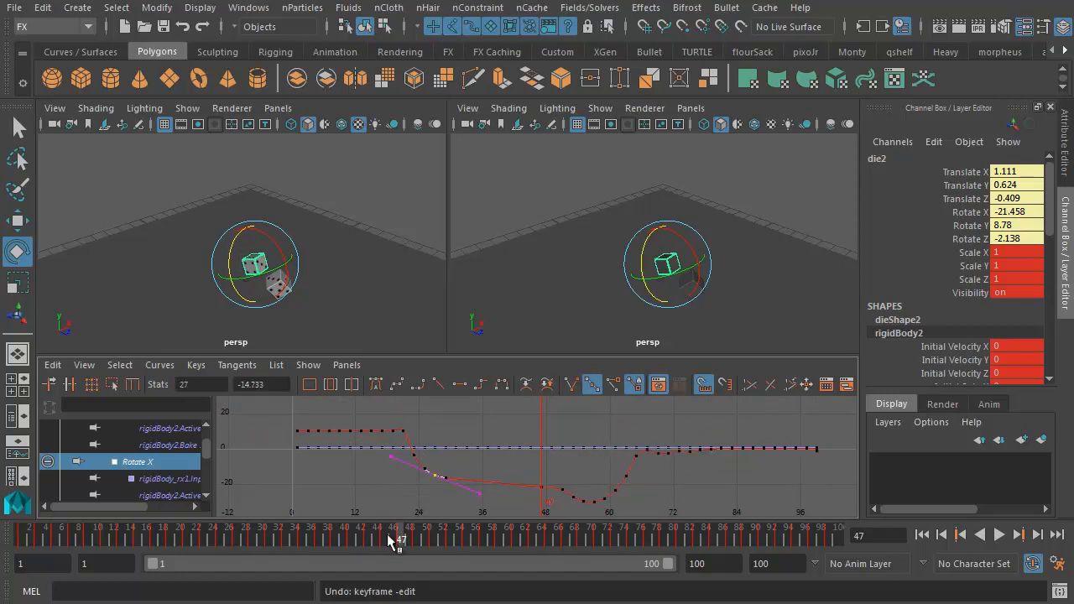
Step back to an earlier frame and play the edited animation.
click(1001, 534)
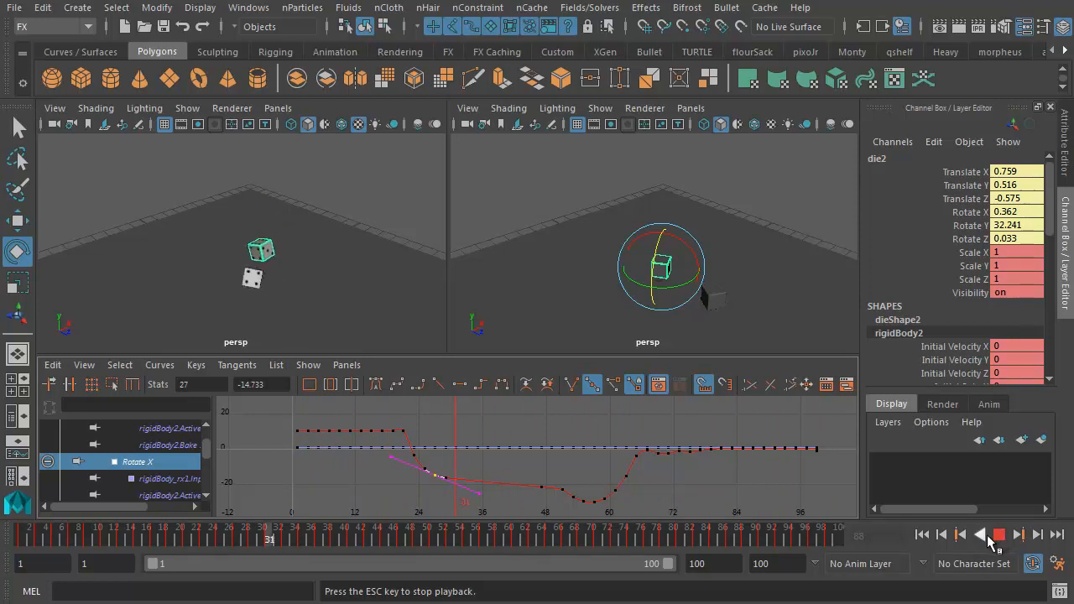
click(997, 534)
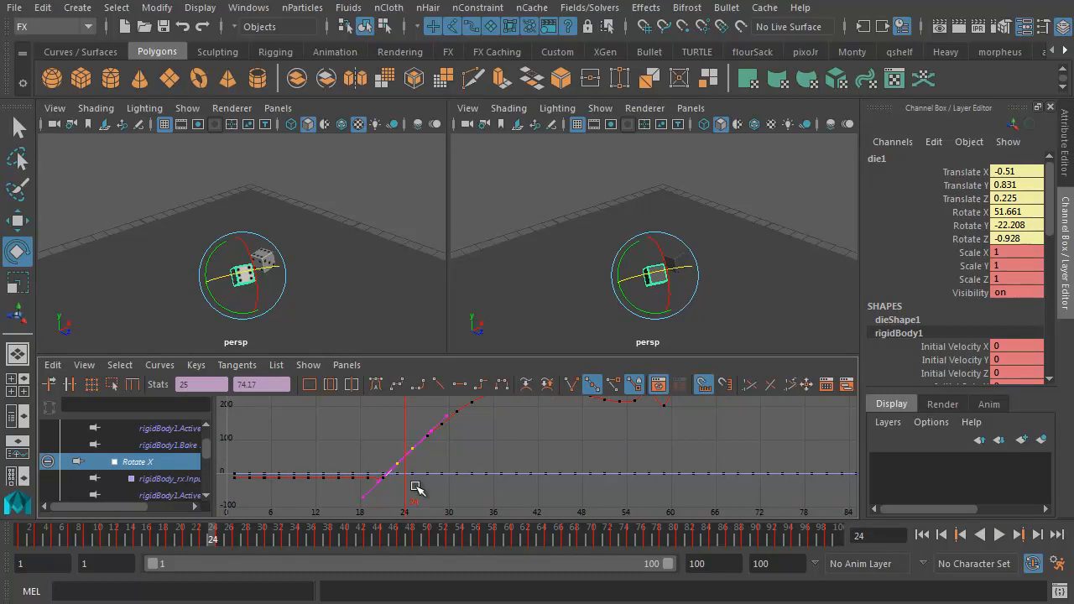
Jump to frame 74 where both dice have landed.
click(999, 534)
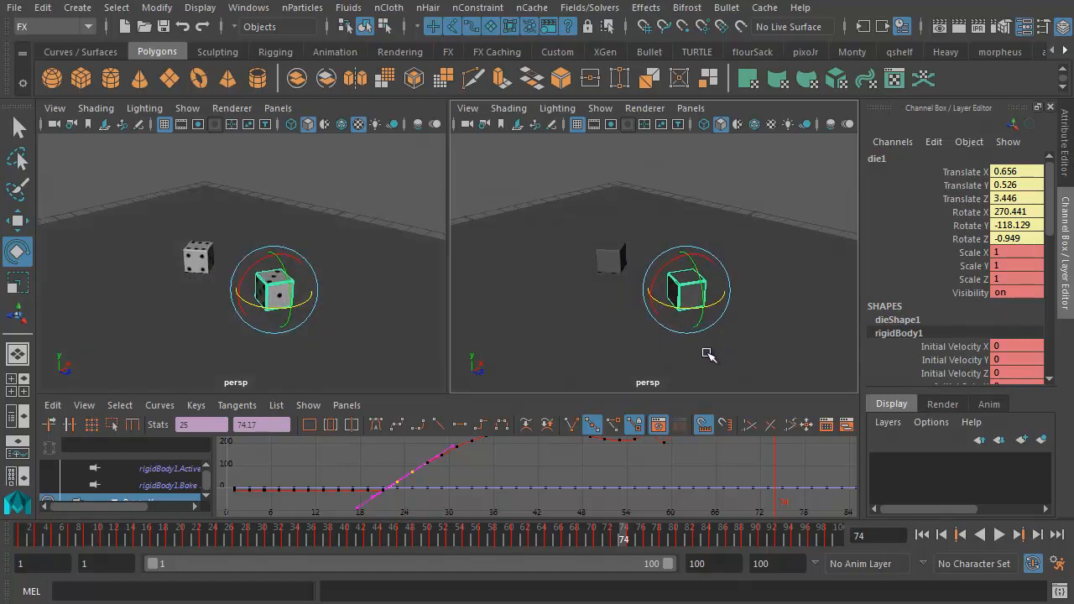
mouse_move(697, 356)
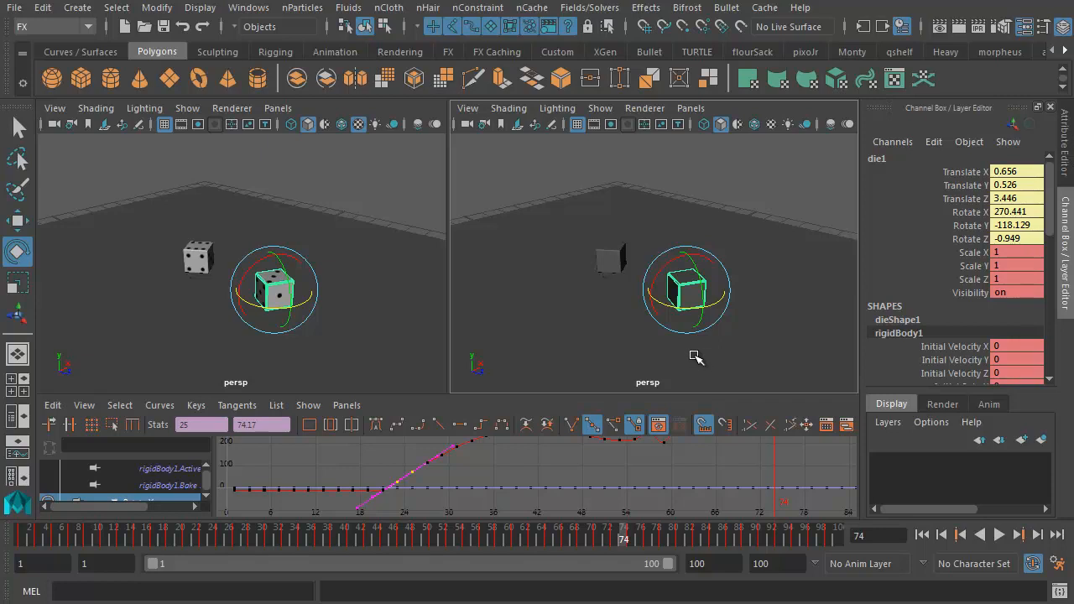
mouse_move(719, 344)
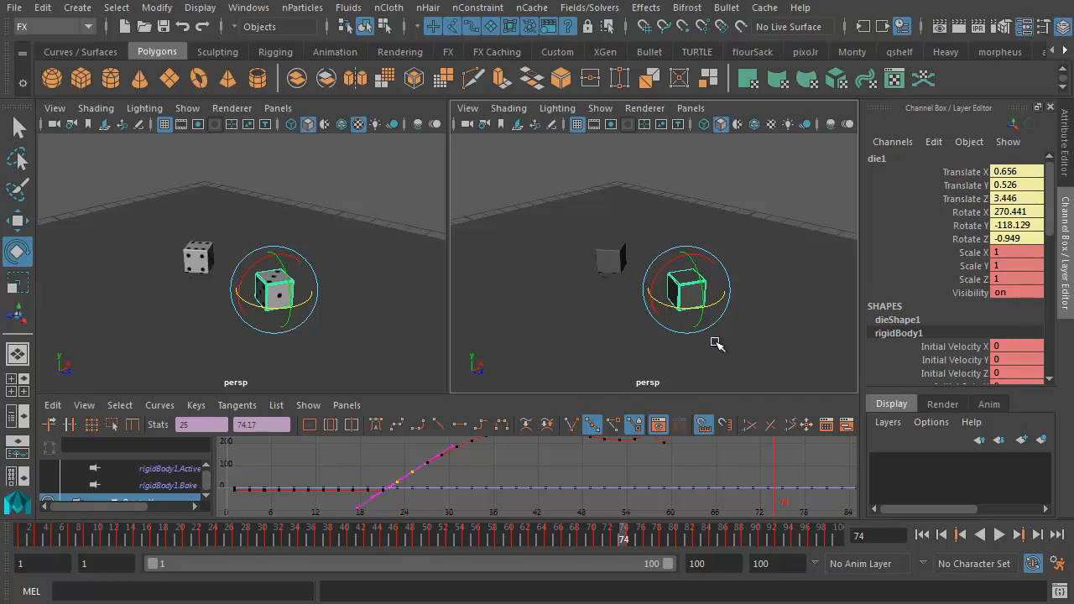
mouse_move(708, 343)
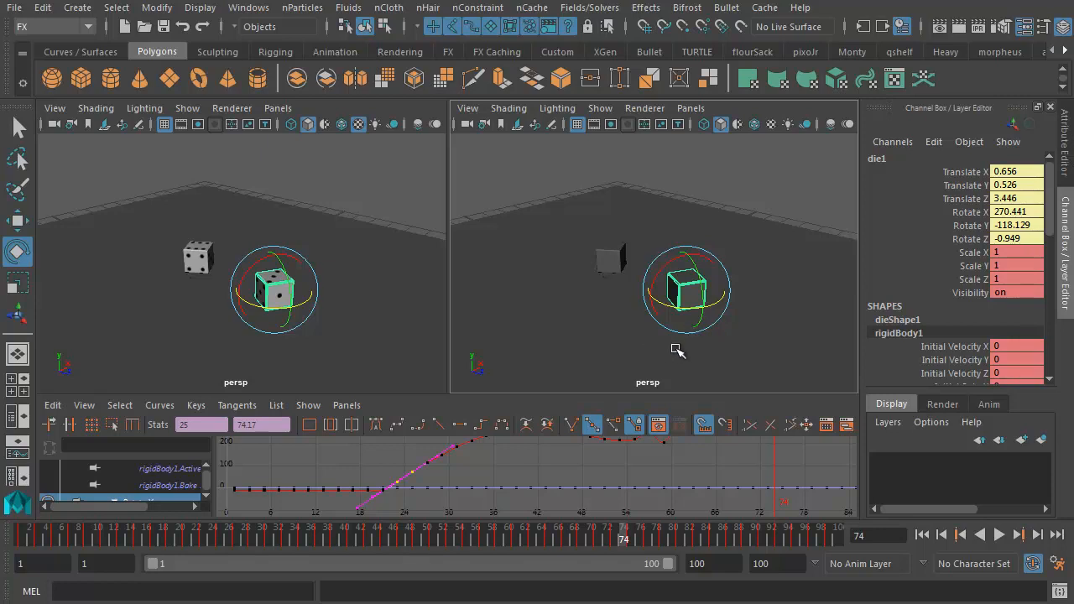
mouse_move(705, 352)
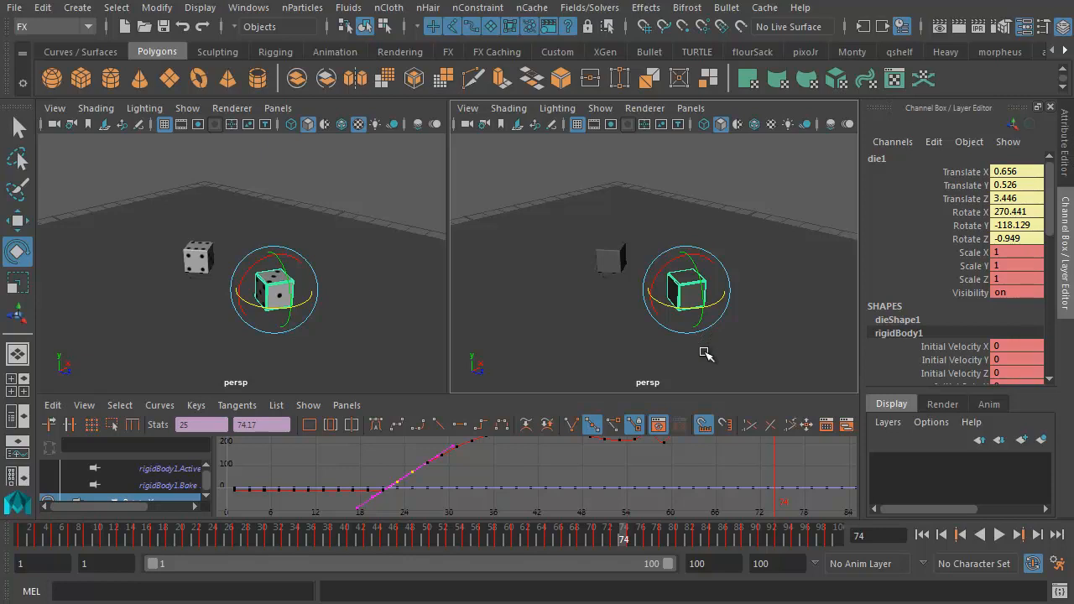
mouse_move(709, 351)
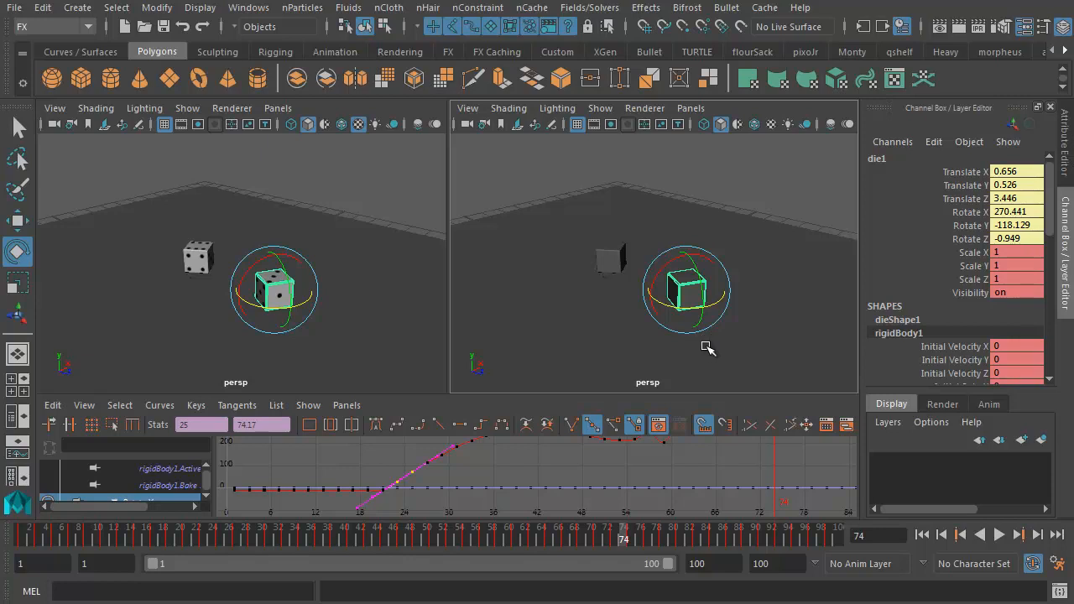